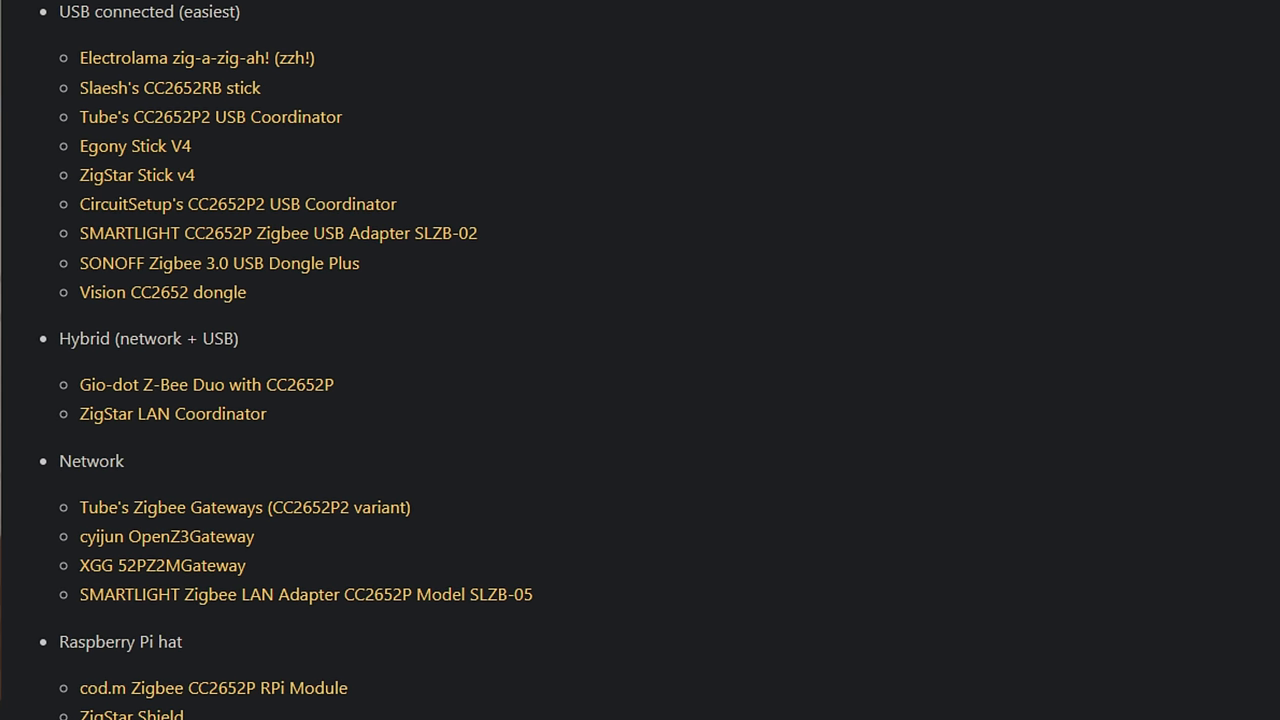
Leave the GitHub adapter list for the zigbee2mqtt.io home page.
{"action": "left_click", "coordinate": [219, 263]}
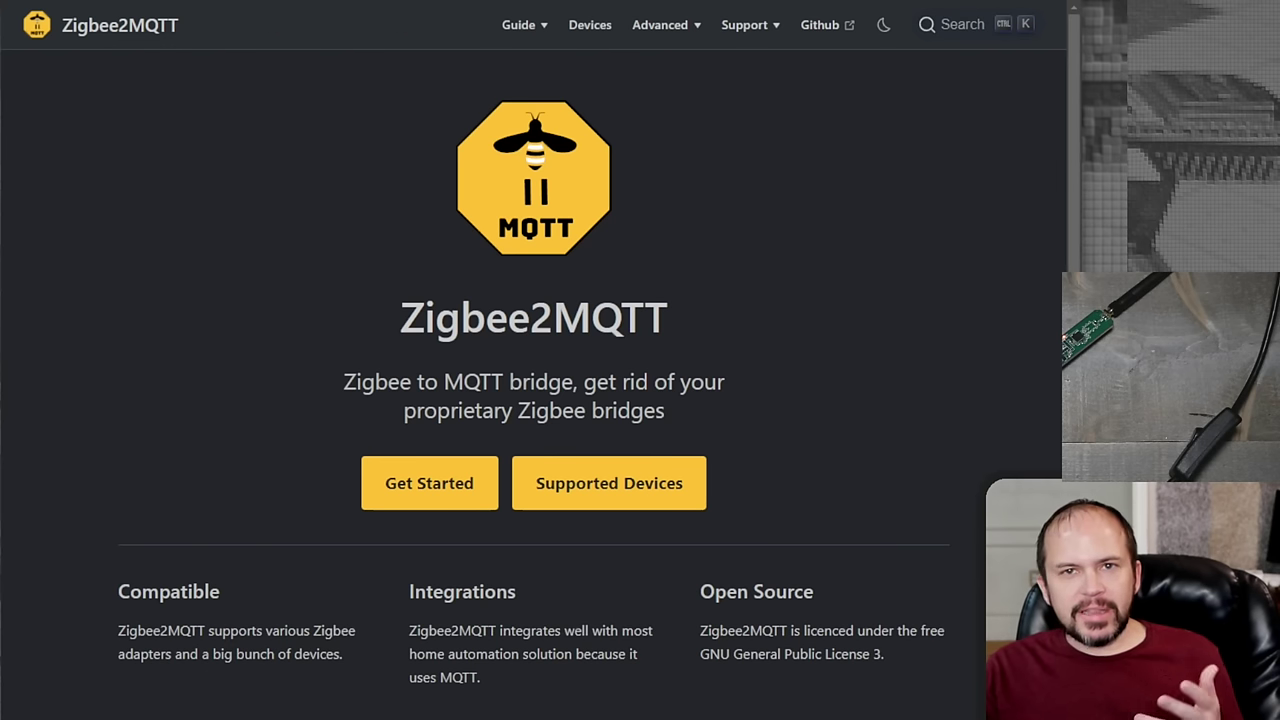
Open Guide > Supported Adapters and expand the SONOFF Zigbee 3.0 USB Dongle Plus firmware links.
{"action": "left_click", "coordinate": [367, 250]}
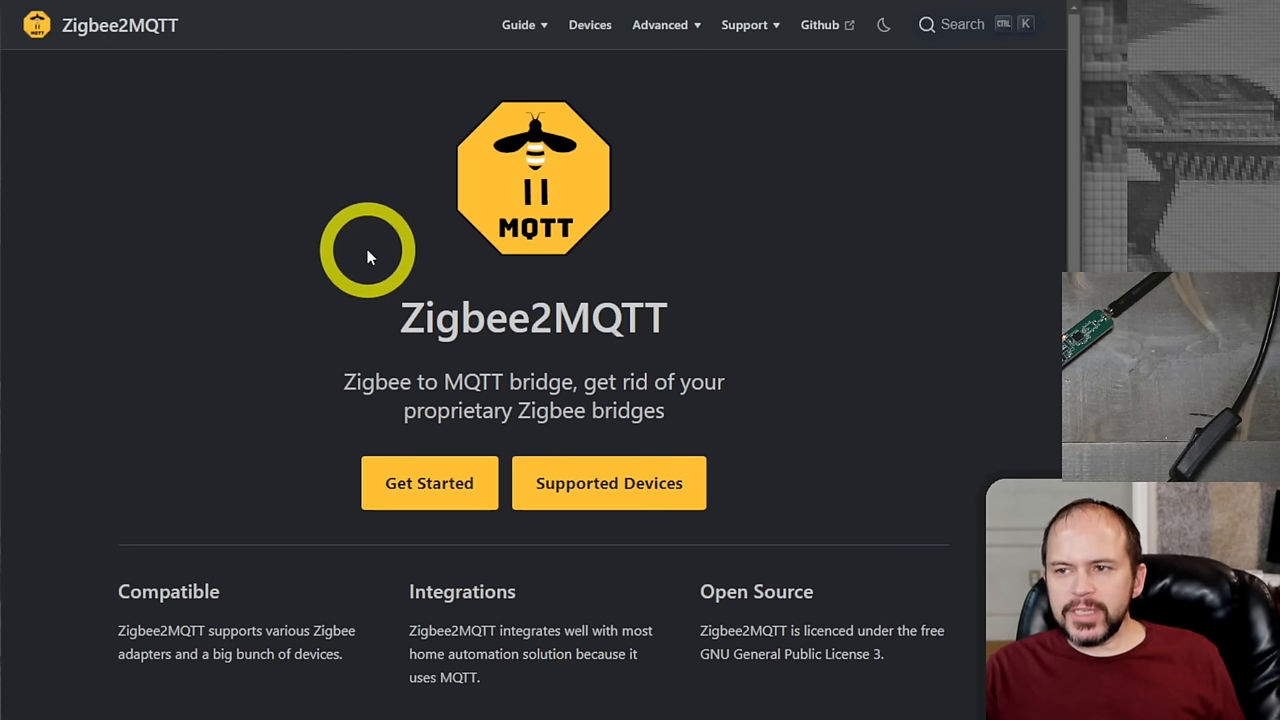
{"action": "left_click", "coordinate": [518, 24]}
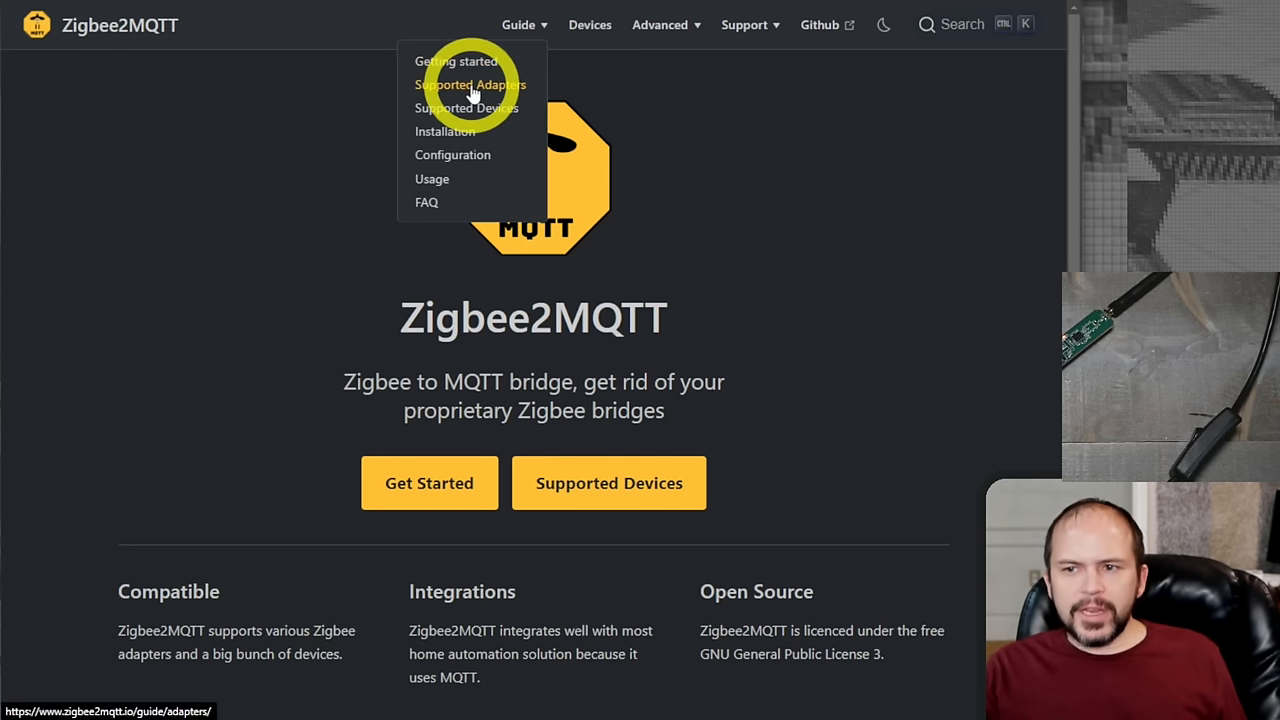
{"action": "left_click", "coordinate": [467, 84]}
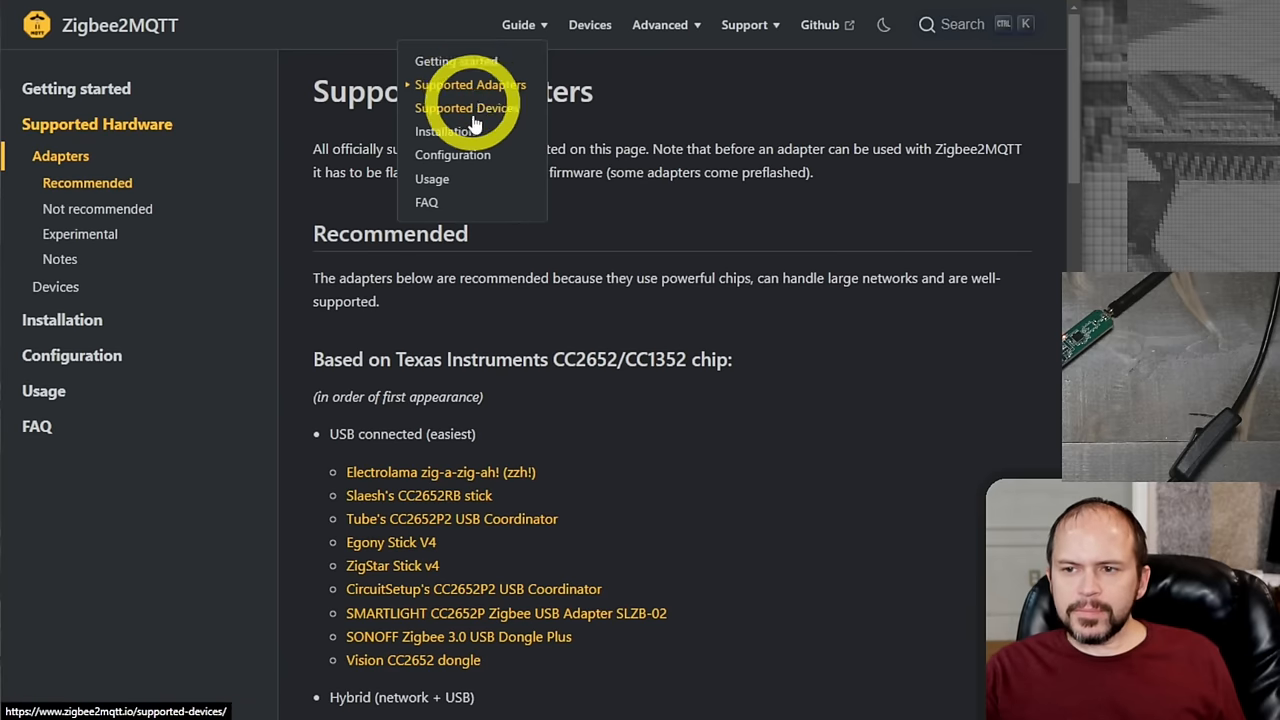
{"action": "mouse_move", "coordinate": [450, 434]}
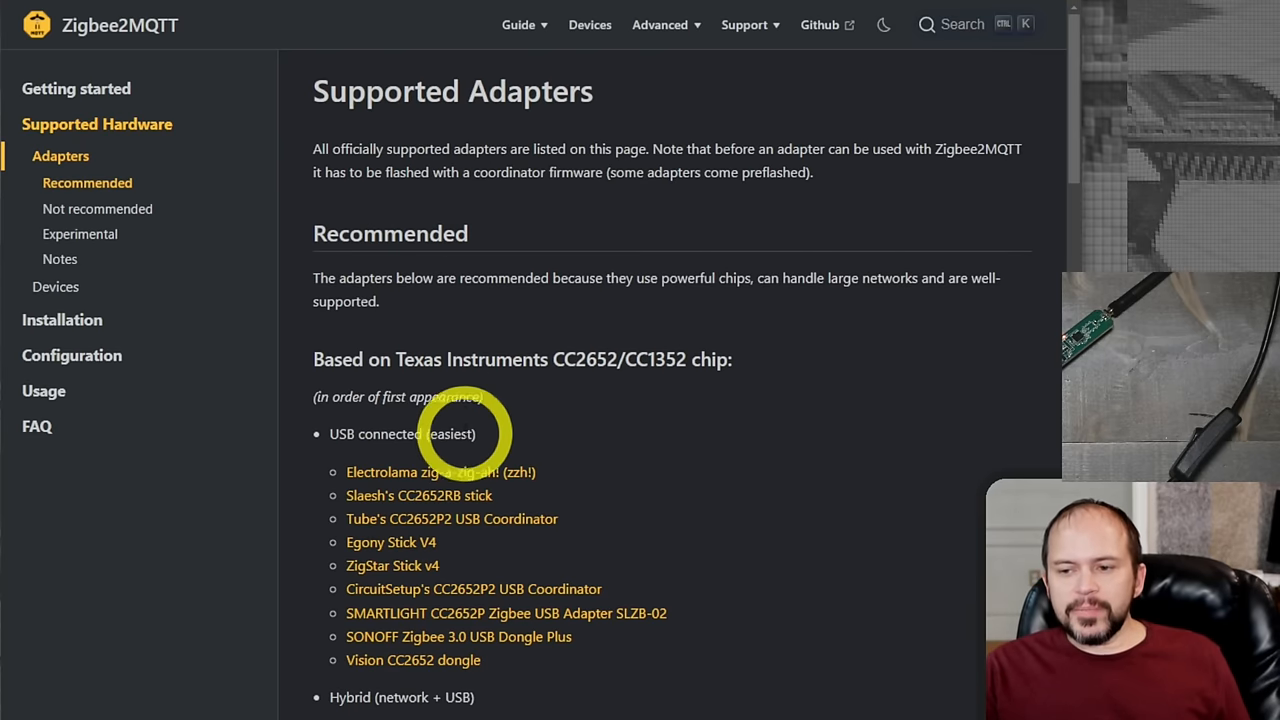
{"action": "scroll", "scroll_direction": "down", "scroll_amount": 3}
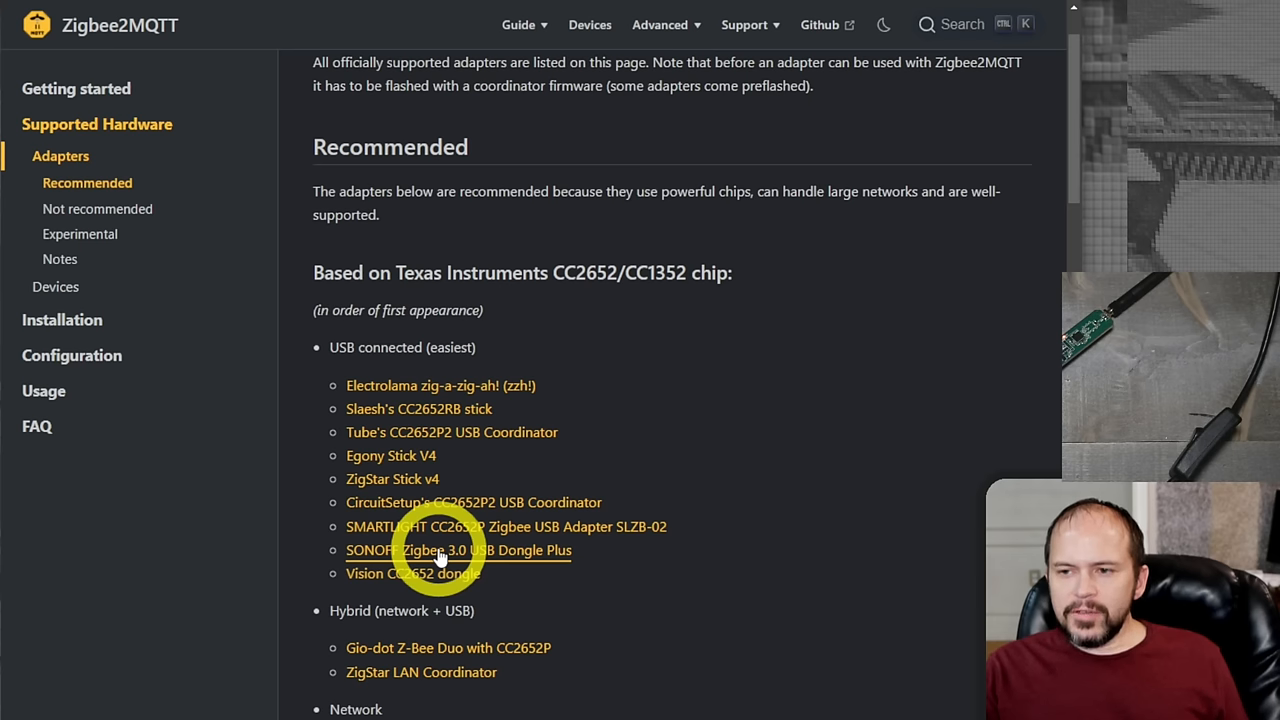
{"action": "left_click", "coordinate": [458, 550]}
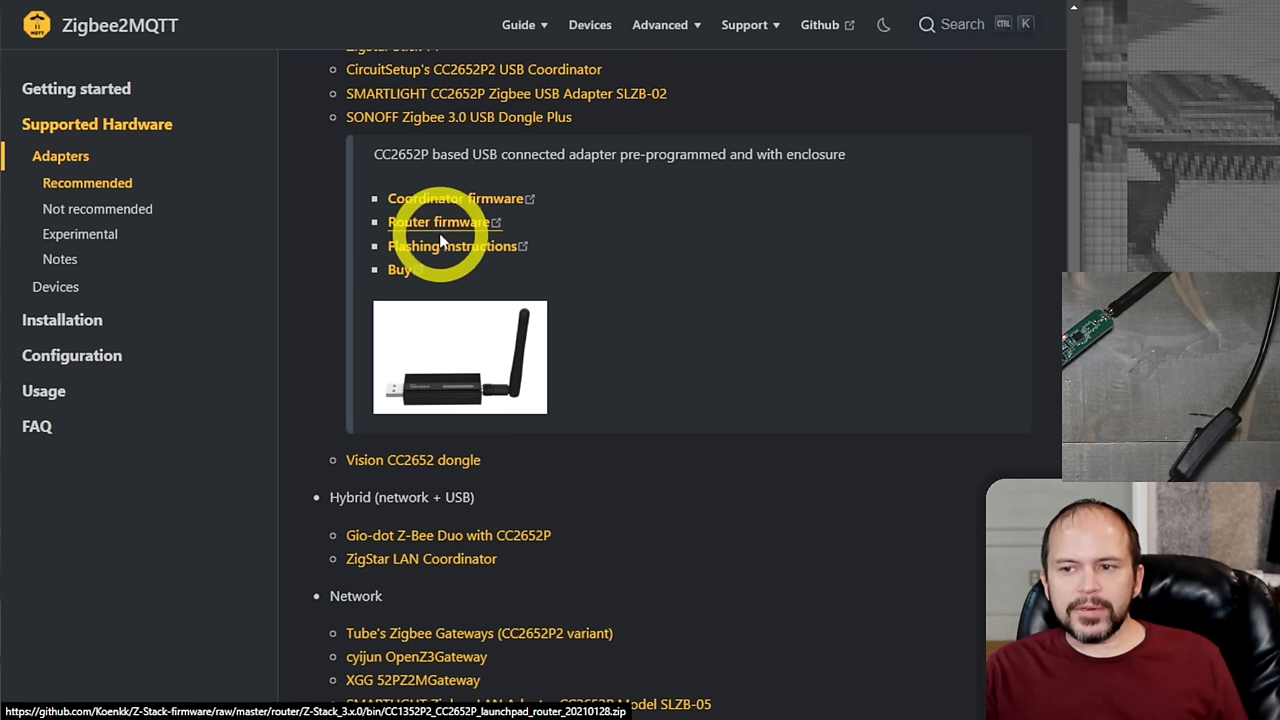
{"action": "mouse_move", "coordinate": [467, 288]}
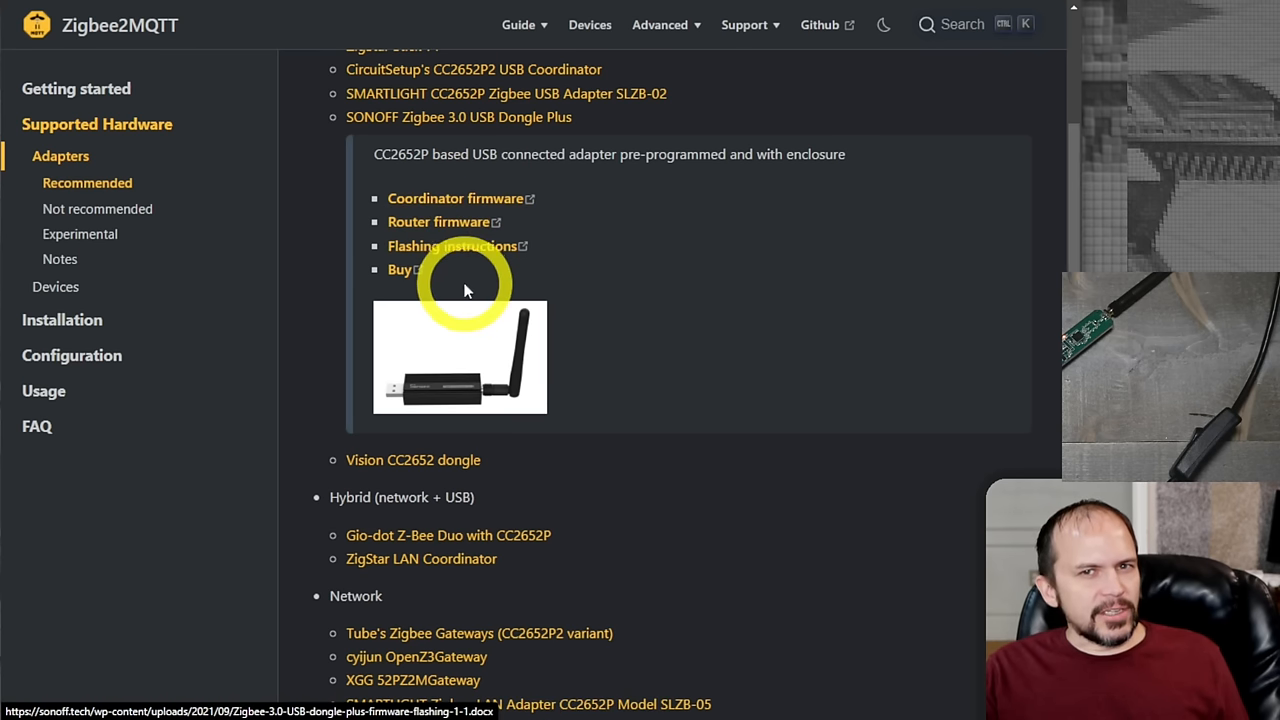
{"action": "mouse_move", "coordinate": [452, 247]}
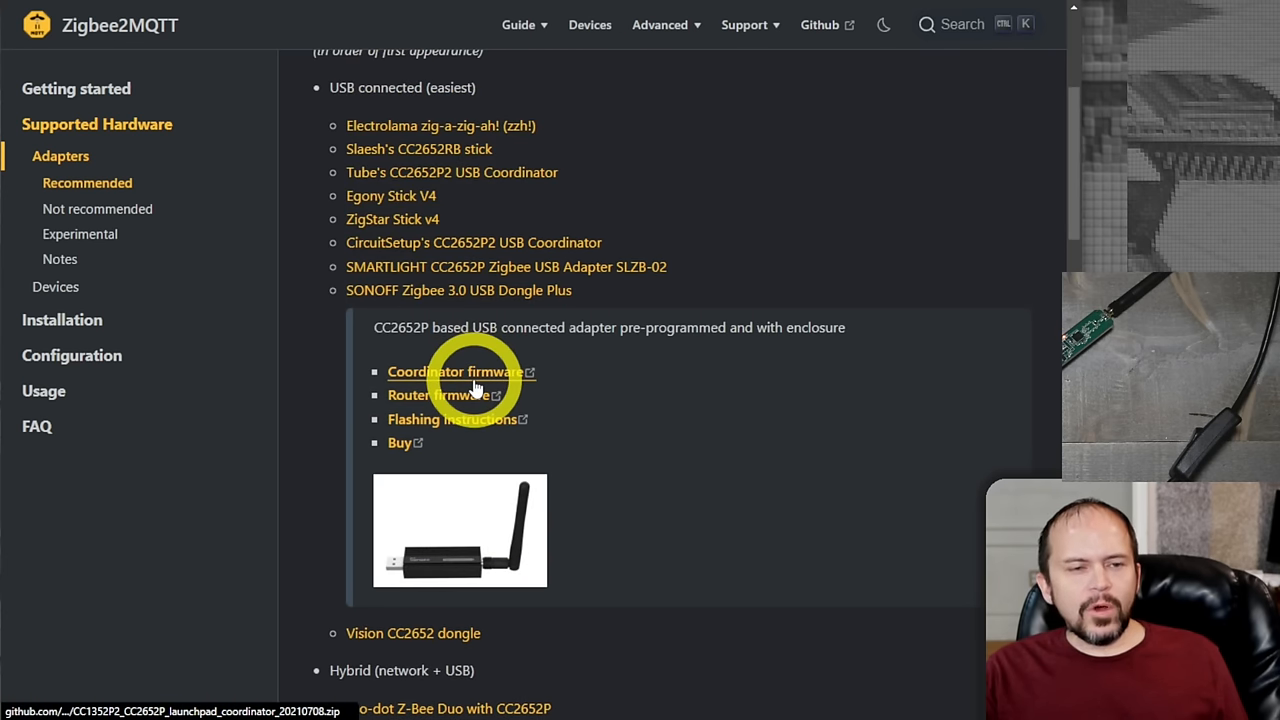
{"action": "mouse_move", "coordinate": [462, 410]}
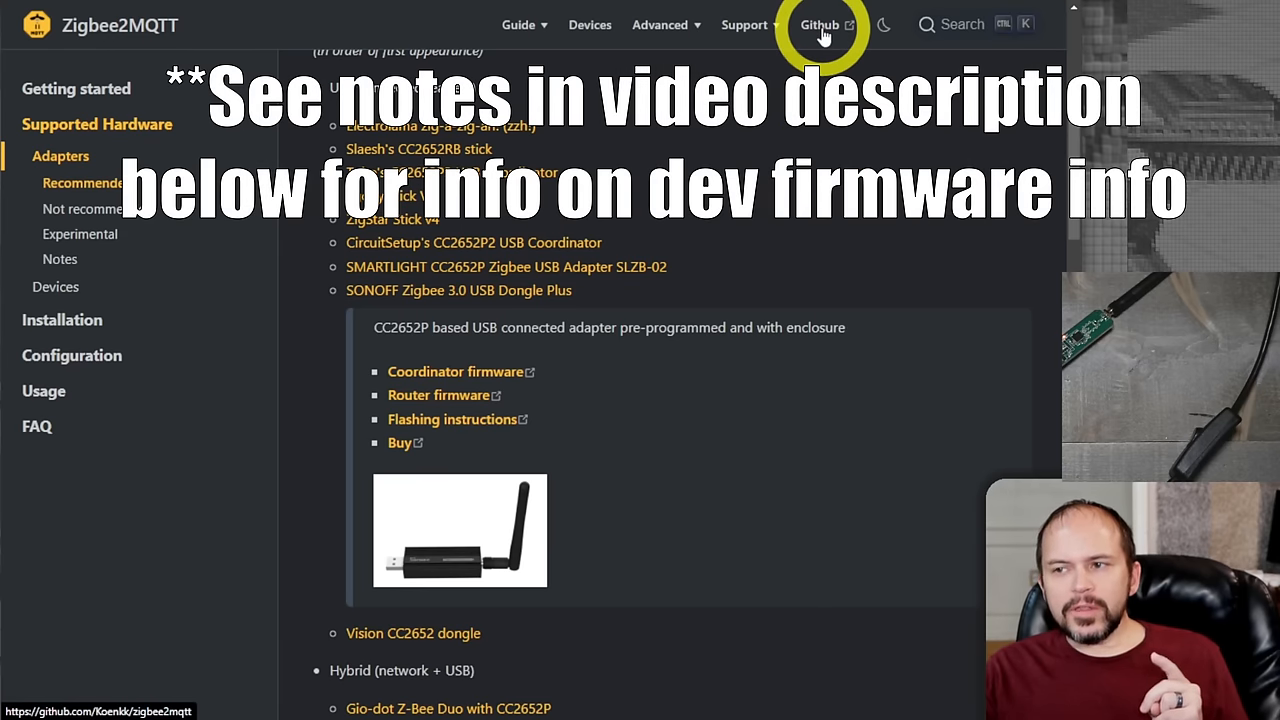
{"action": "left_click", "coordinate": [820, 25]}
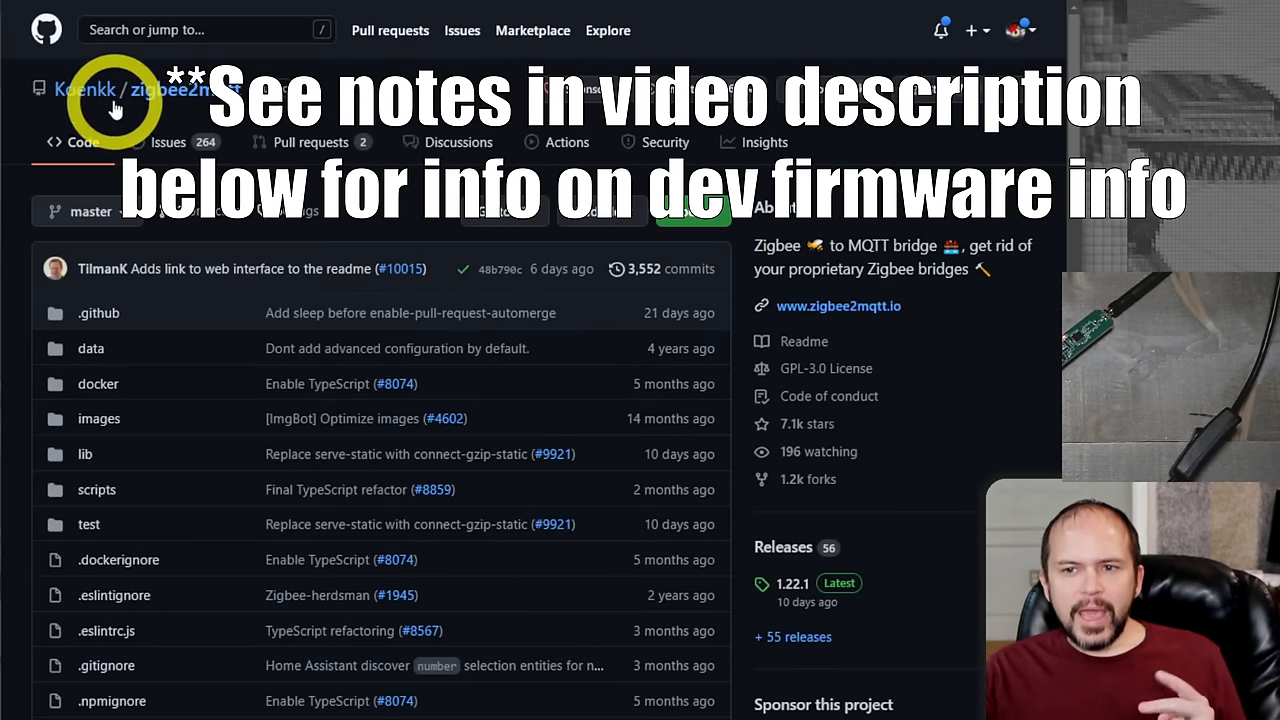
{"action": "mouse_move", "coordinate": [85, 89]}
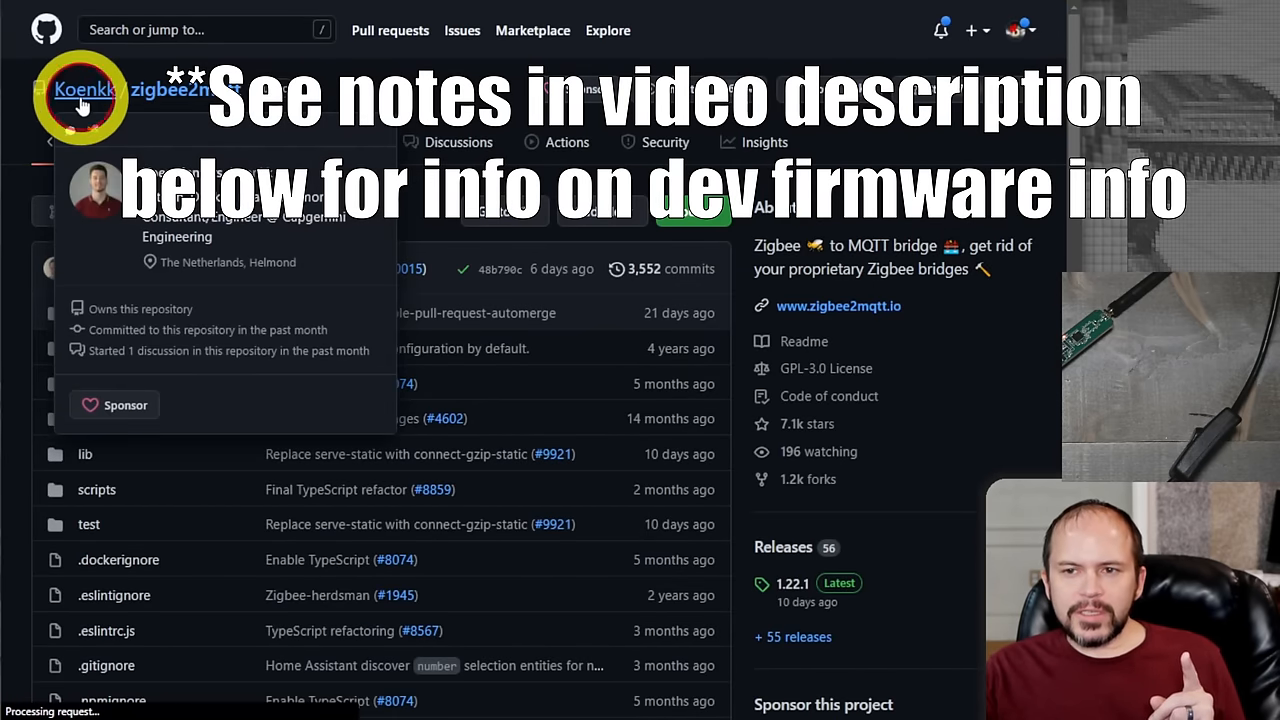
{"action": "left_click", "coordinate": [80, 92]}
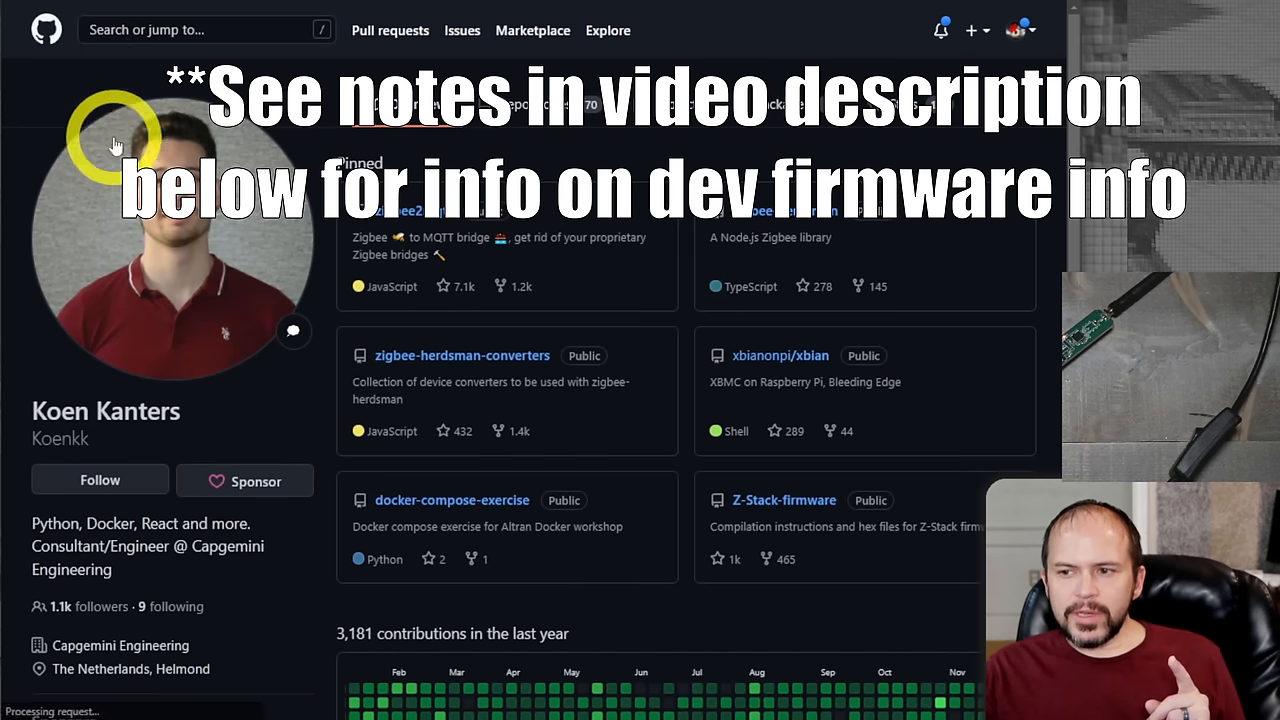
{"action": "mouse_move", "coordinate": [760, 510]}
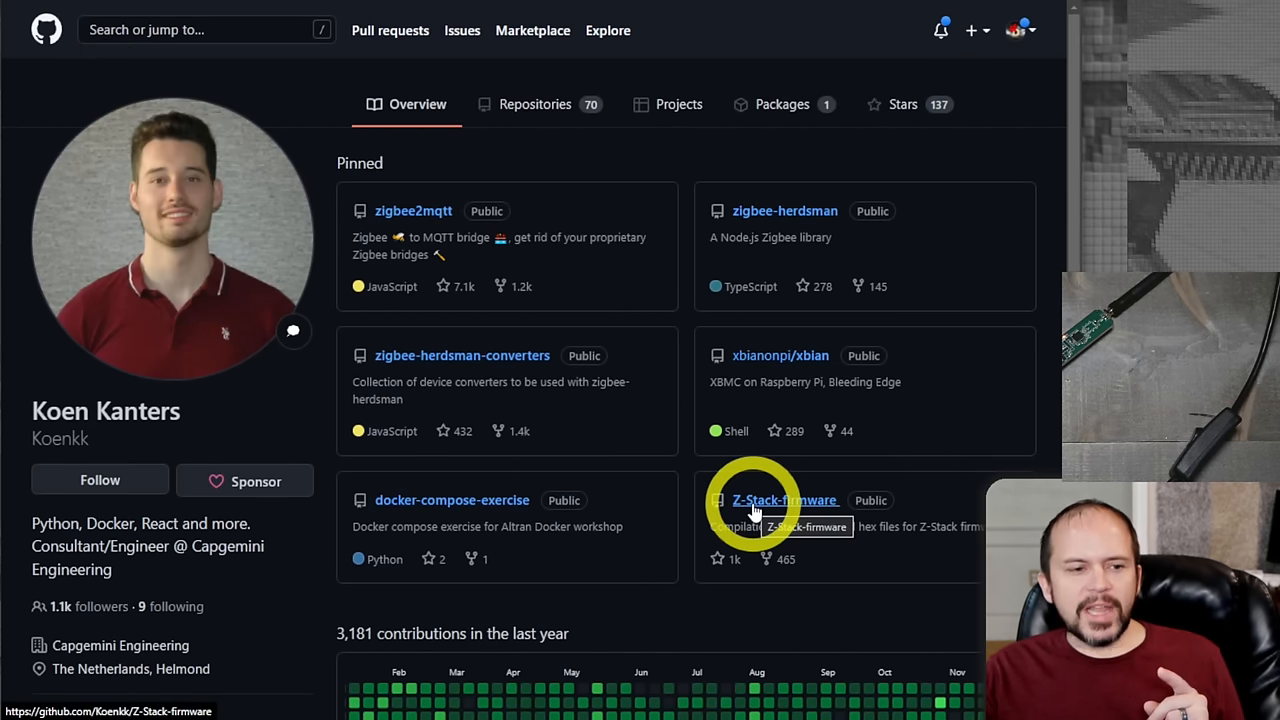
{"action": "left_click", "coordinate": [780, 499]}
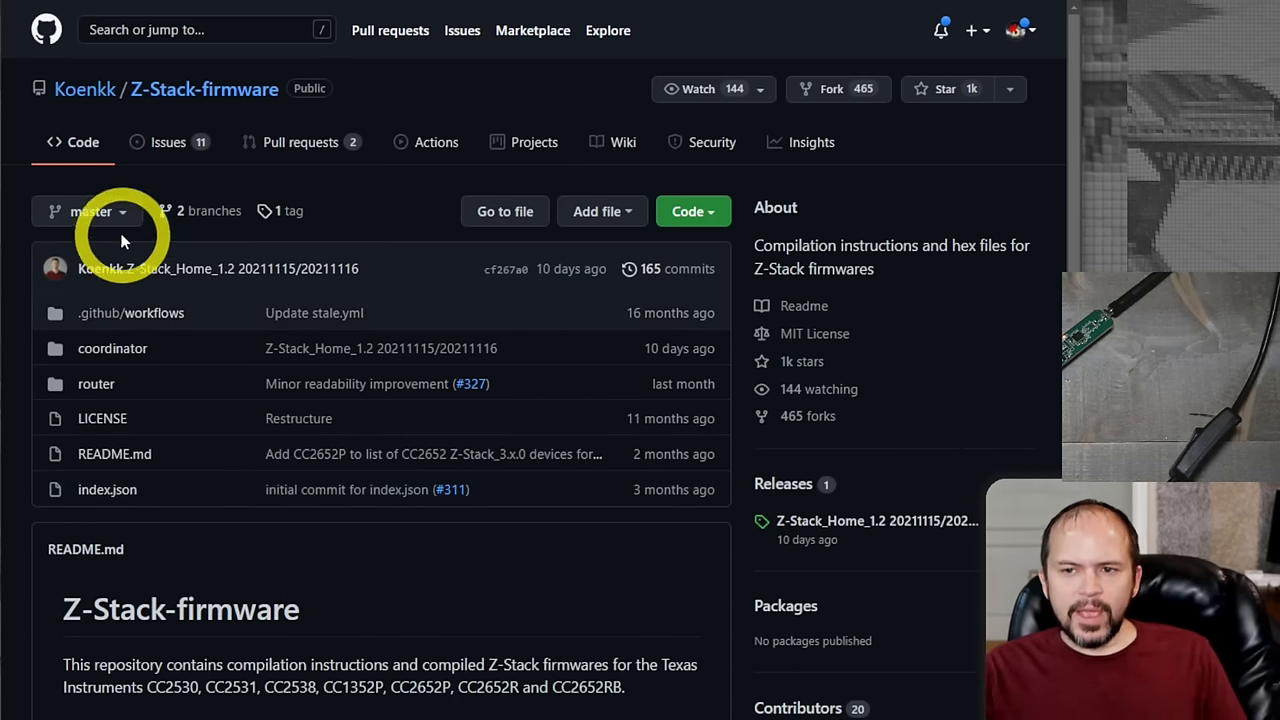
Switch Z-Stack-firmware to the develop branch and open coordinator/Z-Stack_3.x.0.
{"action": "left_click", "coordinate": [87, 211]}
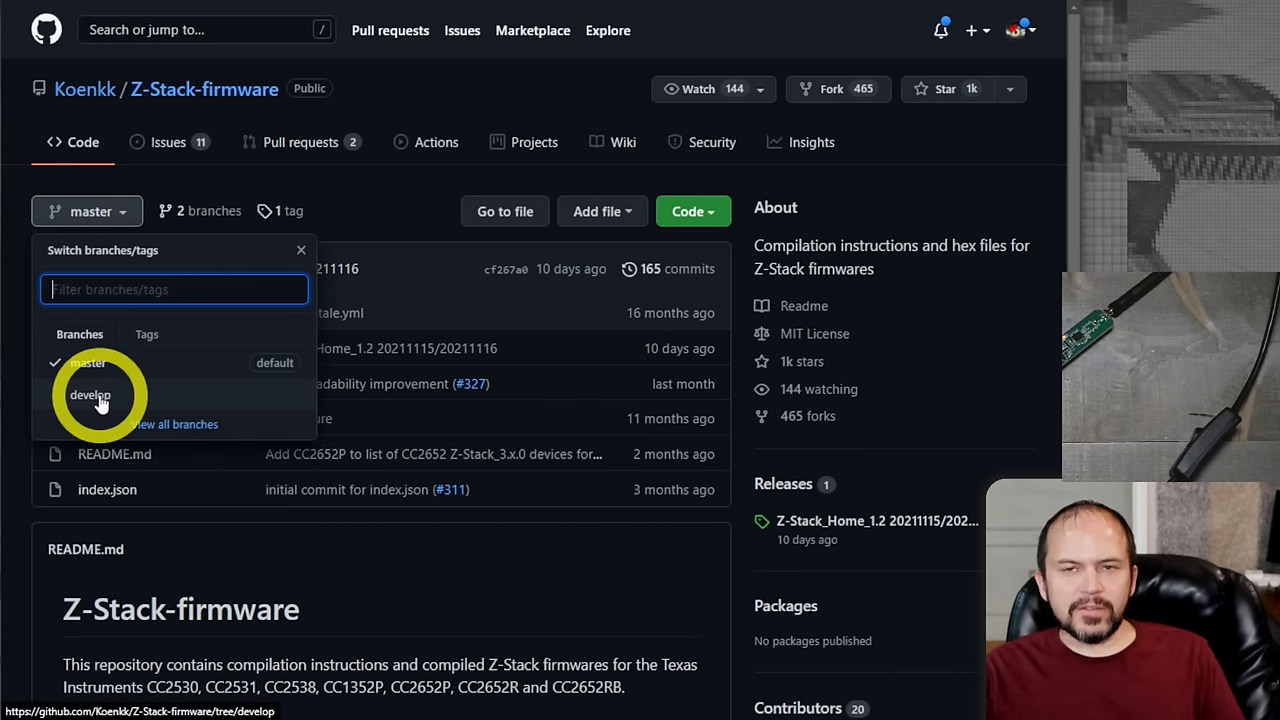
{"action": "left_click", "coordinate": [86, 394]}
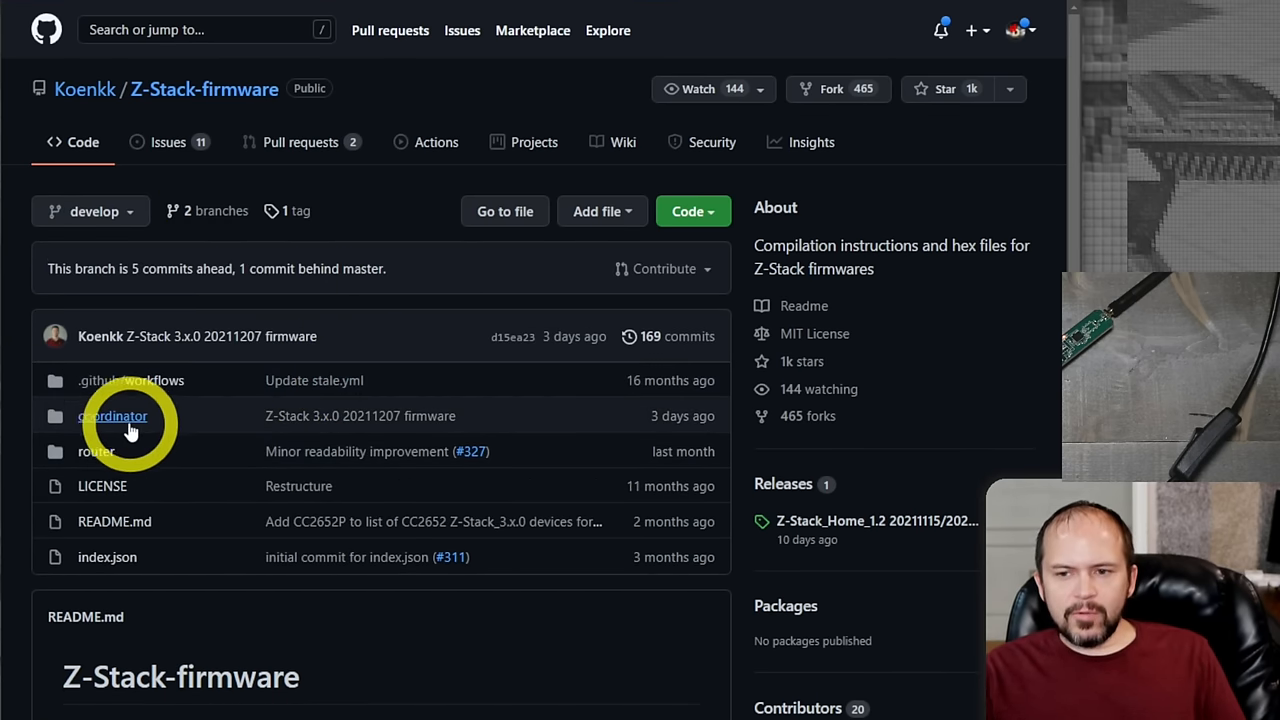
{"action": "left_click", "coordinate": [108, 416]}
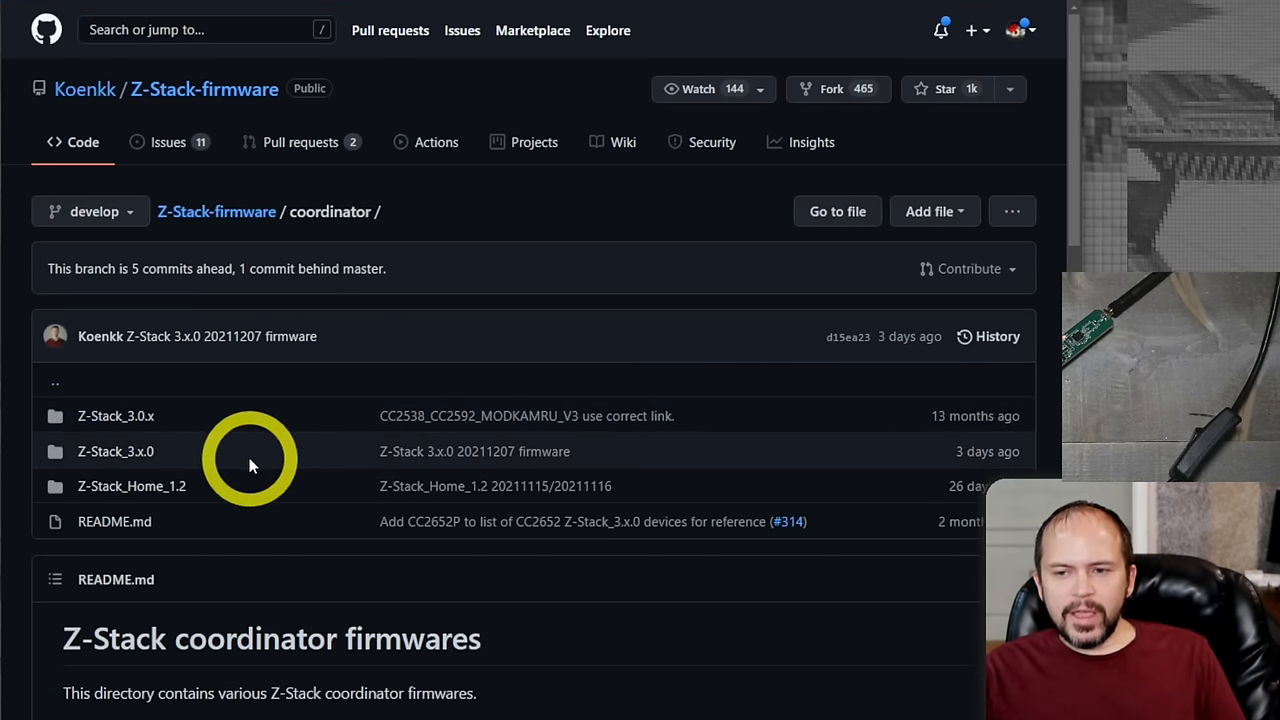
{"action": "mouse_move", "coordinate": [136, 459]}
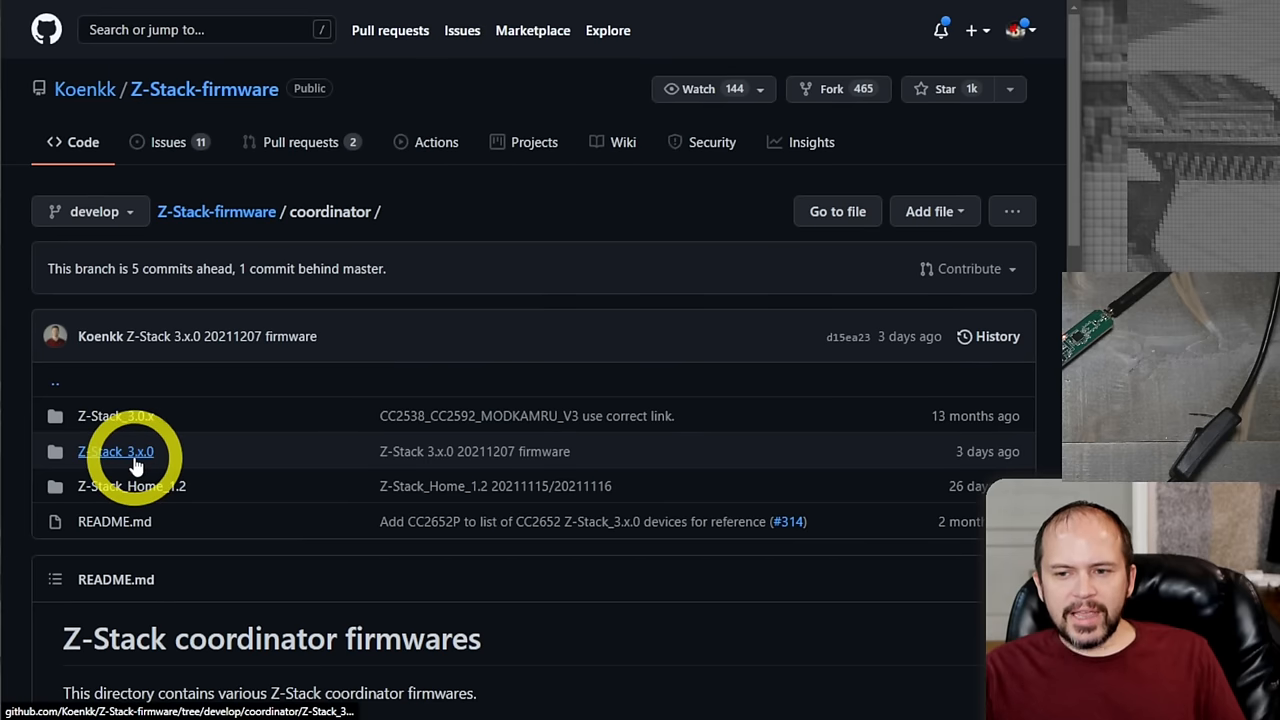
{"action": "left_click", "coordinate": [113, 452]}
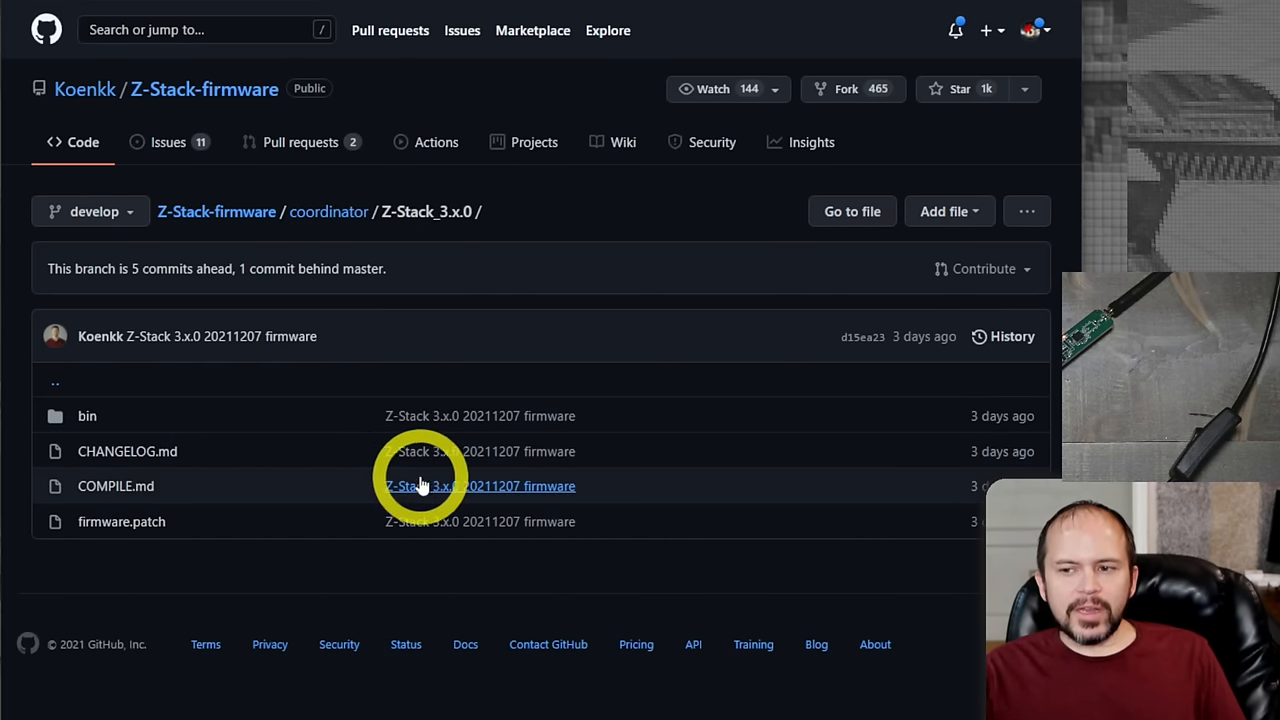
{"action": "mouse_move", "coordinate": [492, 472]}
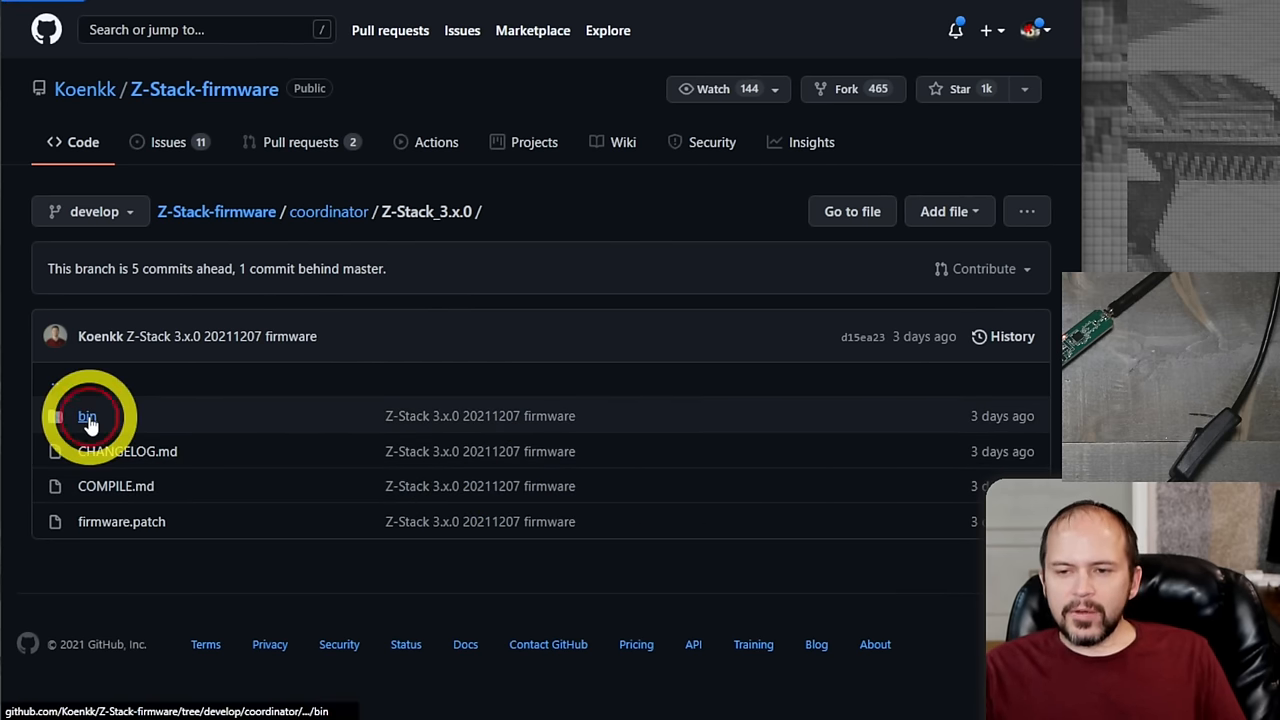
Open the bin folder and find the SONOFF dongle's firmware zip in the Tested adapters table.
{"action": "left_click", "coordinate": [88, 415]}
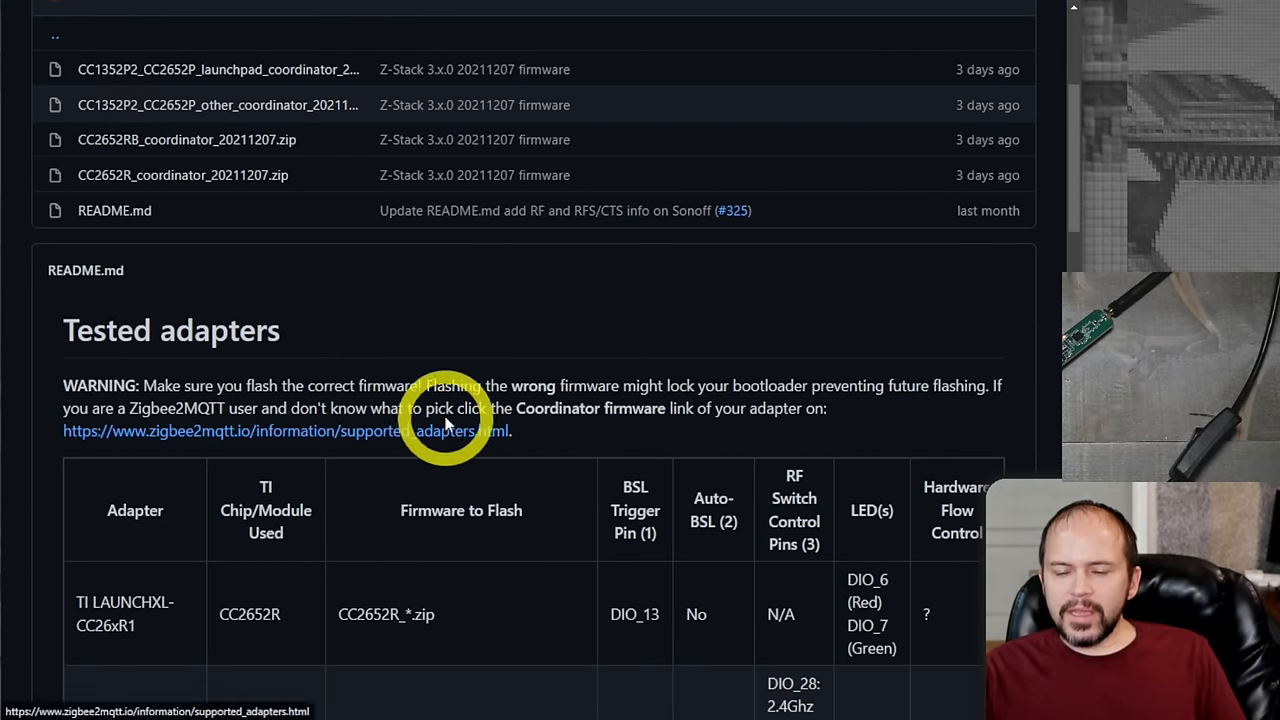
{"action": "mouse_move", "coordinate": [405, 360]}
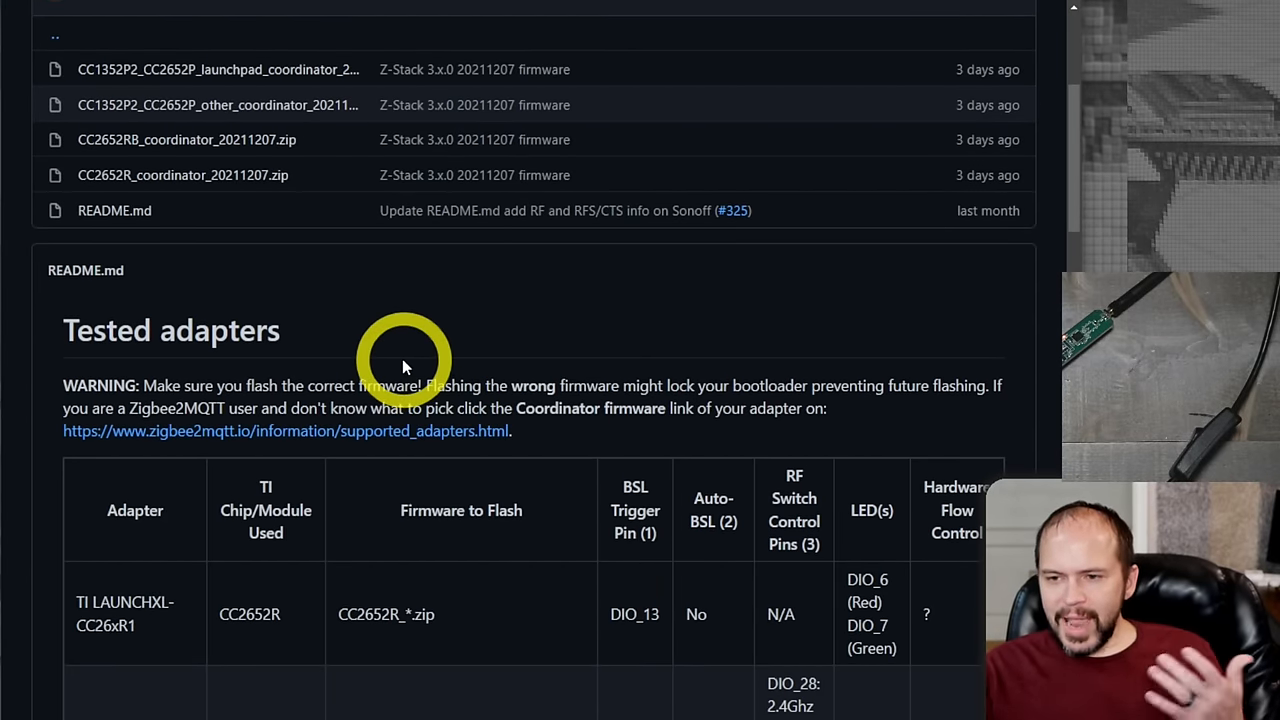
{"action": "scroll", "scroll_direction": "down", "scroll_amount": 3}
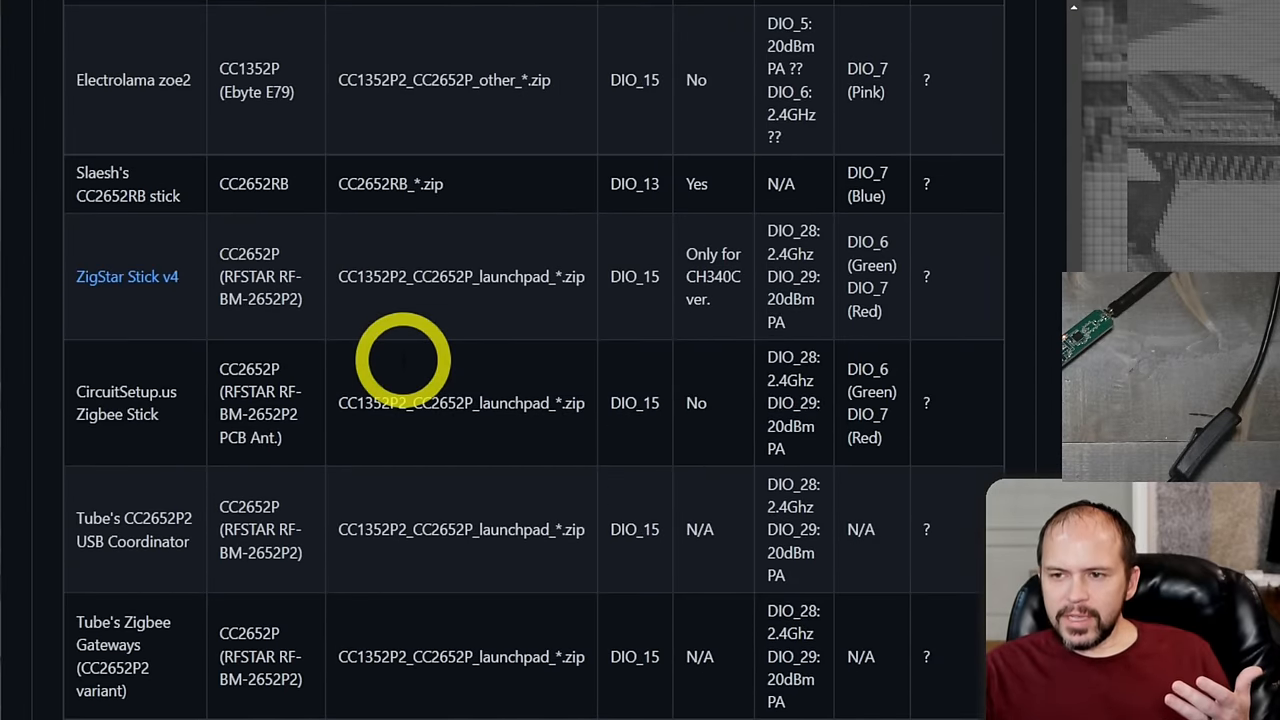
{"action": "scroll", "scroll_direction": "down", "scroll_amount": 3}
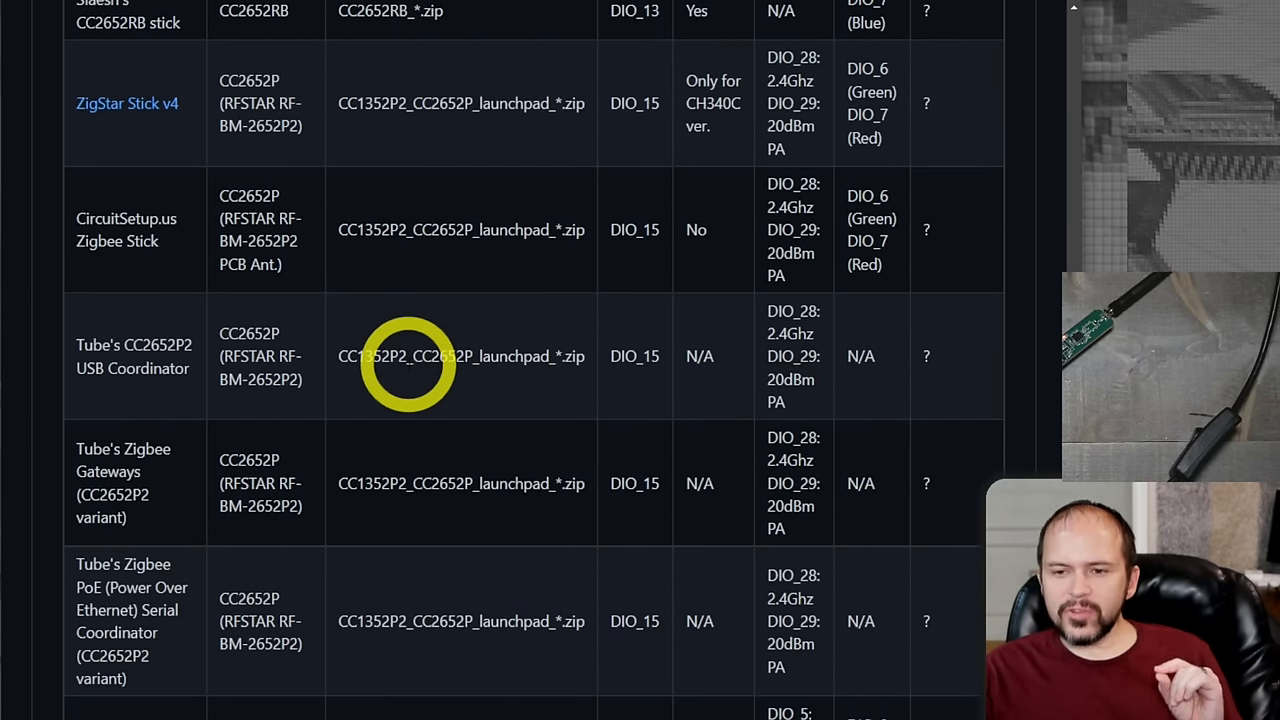
{"action": "scroll", "scroll_direction": "down", "scroll_amount": 3}
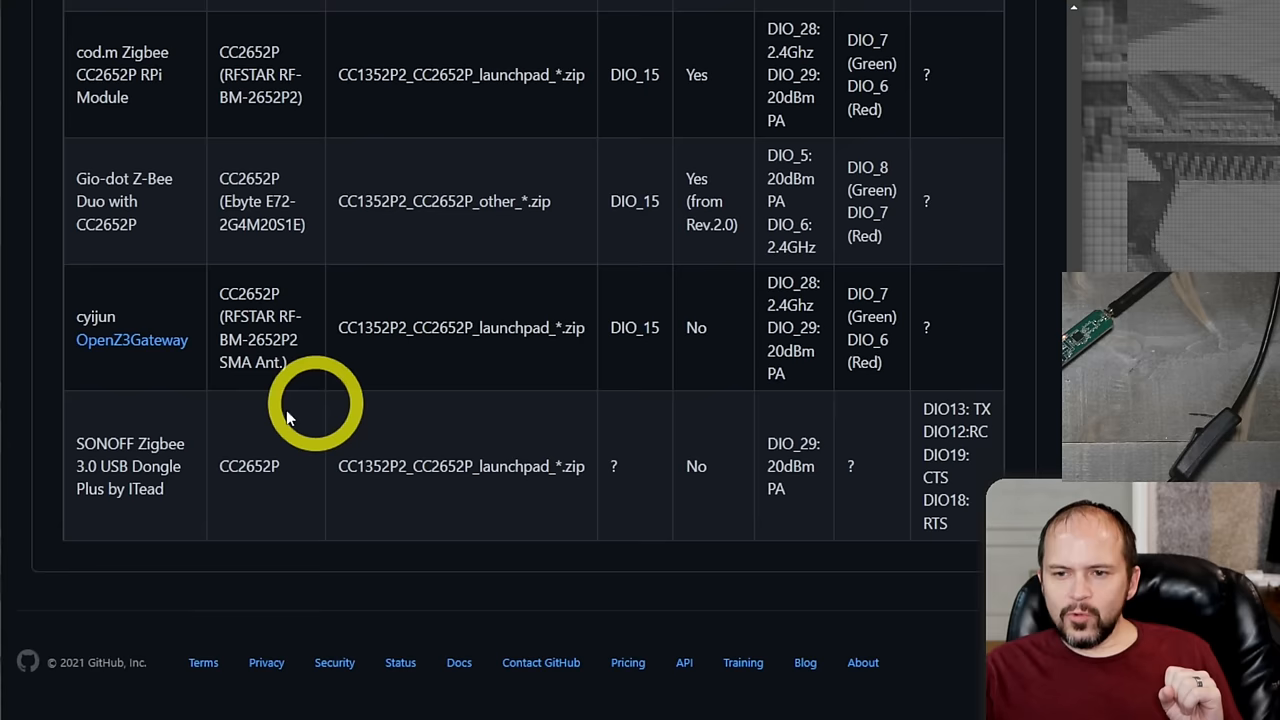
{"action": "mouse_move", "coordinate": [453, 498]}
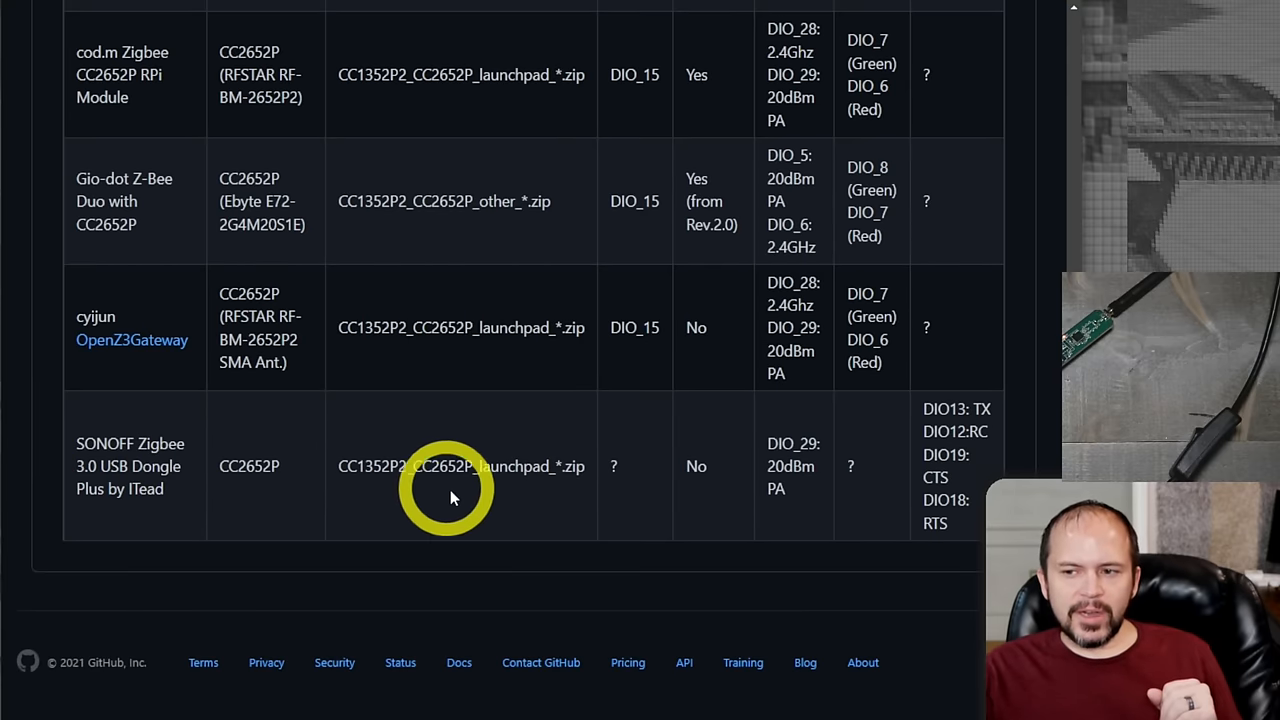
{"action": "mouse_move", "coordinate": [508, 490]}
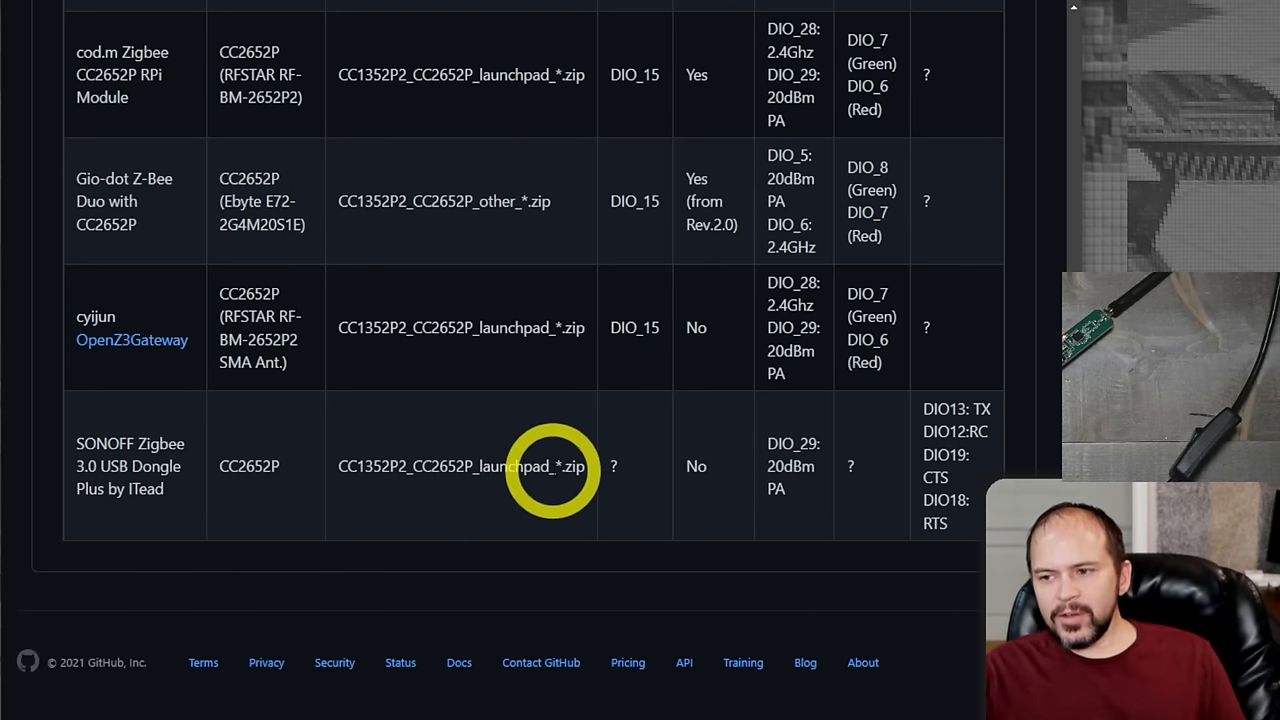
{"action": "scroll", "scroll_direction": "up", "scroll_amount": 3}
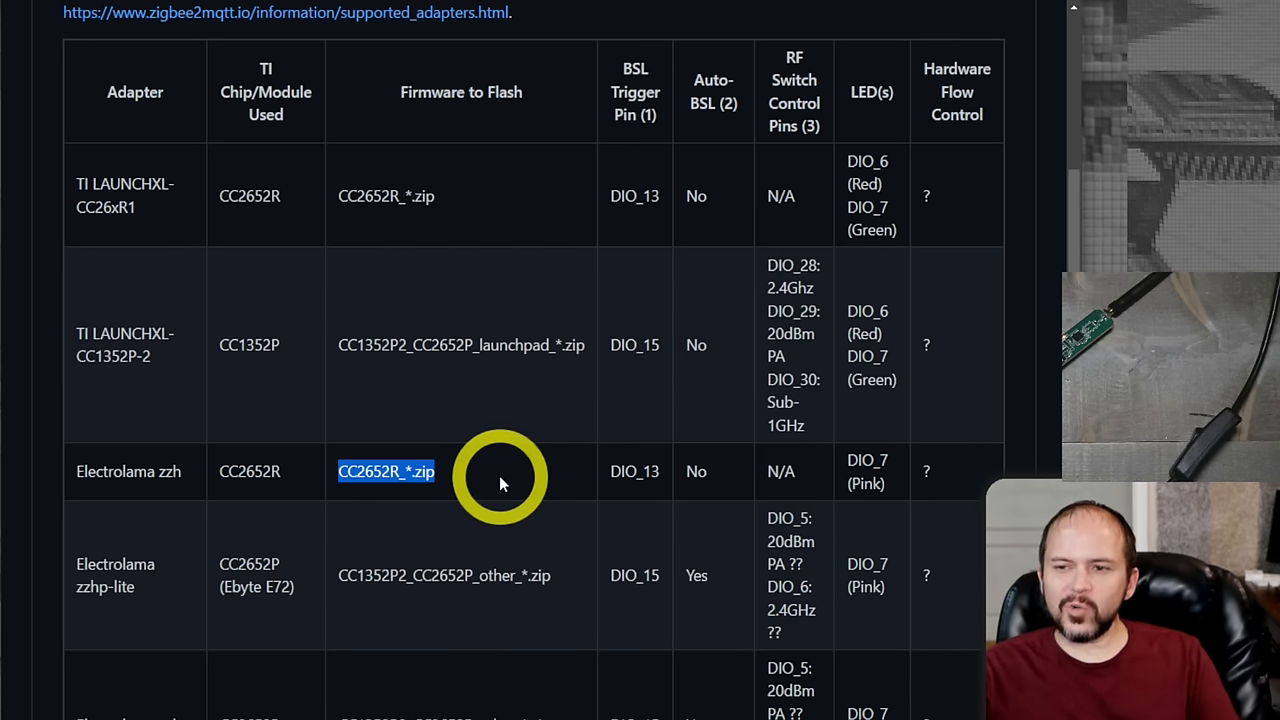
{"action": "mouse_move", "coordinate": [491, 436]}
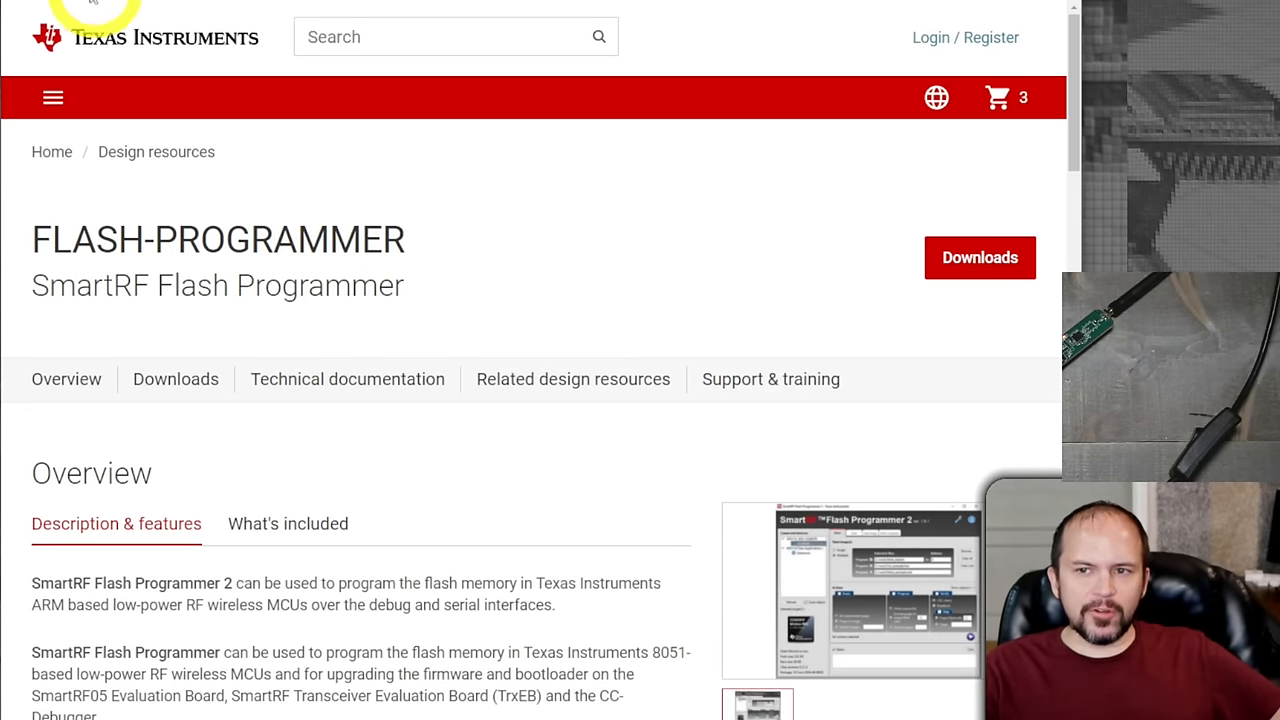
Request the SmartRF Flash Programmer 2 Windows installer from TI's FLASH-PROGRAMMER downloads.
{"action": "scroll", "scroll_direction": "down", "scroll_amount": 3}
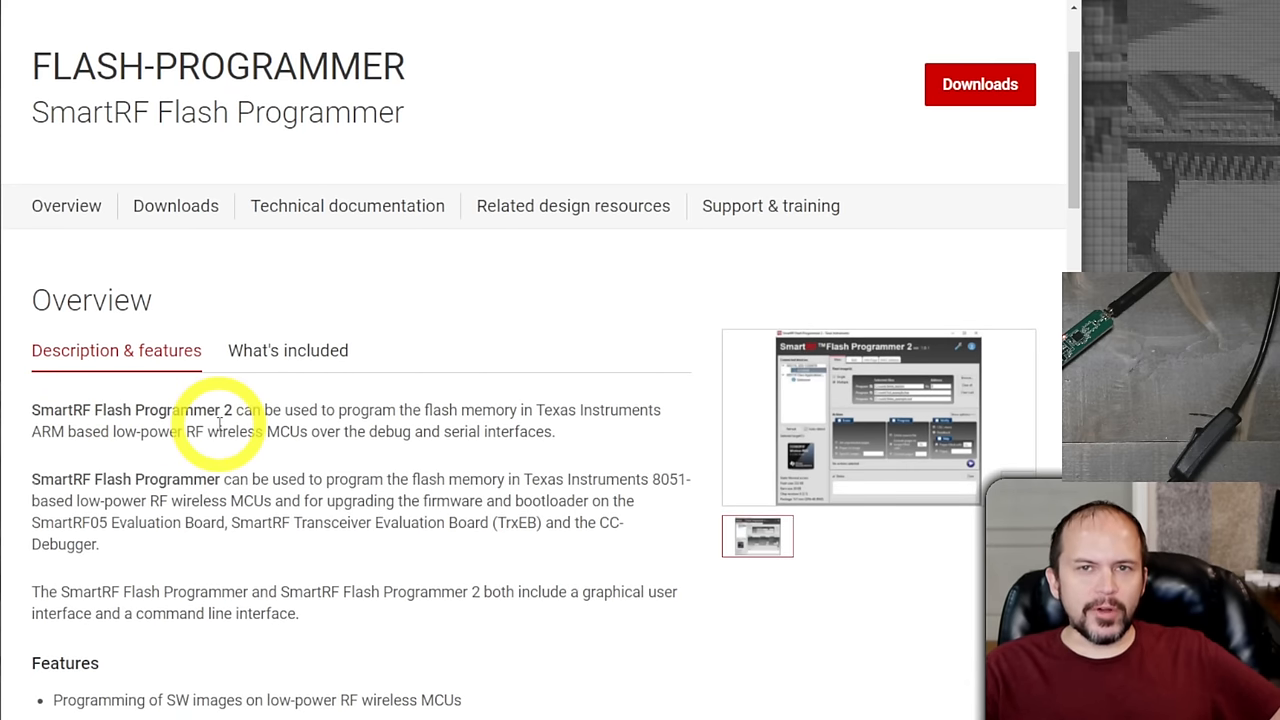
{"action": "mouse_move", "coordinate": [294, 473]}
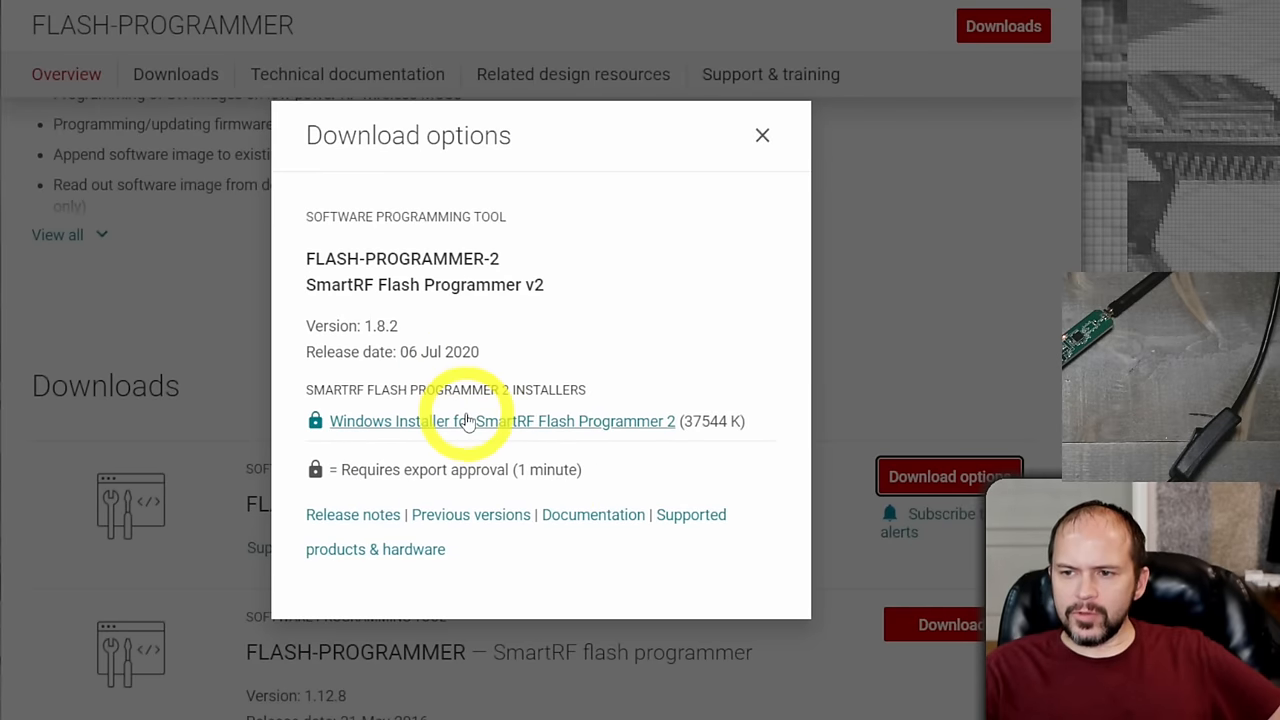
{"action": "left_click", "coordinate": [473, 421]}
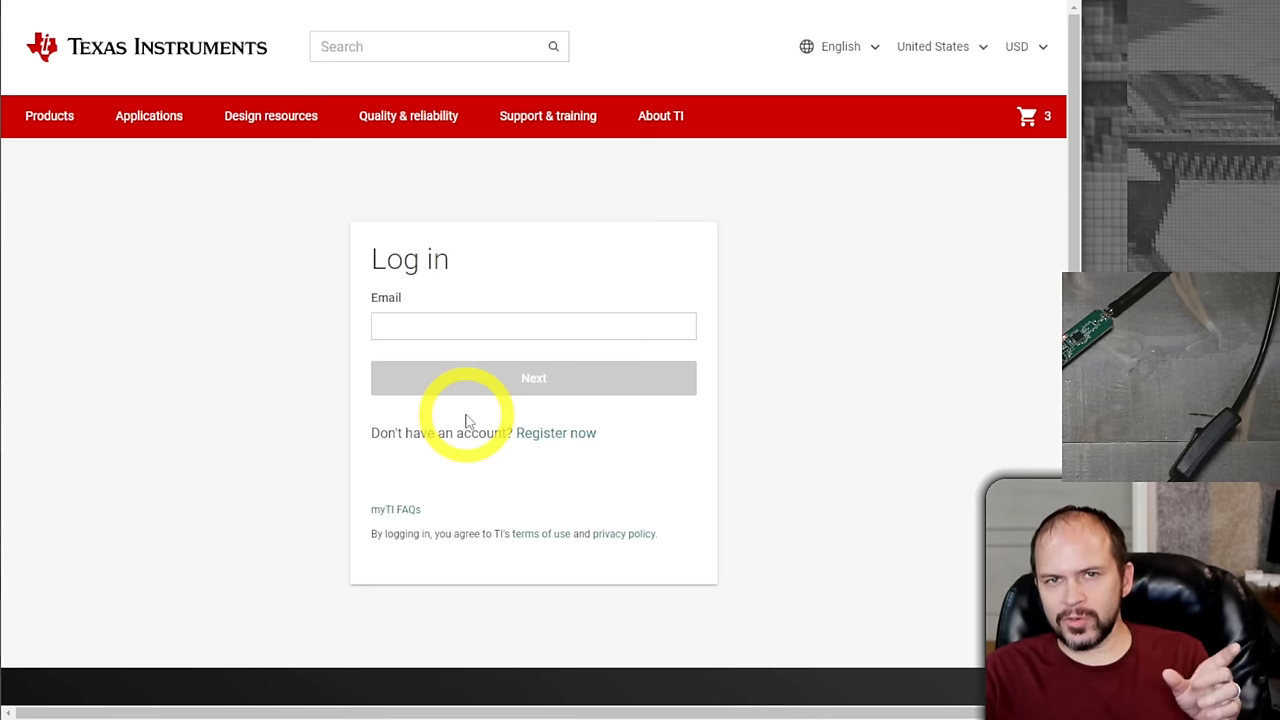
{"action": "mouse_move", "coordinate": [733, 372]}
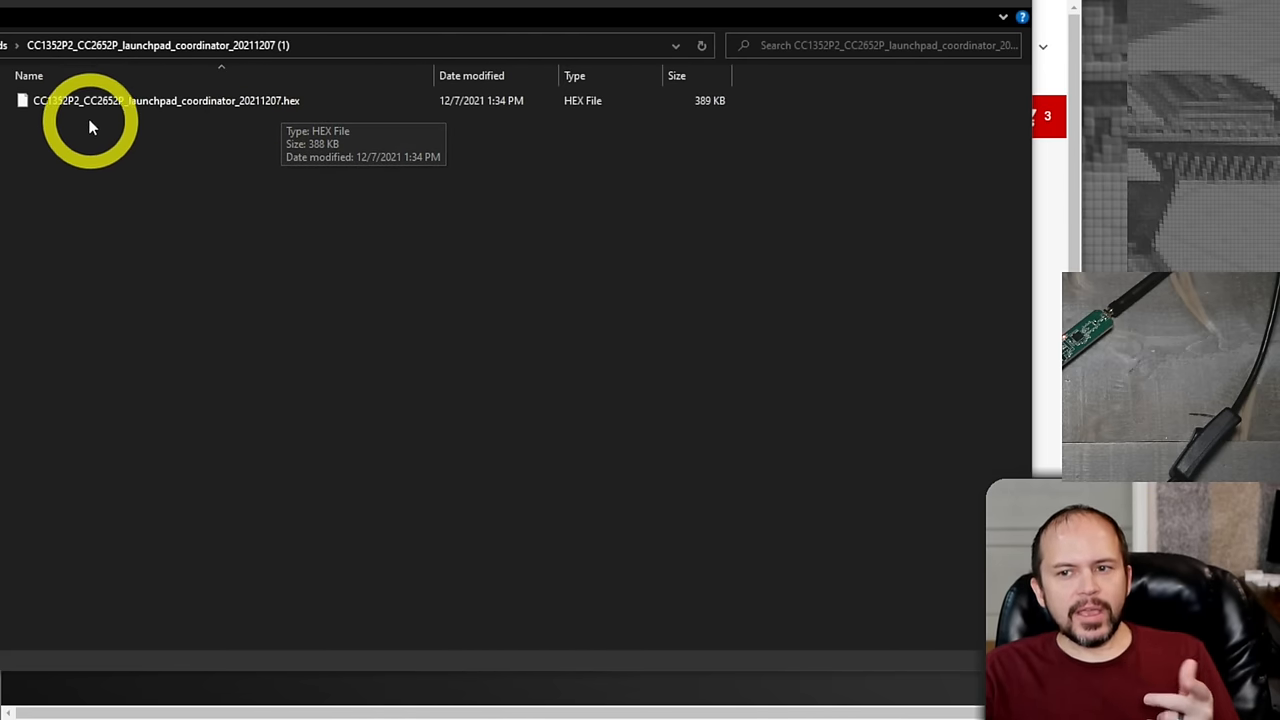
{"action": "mouse_move", "coordinate": [240, 205]}
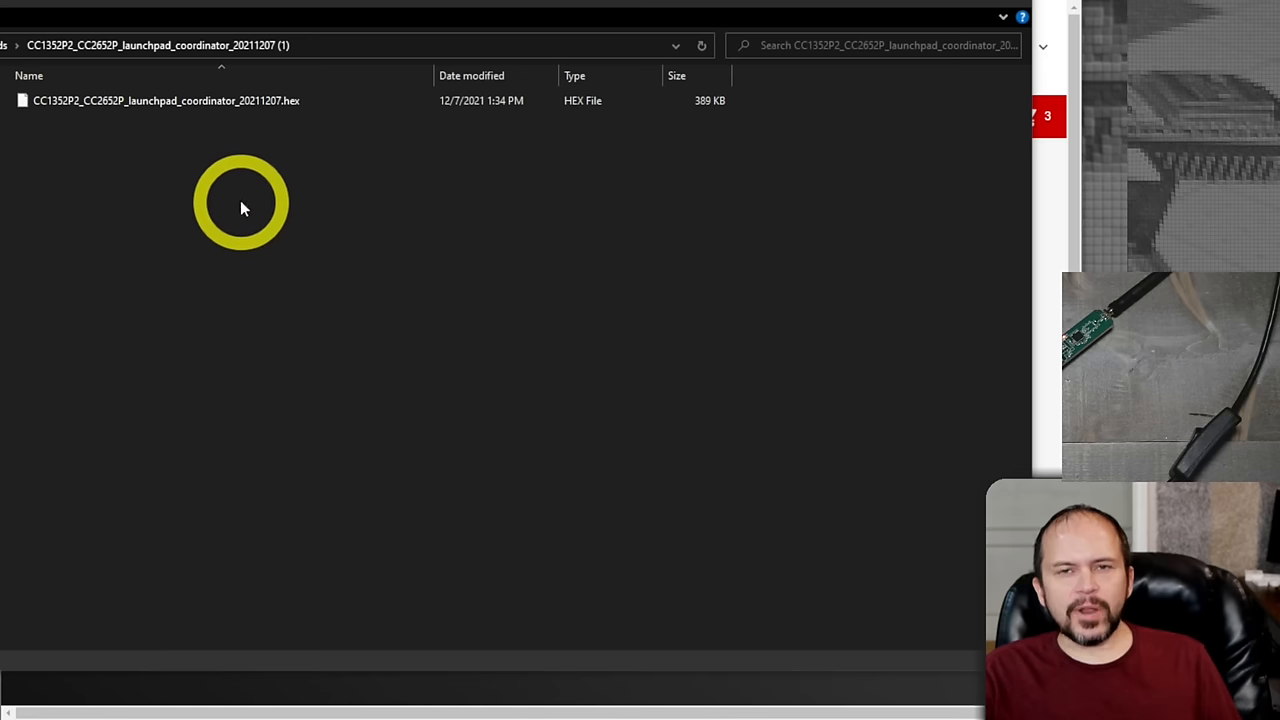
{"action": "mouse_move", "coordinate": [233, 197]}
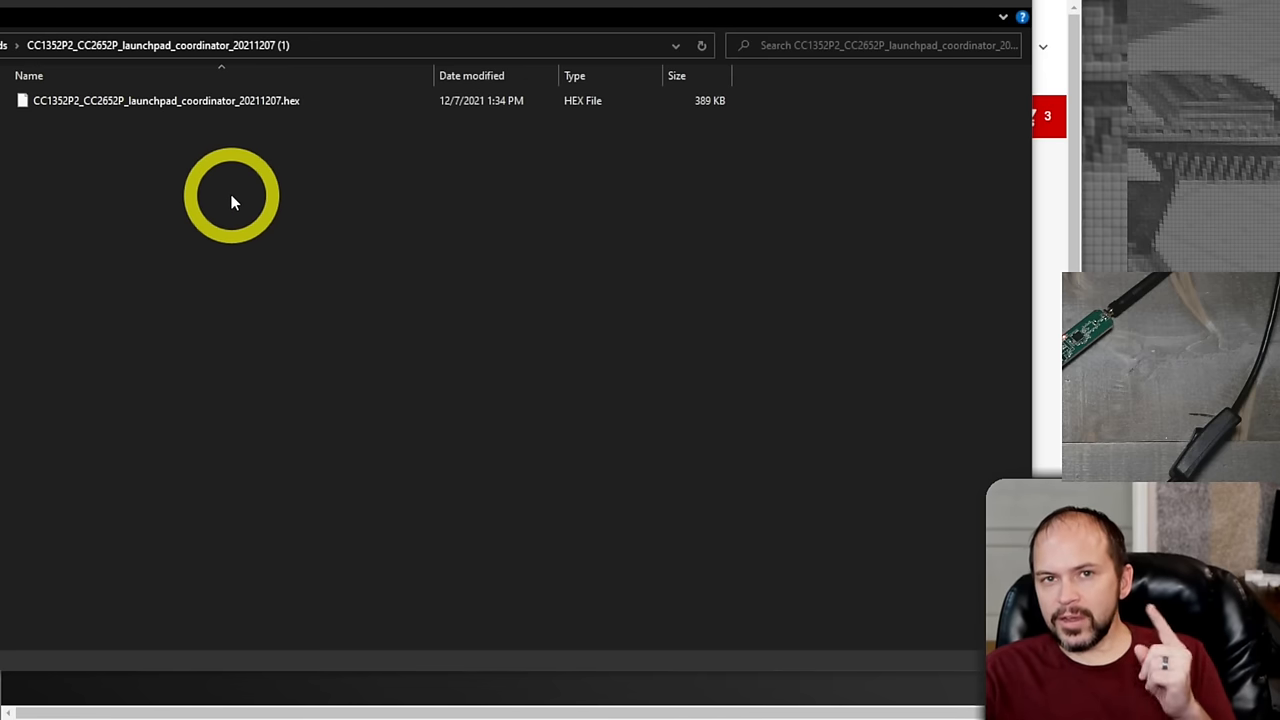
{"action": "mouse_move", "coordinate": [197, 168]}
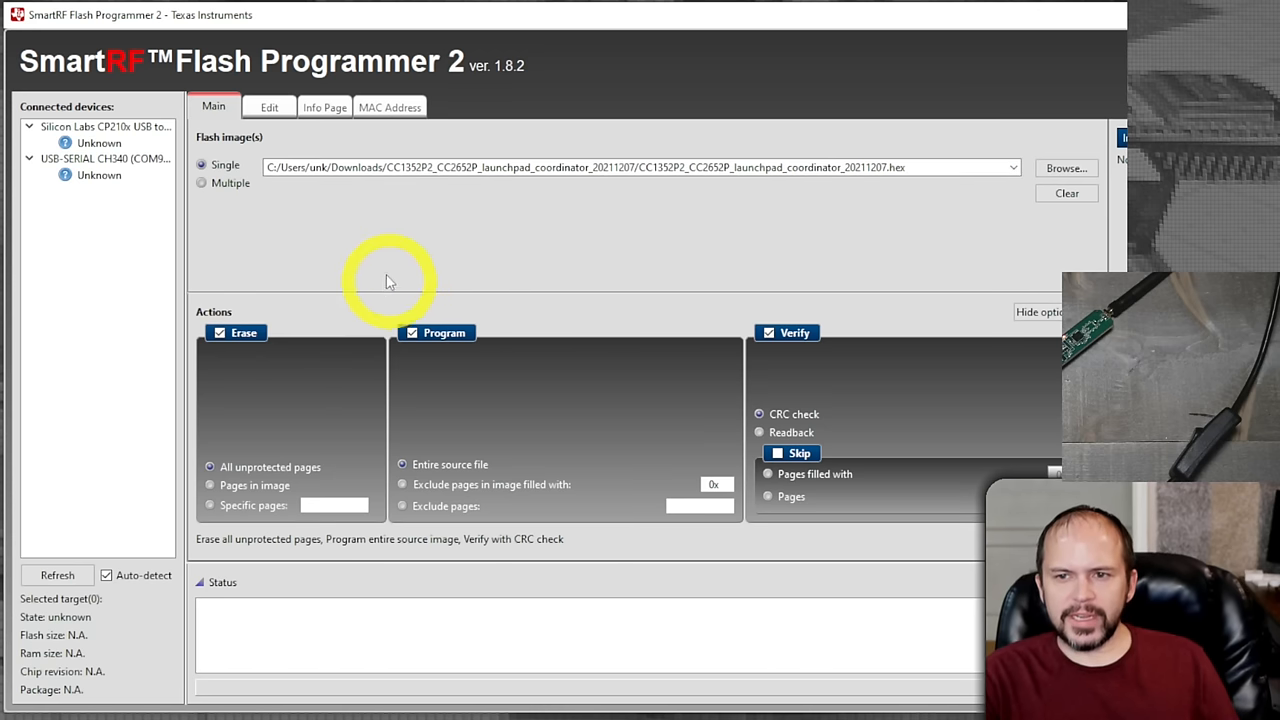
Select the Silicon Labs CP210x device and set its target chip to CC2652P.
{"action": "left_click", "coordinate": [99, 175]}
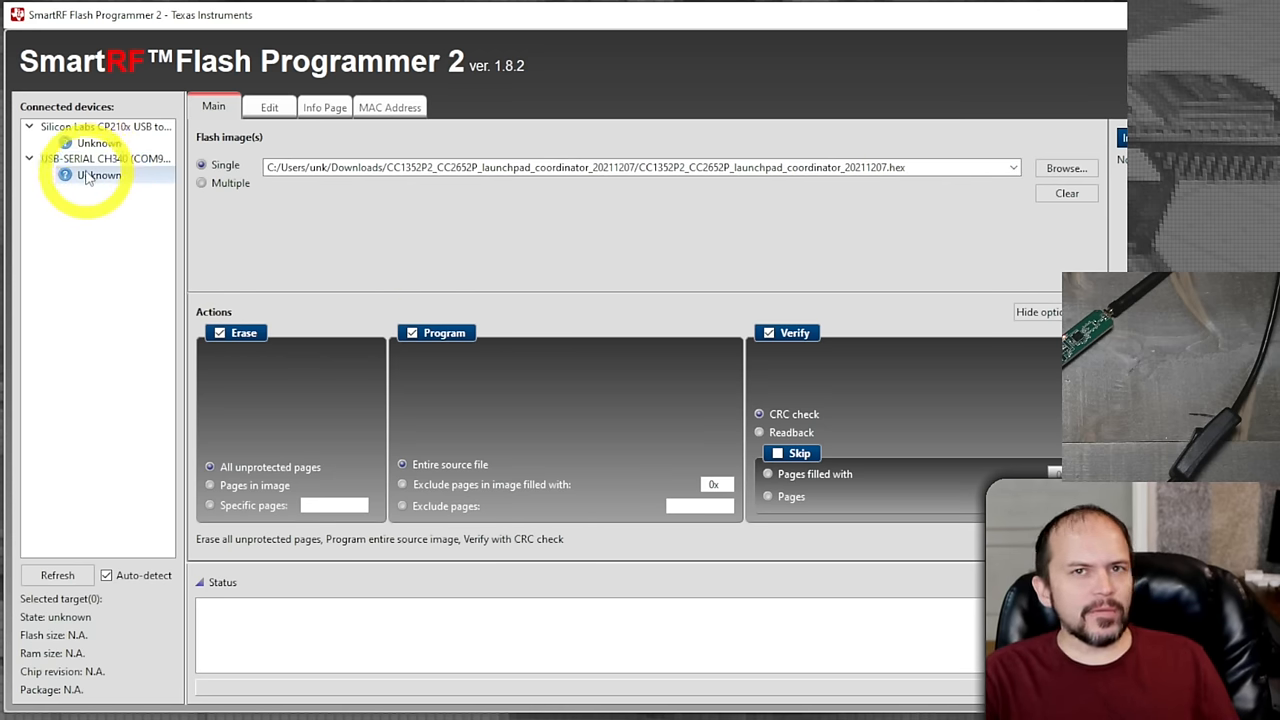
{"action": "mouse_move", "coordinate": [89, 177]}
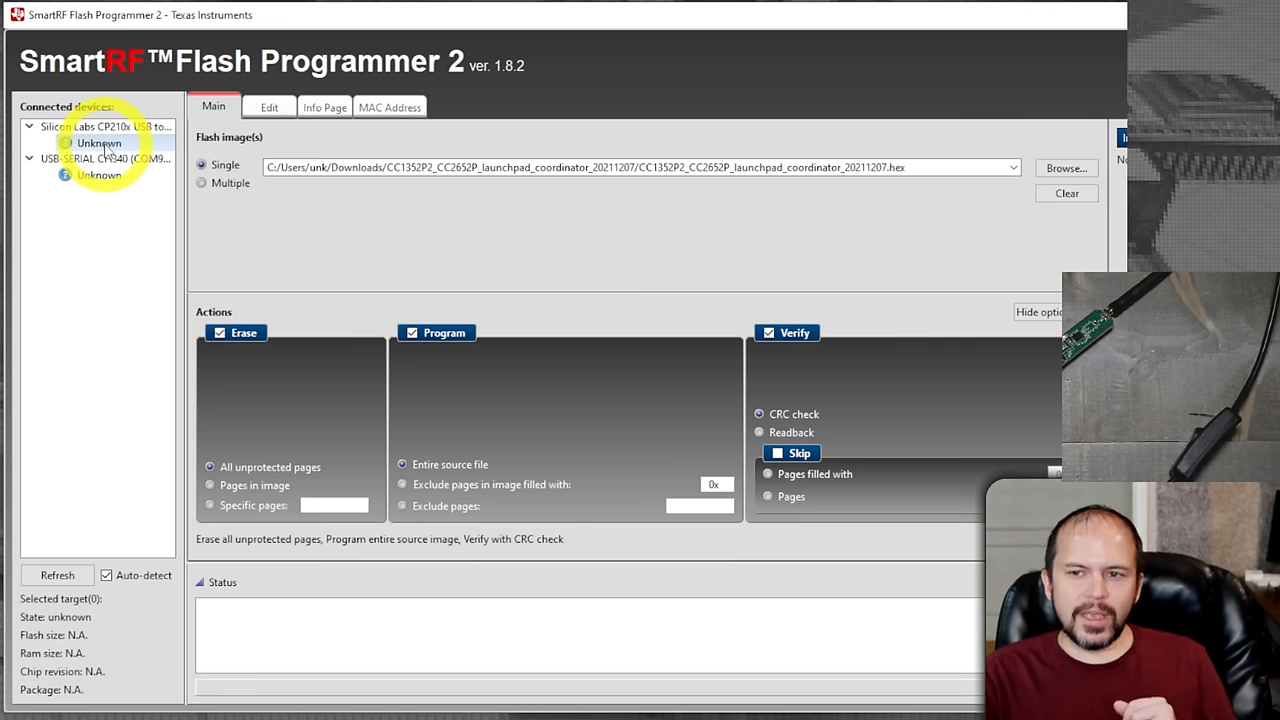
{"action": "left_click", "coordinate": [99, 142]}
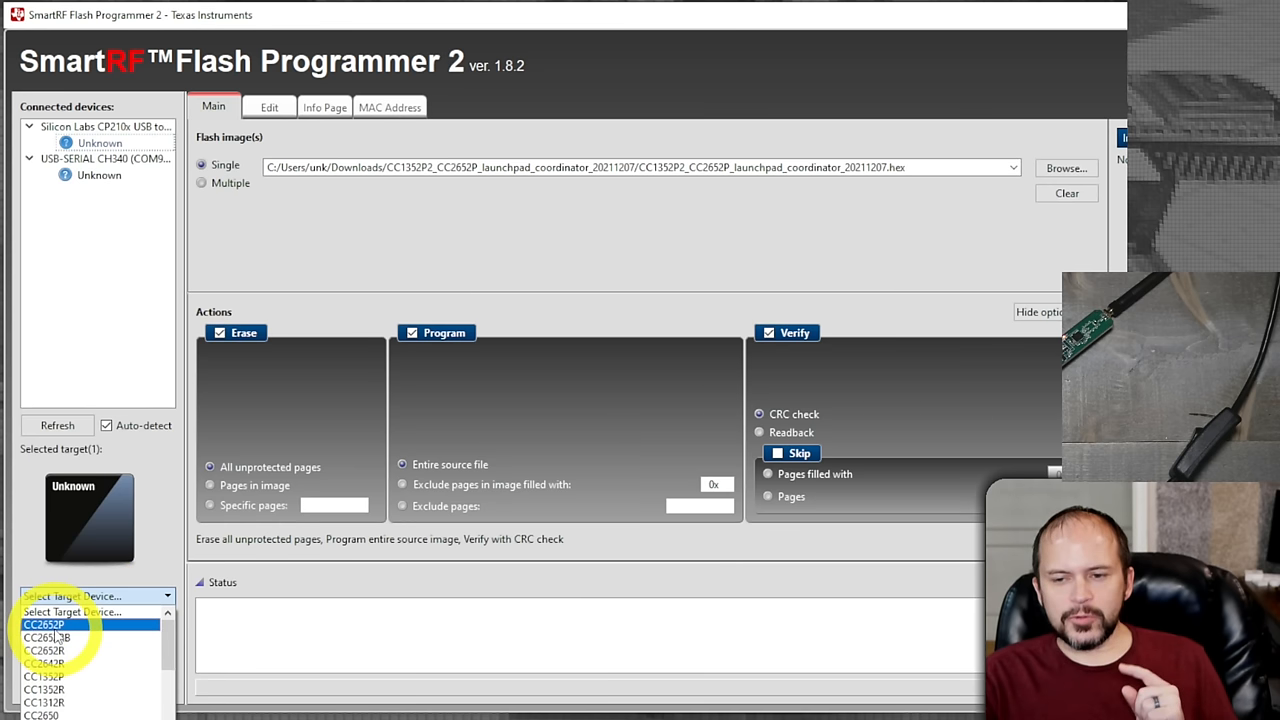
{"action": "left_click", "coordinate": [47, 636]}
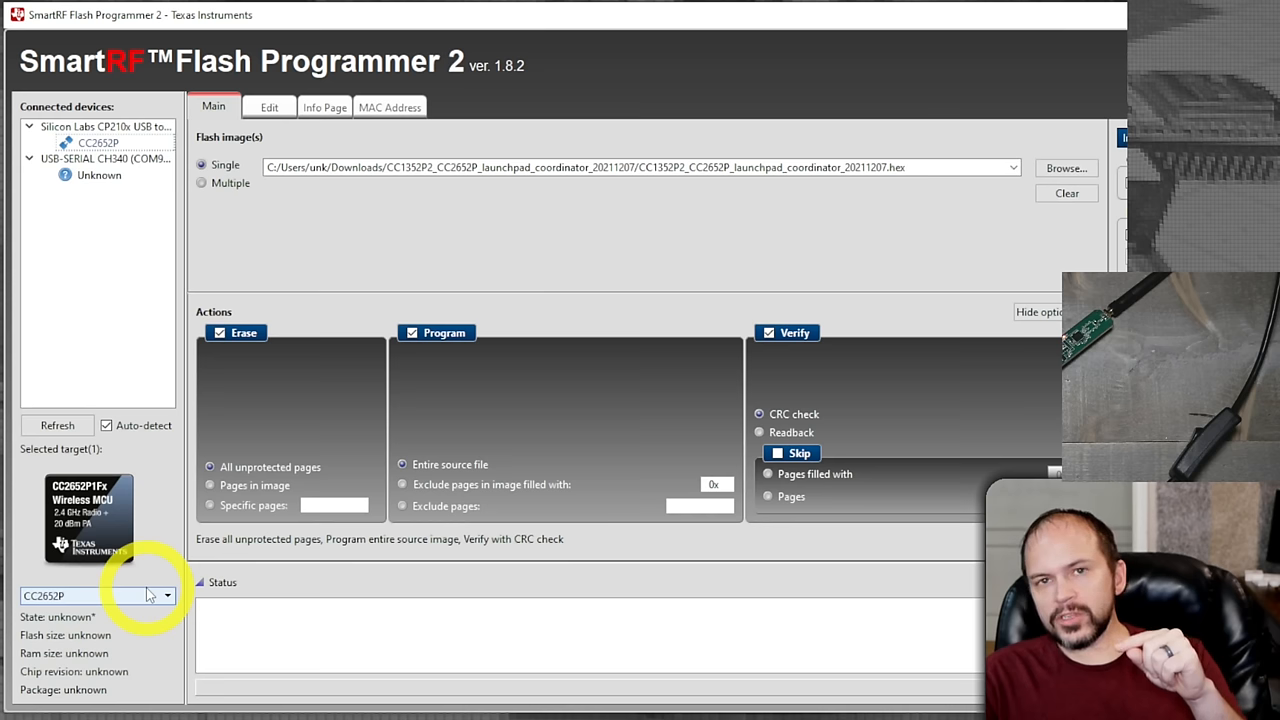
{"action": "mouse_move", "coordinate": [150, 599]}
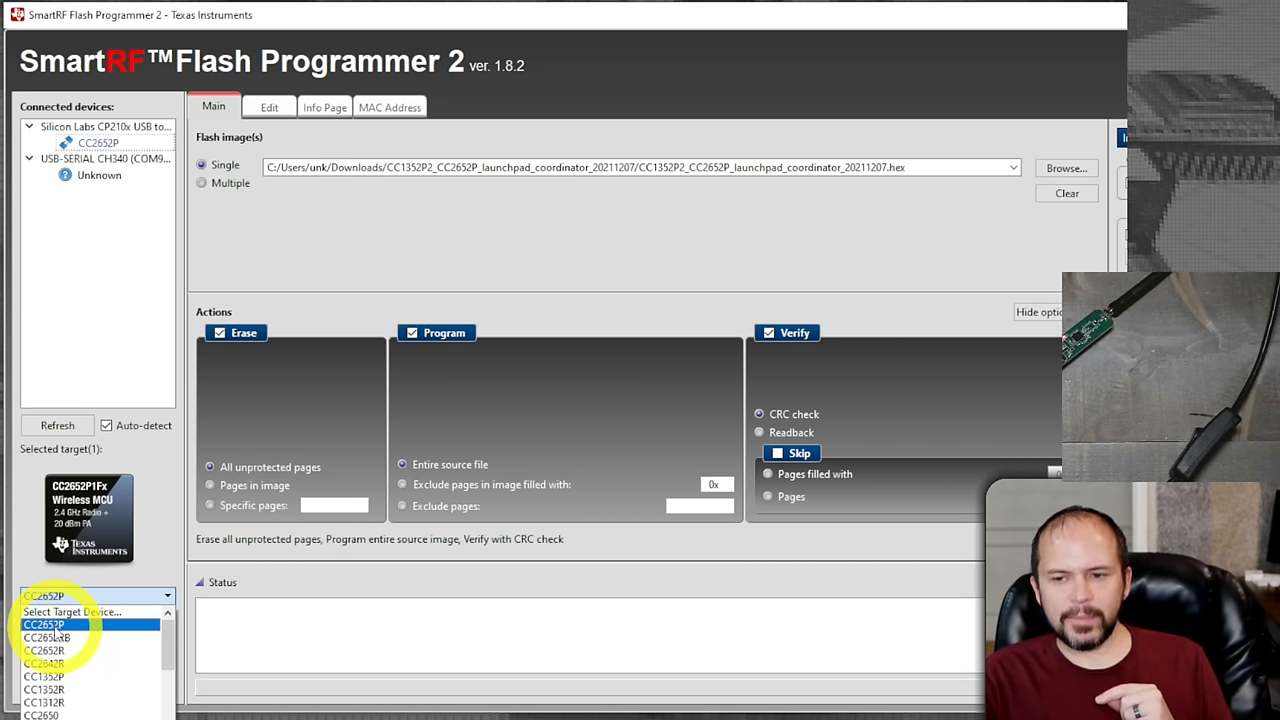
{"action": "left_click", "coordinate": [50, 624]}
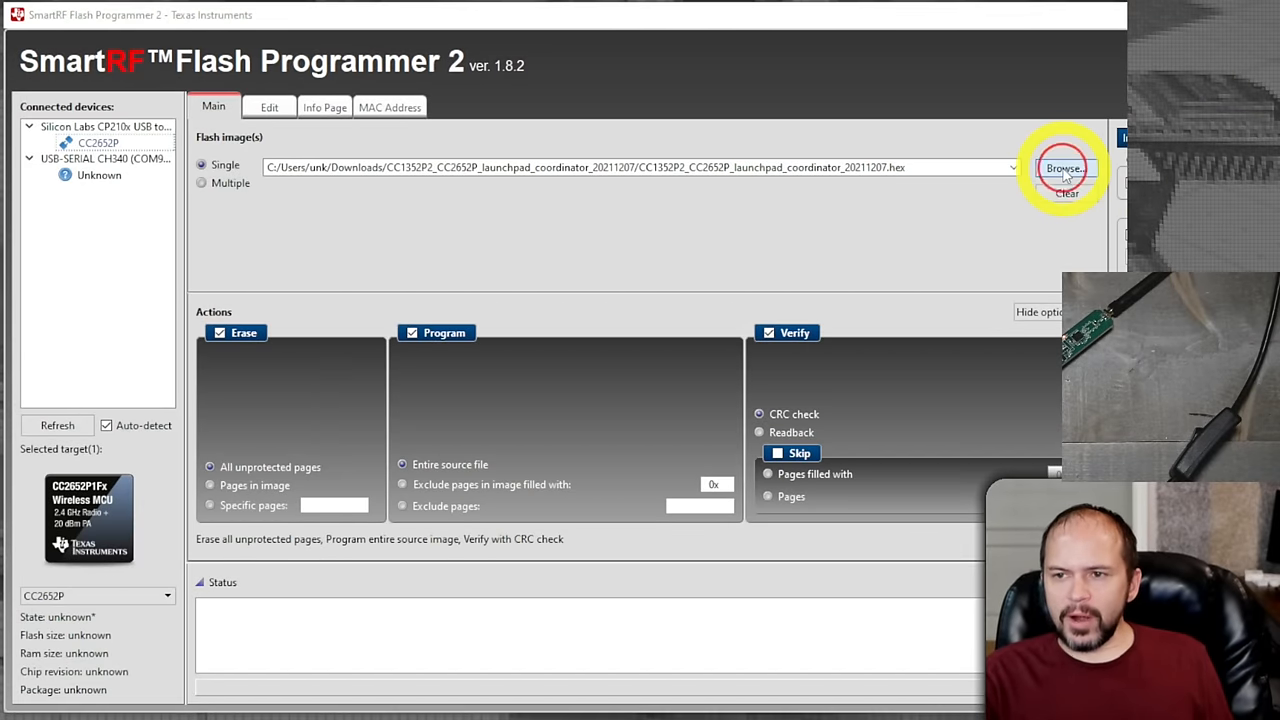
Choose the CC1352P2_CC2652P coordinator .hex file as the flash image.
{"action": "left_click", "coordinate": [1065, 167]}
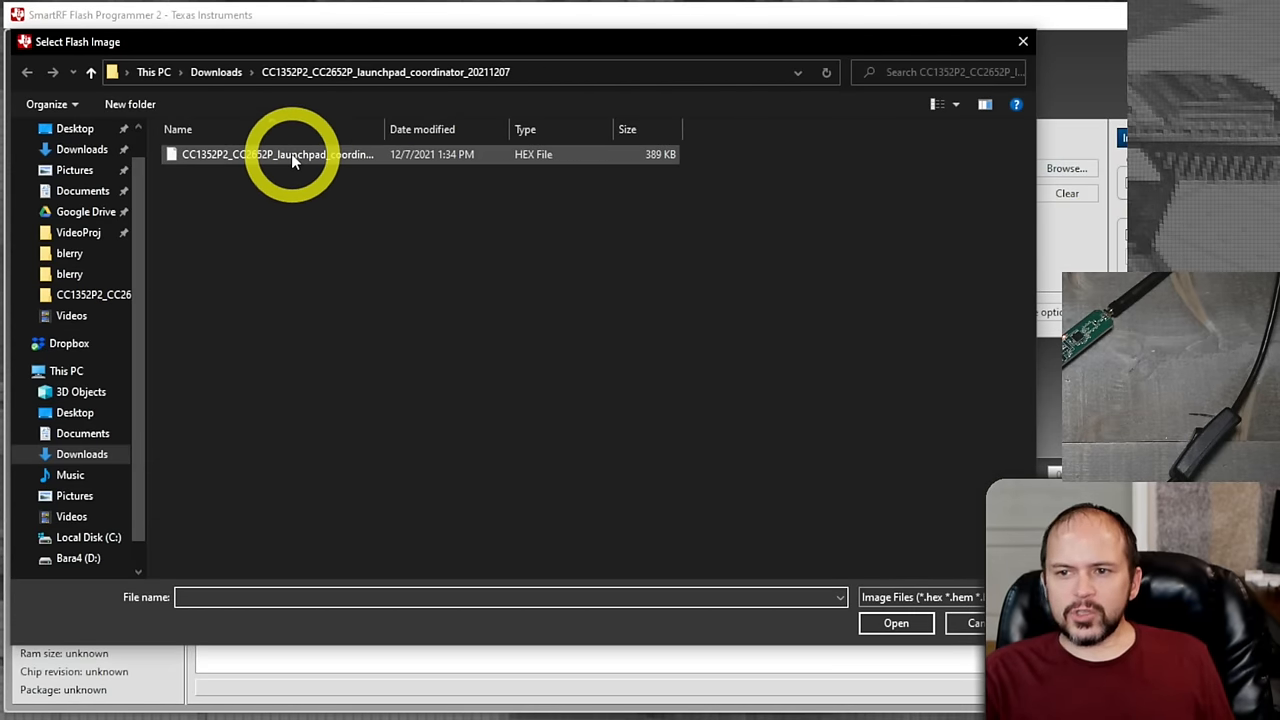
{"action": "left_click", "coordinate": [290, 154]}
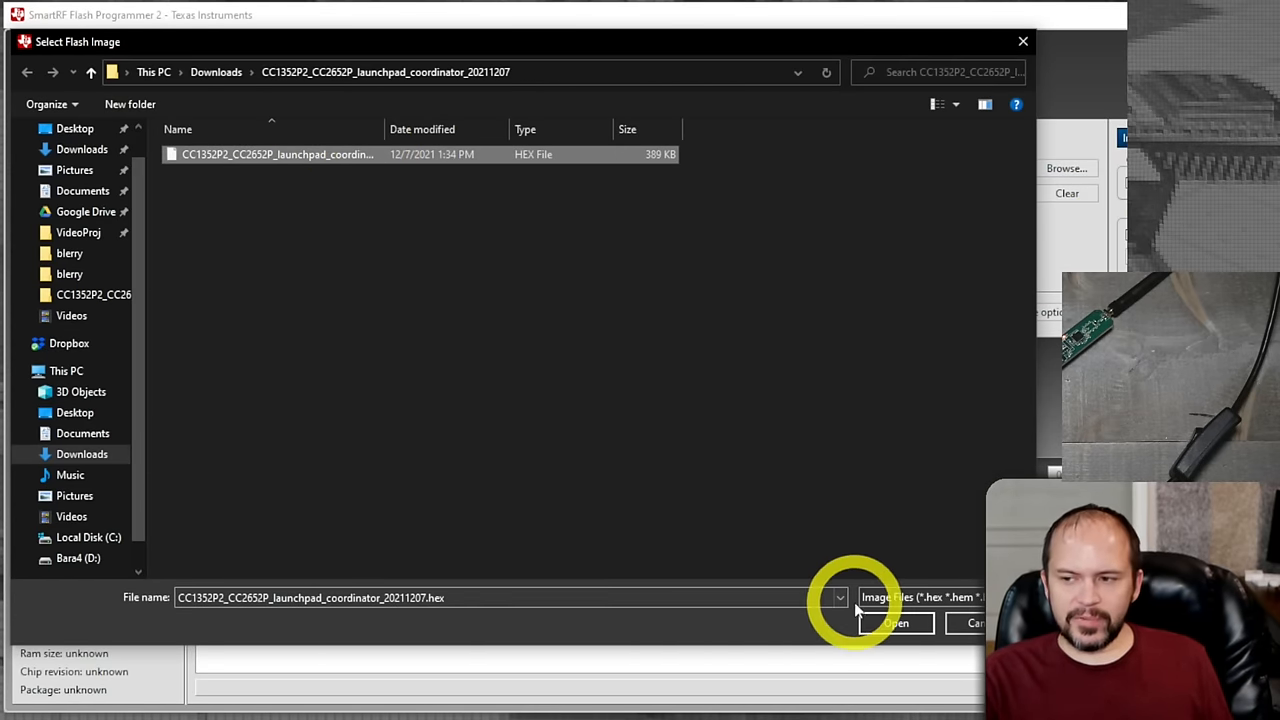
{"action": "left_click", "coordinate": [894, 623]}
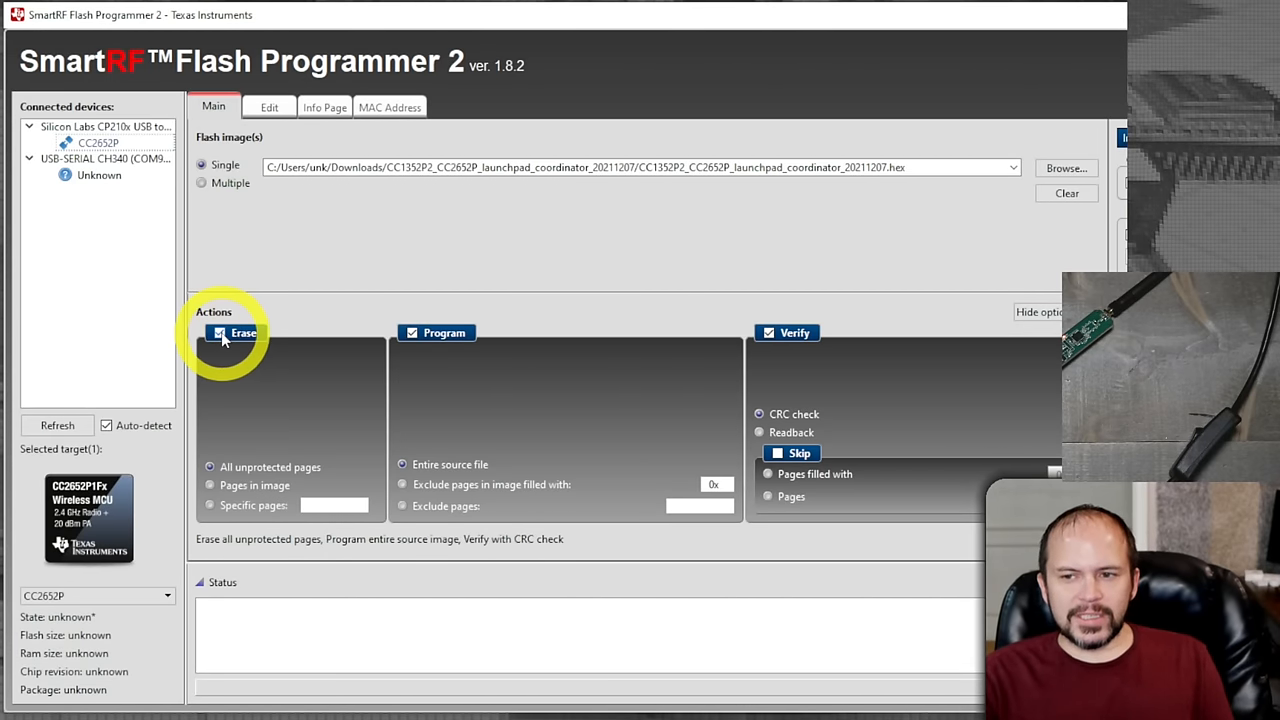
{"action": "mouse_move", "coordinate": [750, 345]}
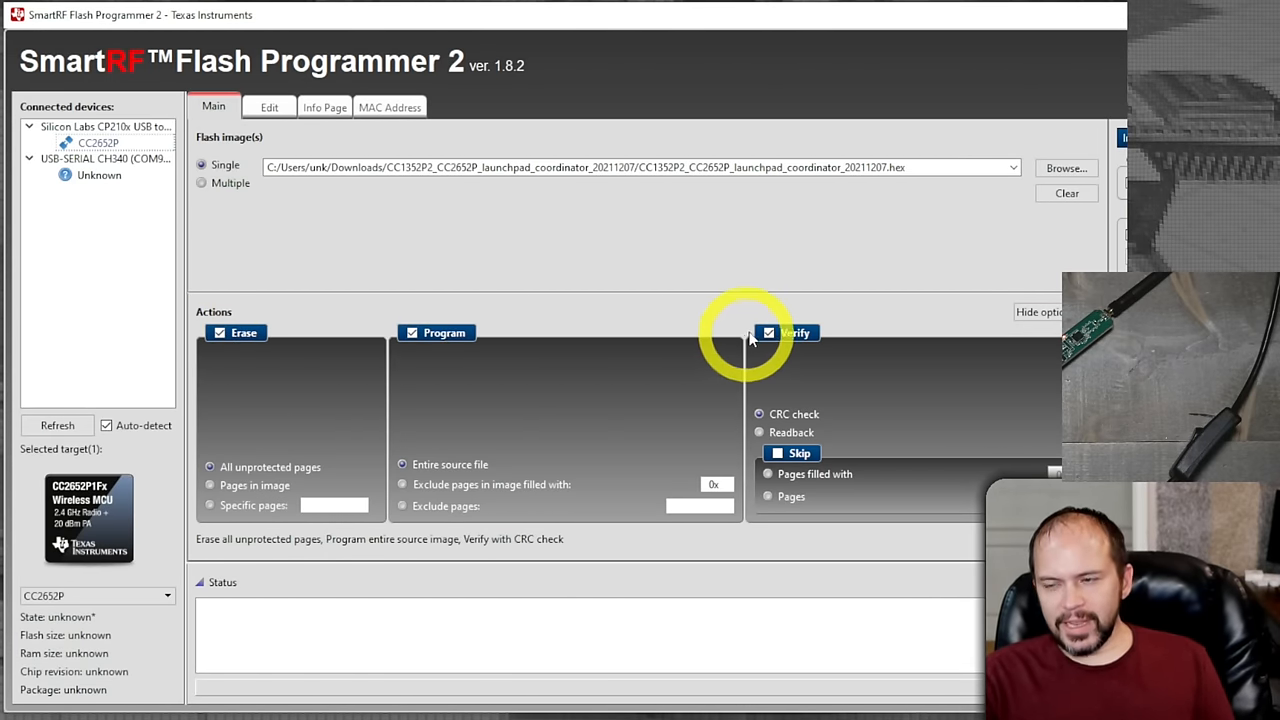
{"action": "mouse_move", "coordinate": [773, 318]}
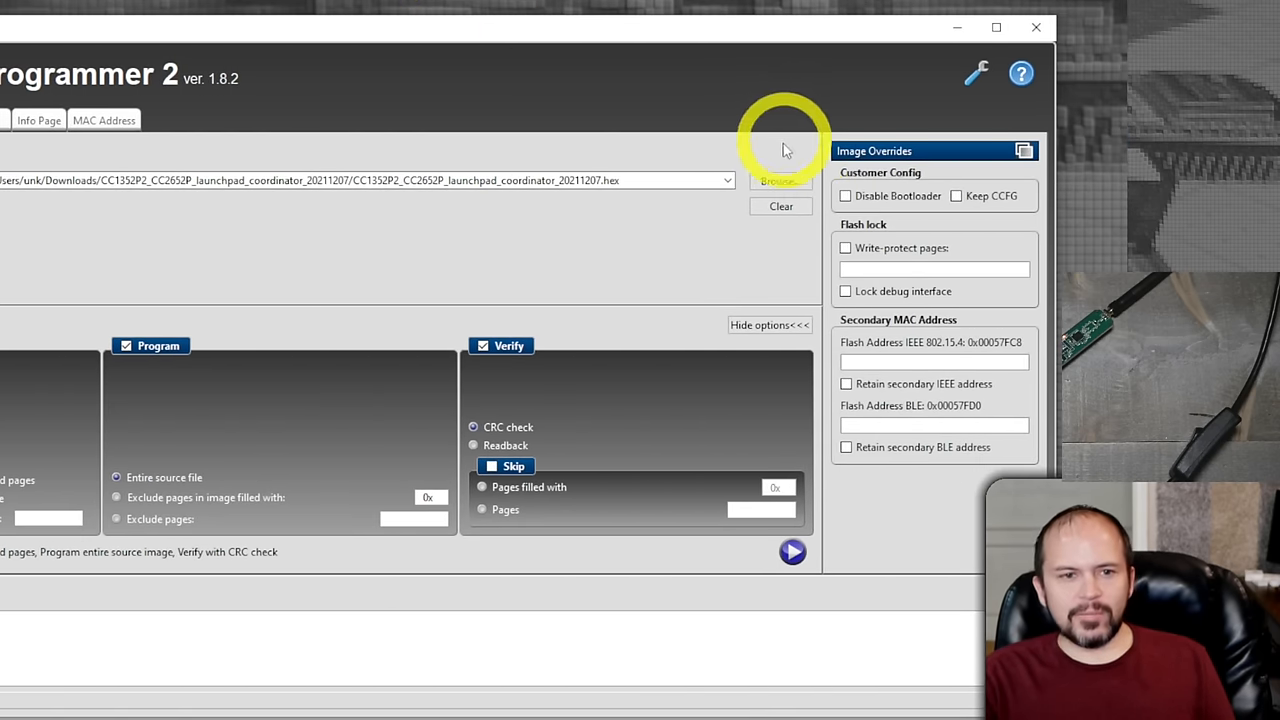
{"action": "mouse_move", "coordinate": [896, 221]}
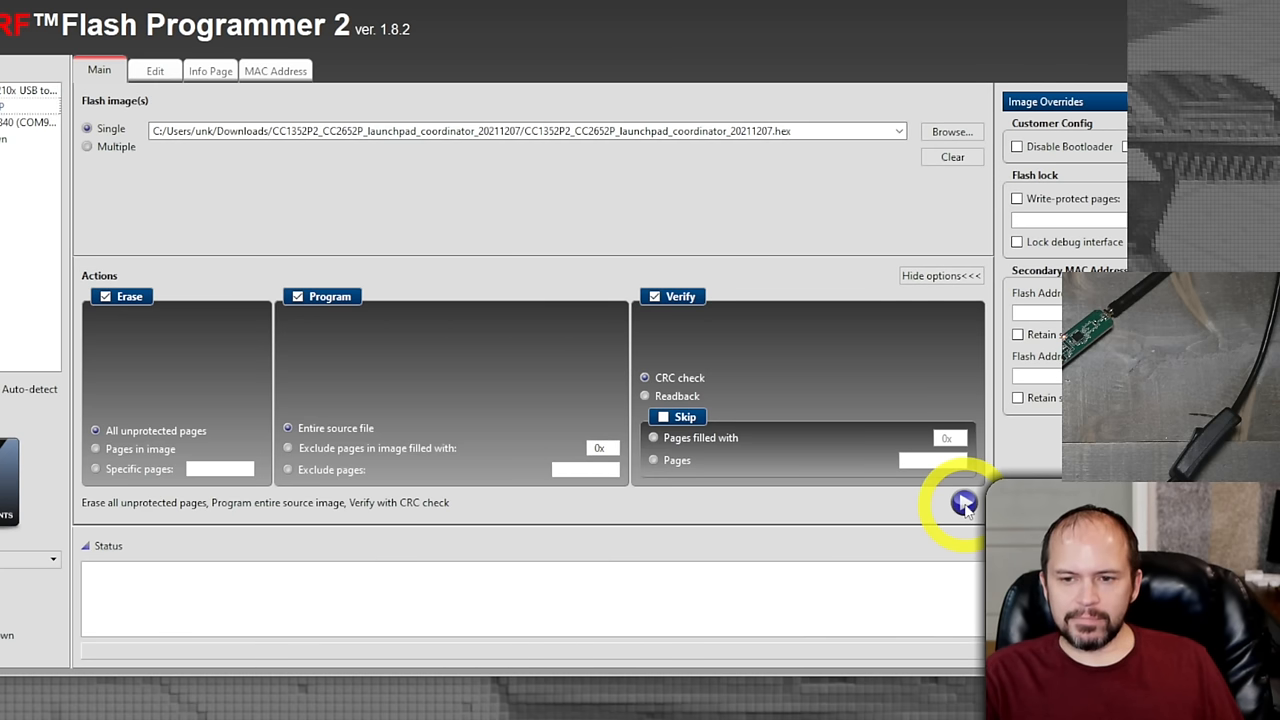
Start erasing, programming and verifying the CC2652P with the coordinator firmware image.
{"action": "left_click", "coordinate": [963, 504]}
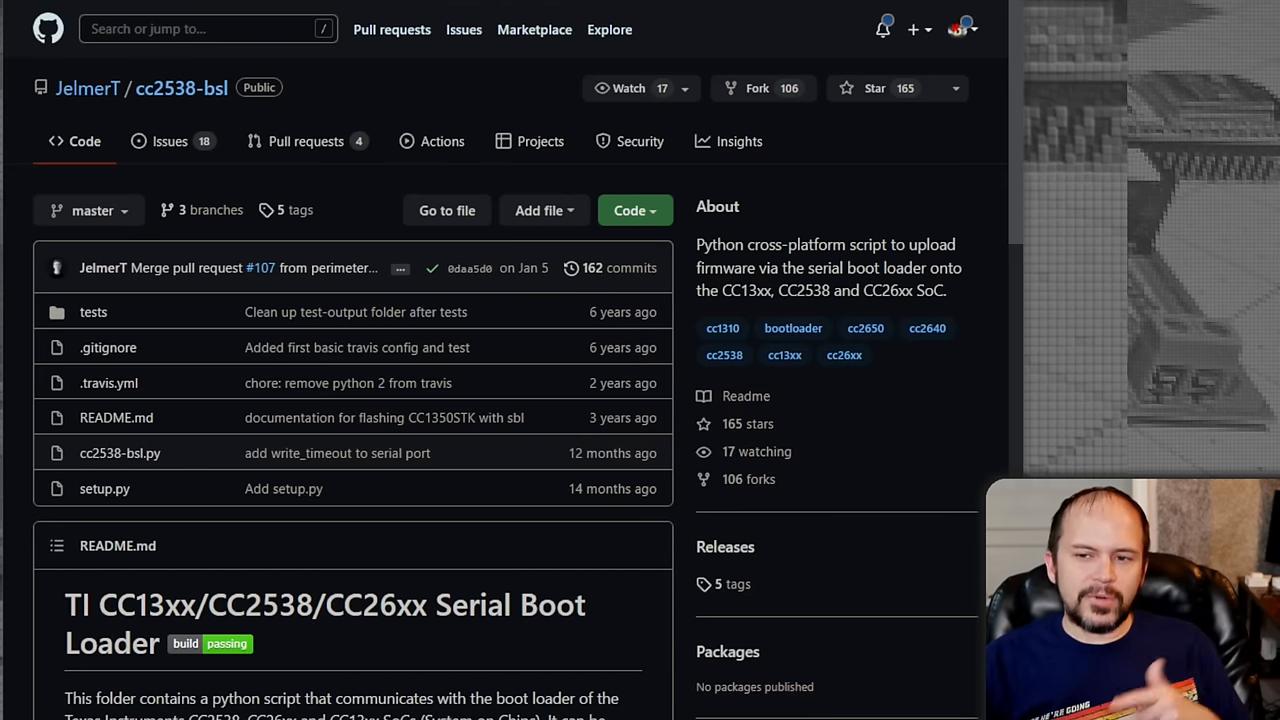
Check out cc2538-bsl's feature/ITead_Sonoff_Zigbee-delay branch and scroll through its page.
{"action": "left_click", "coordinate": [88, 210]}
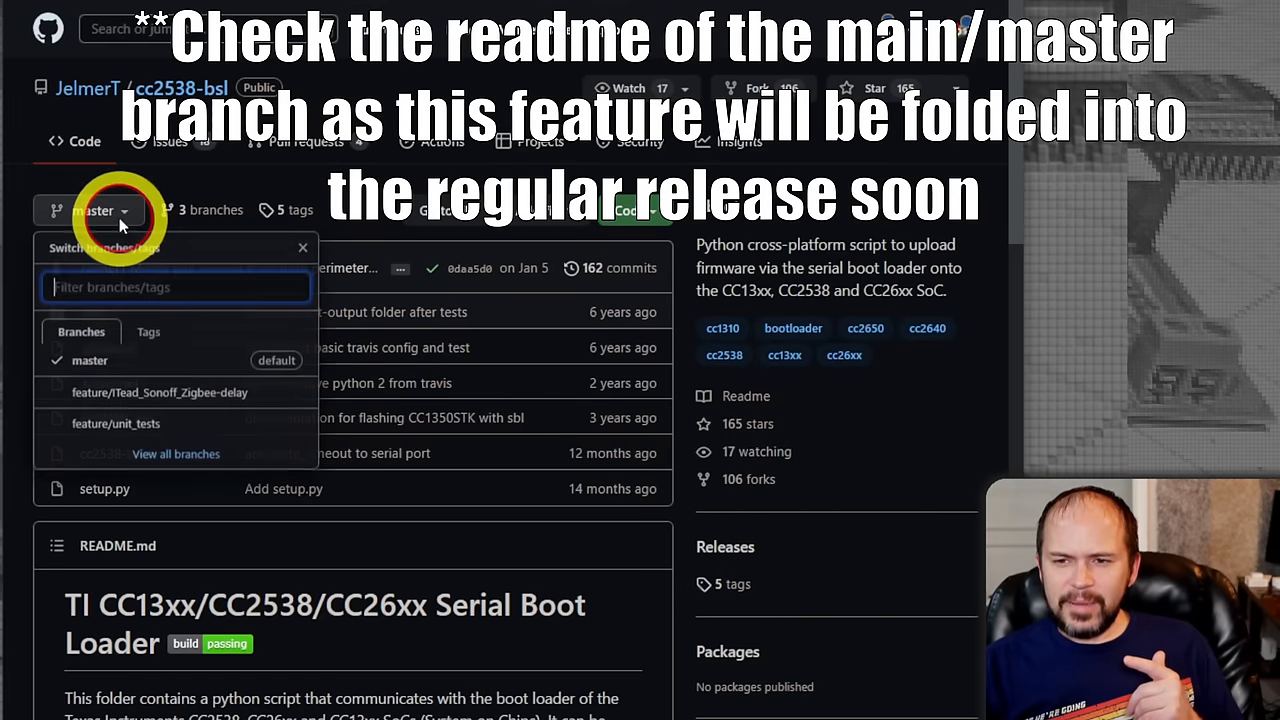
{"action": "mouse_move", "coordinate": [163, 401]}
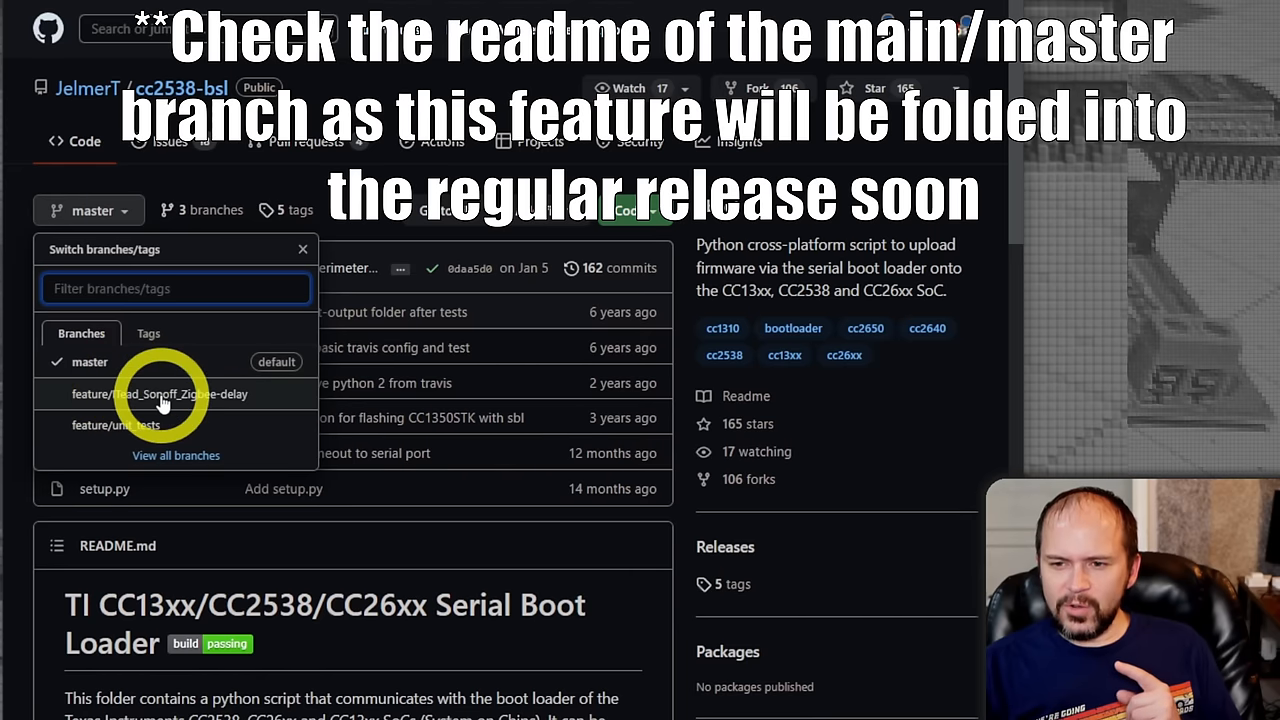
{"action": "mouse_move", "coordinate": [230, 407]}
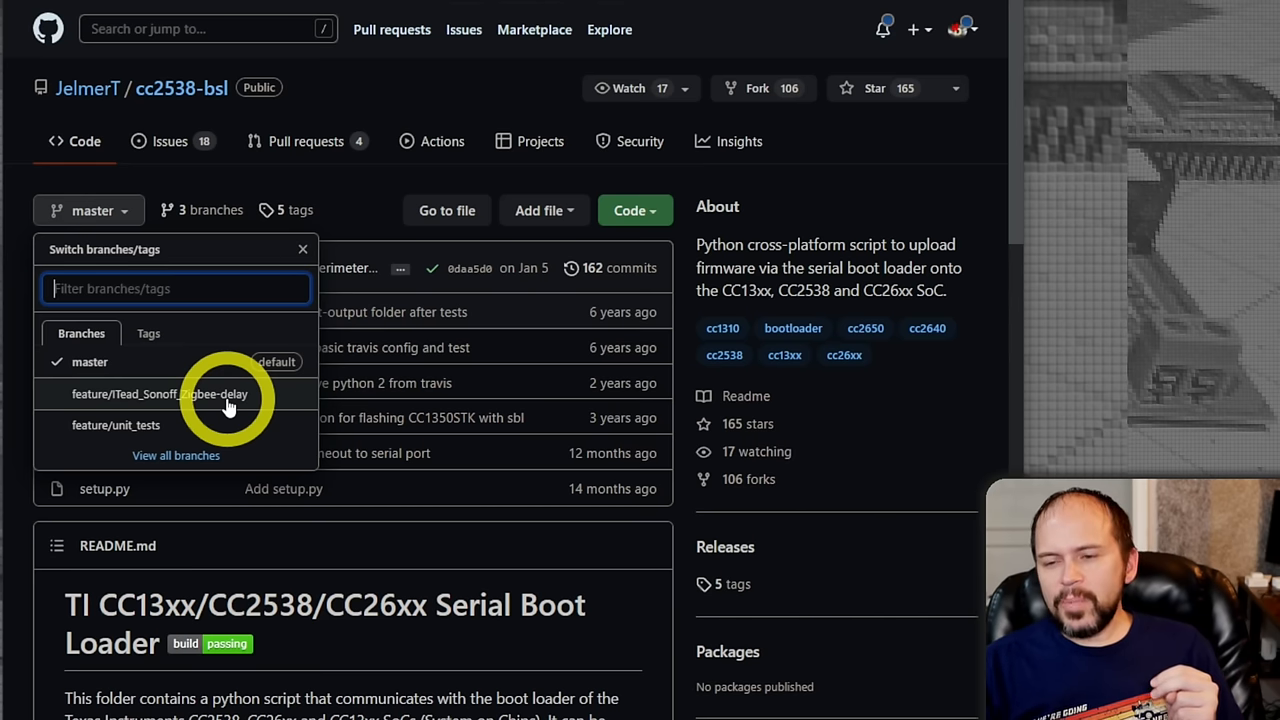
{"action": "left_click", "coordinate": [160, 395]}
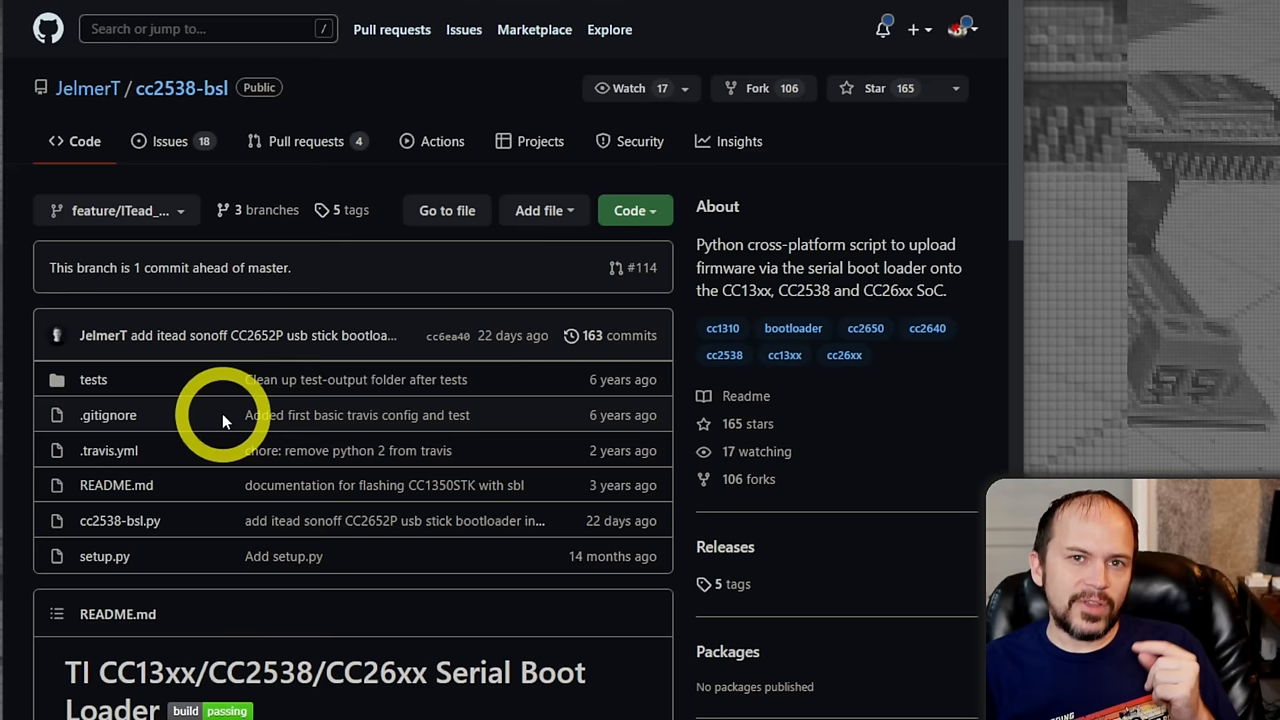
{"action": "mouse_move", "coordinate": [403, 551]}
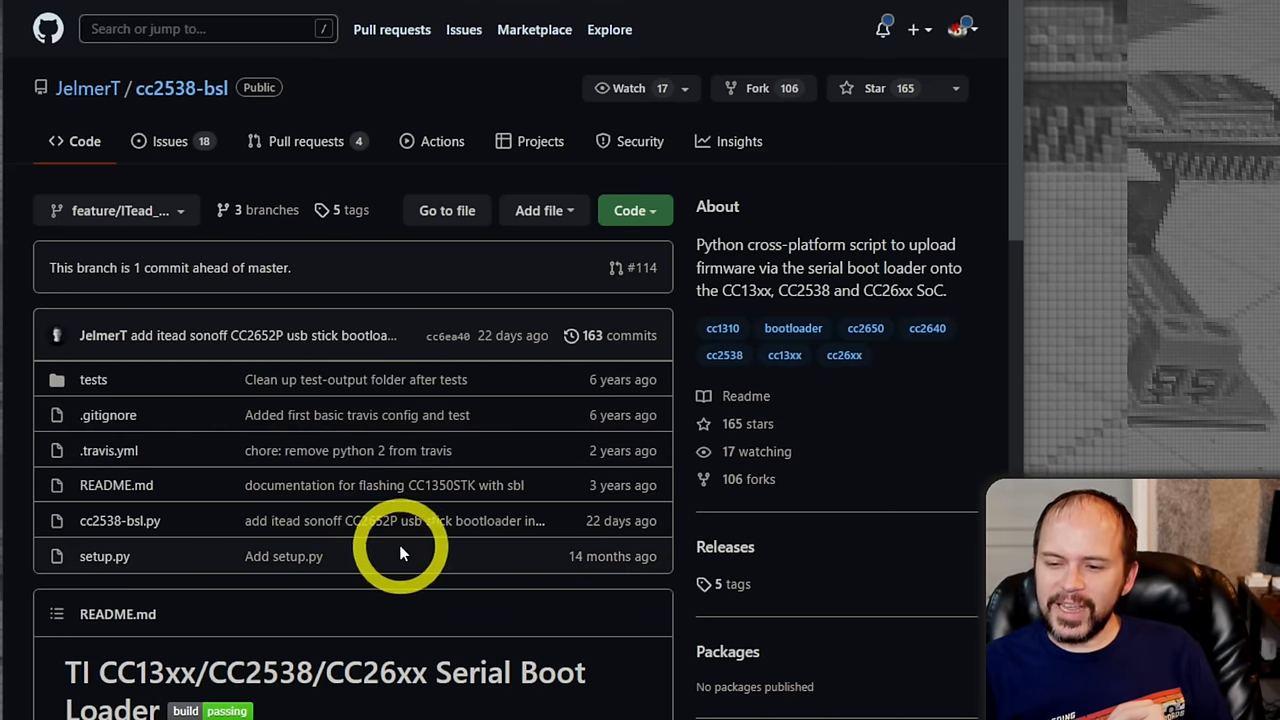
{"action": "scroll", "scroll_direction": "down", "scroll_amount": 3}
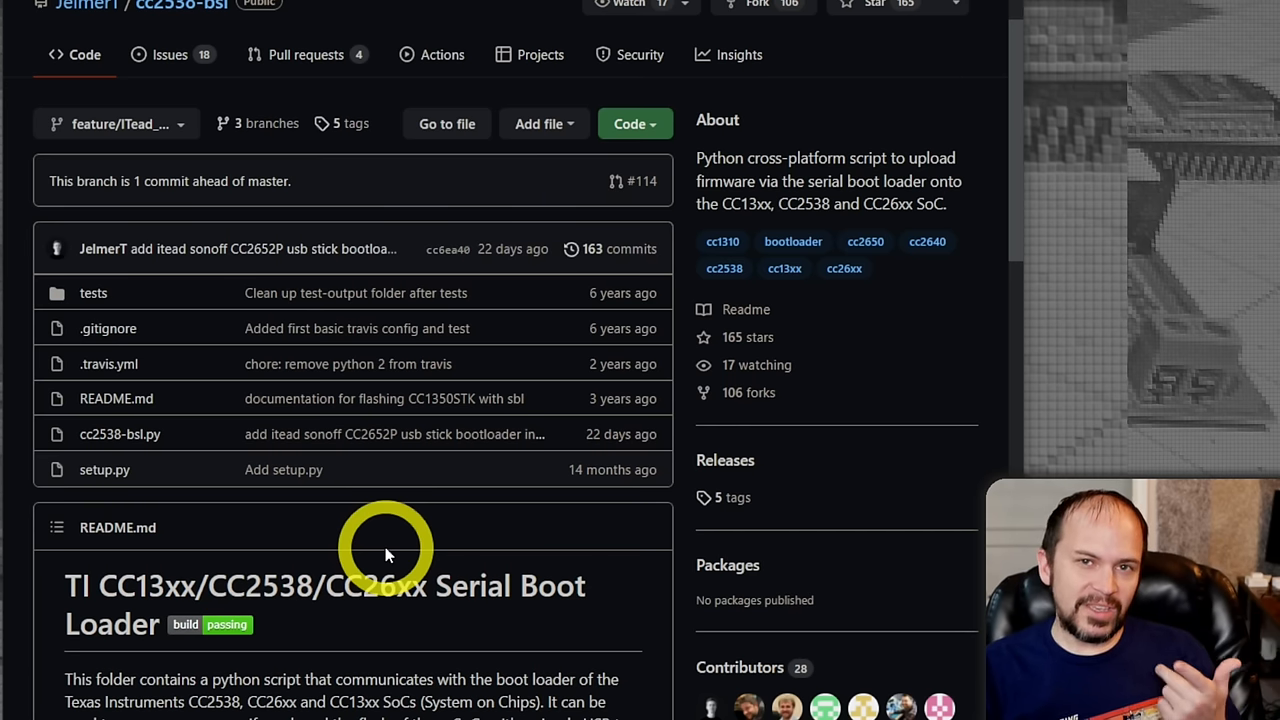
{"action": "scroll", "scroll_direction": "down", "scroll_amount": 3}
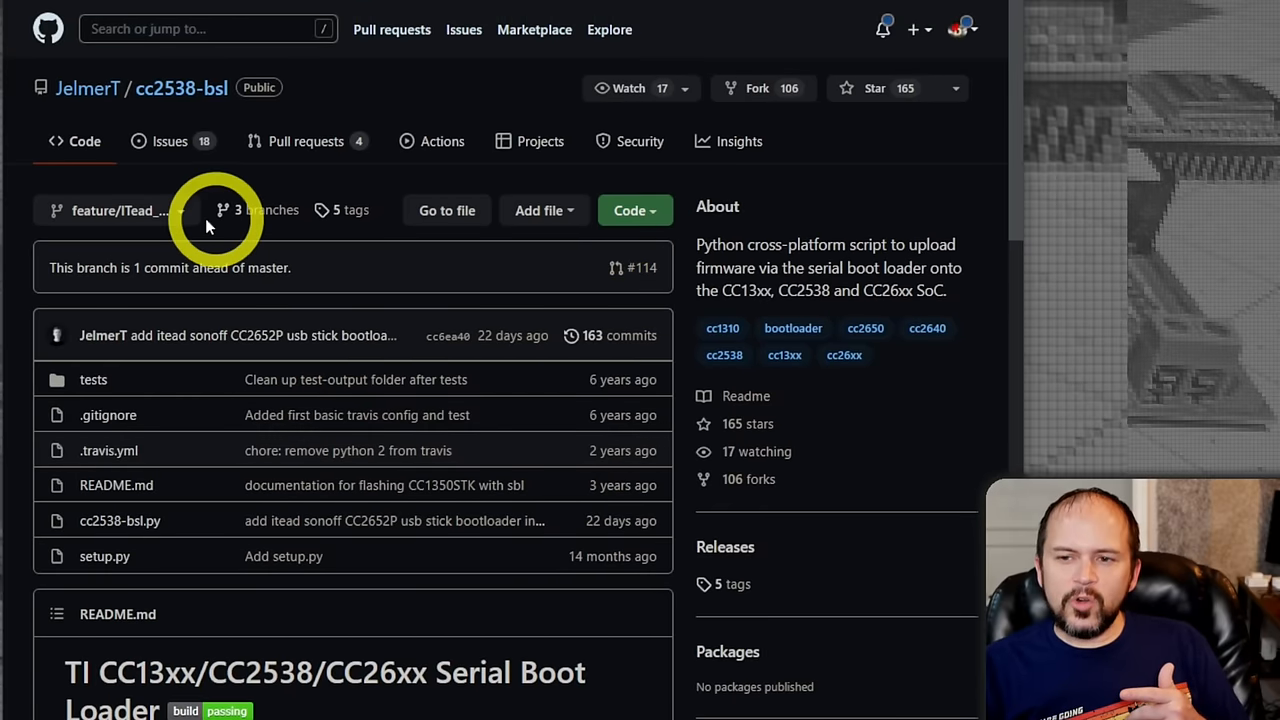
{"action": "mouse_move", "coordinate": [224, 247]}
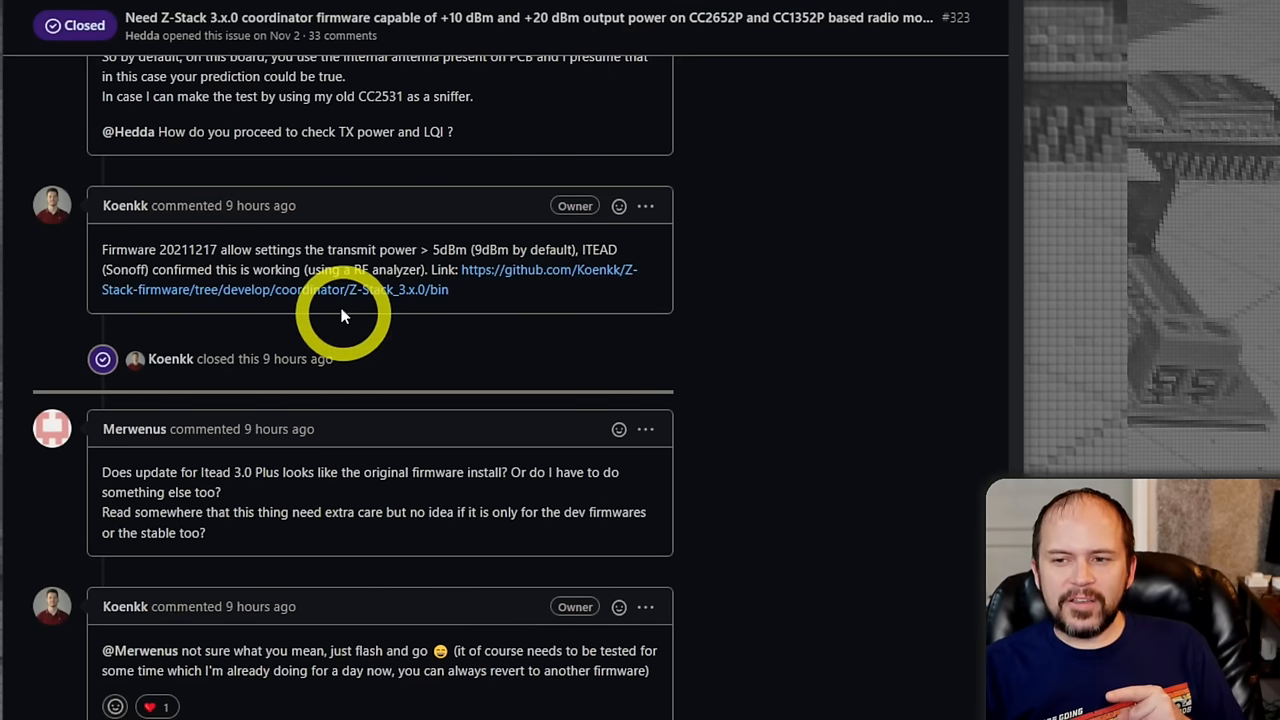
{"action": "mouse_move", "coordinate": [340, 297]}
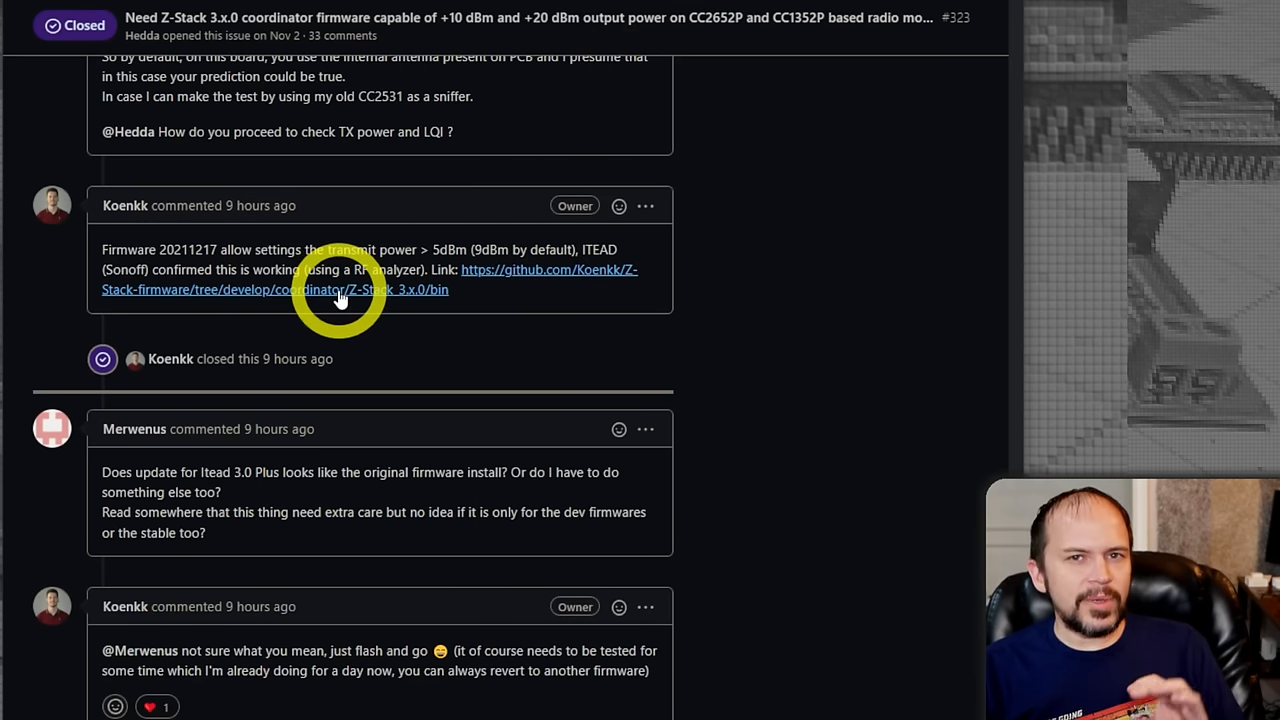
{"action": "mouse_move", "coordinate": [335, 305]}
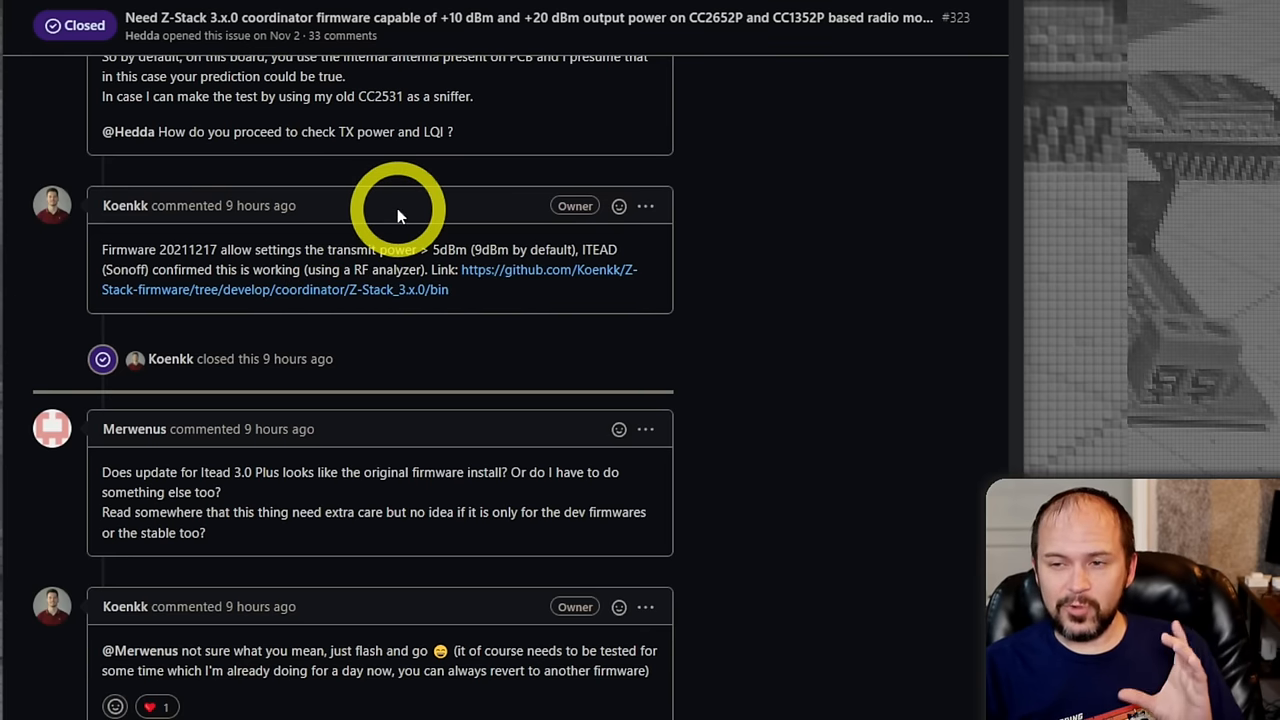
{"action": "mouse_move", "coordinate": [455, 40]}
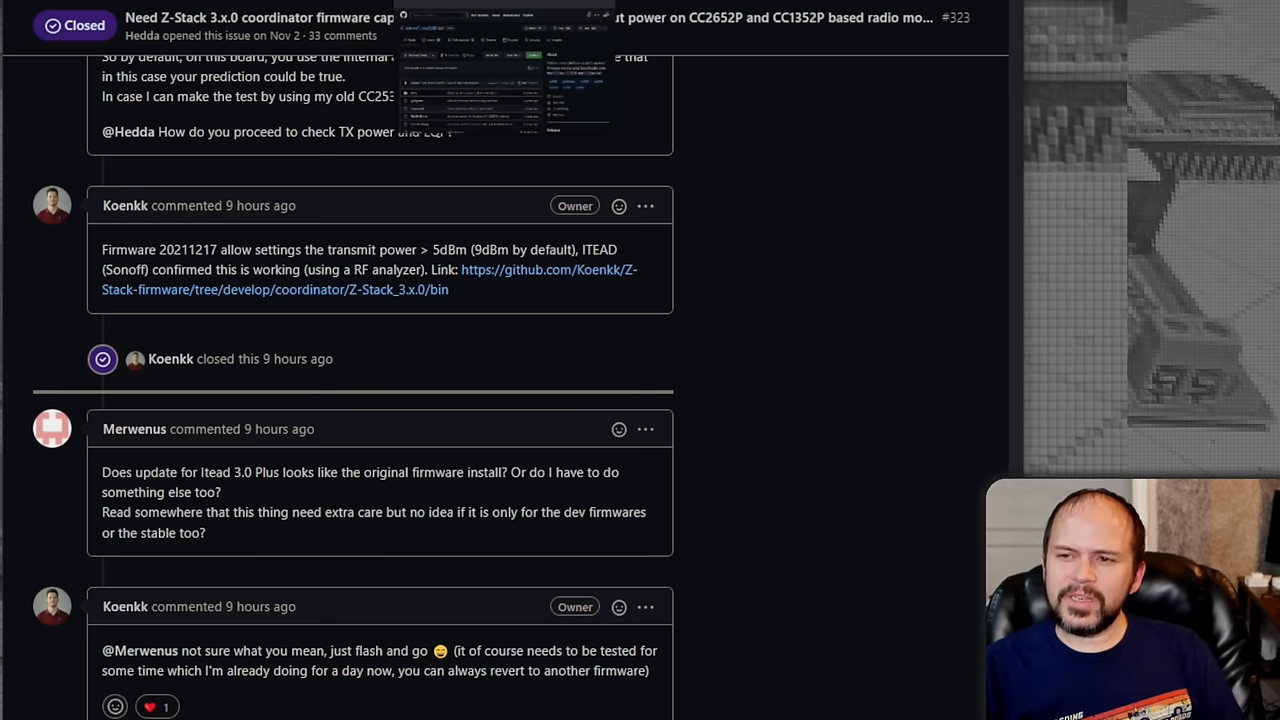
{"action": "left_click", "coordinate": [494, 80]}
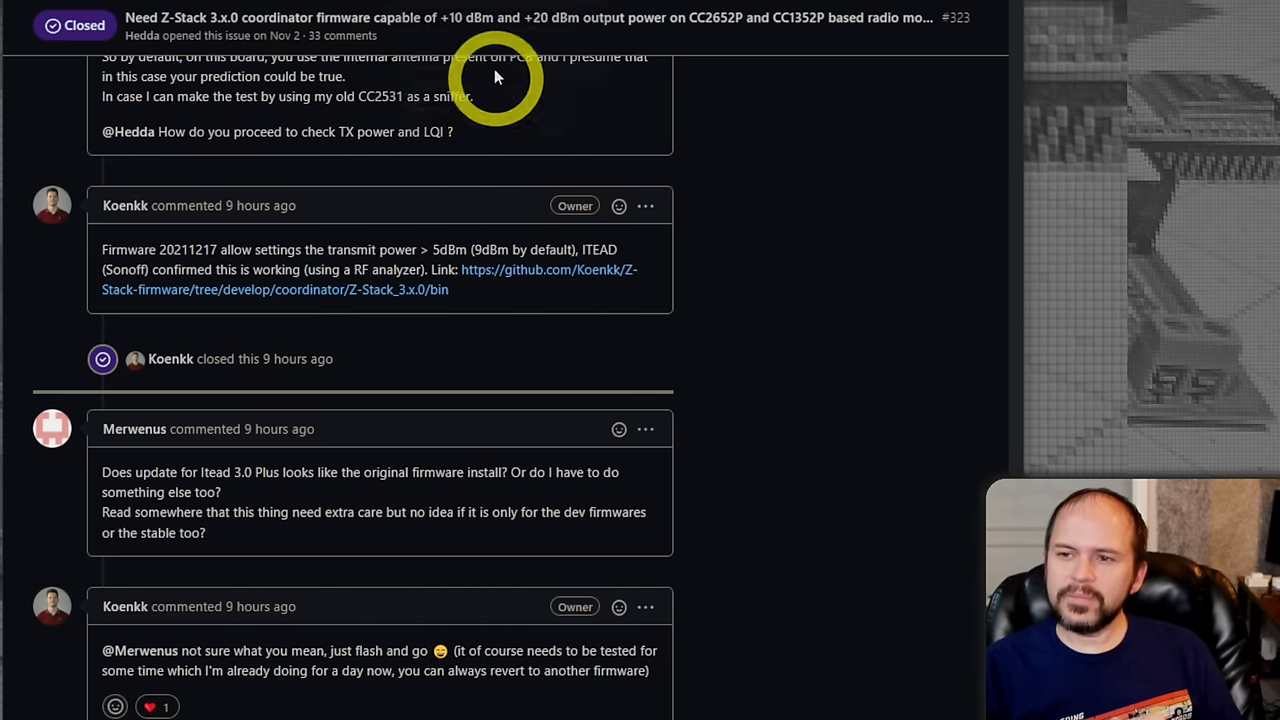
{"action": "mouse_move", "coordinate": [766, 292]}
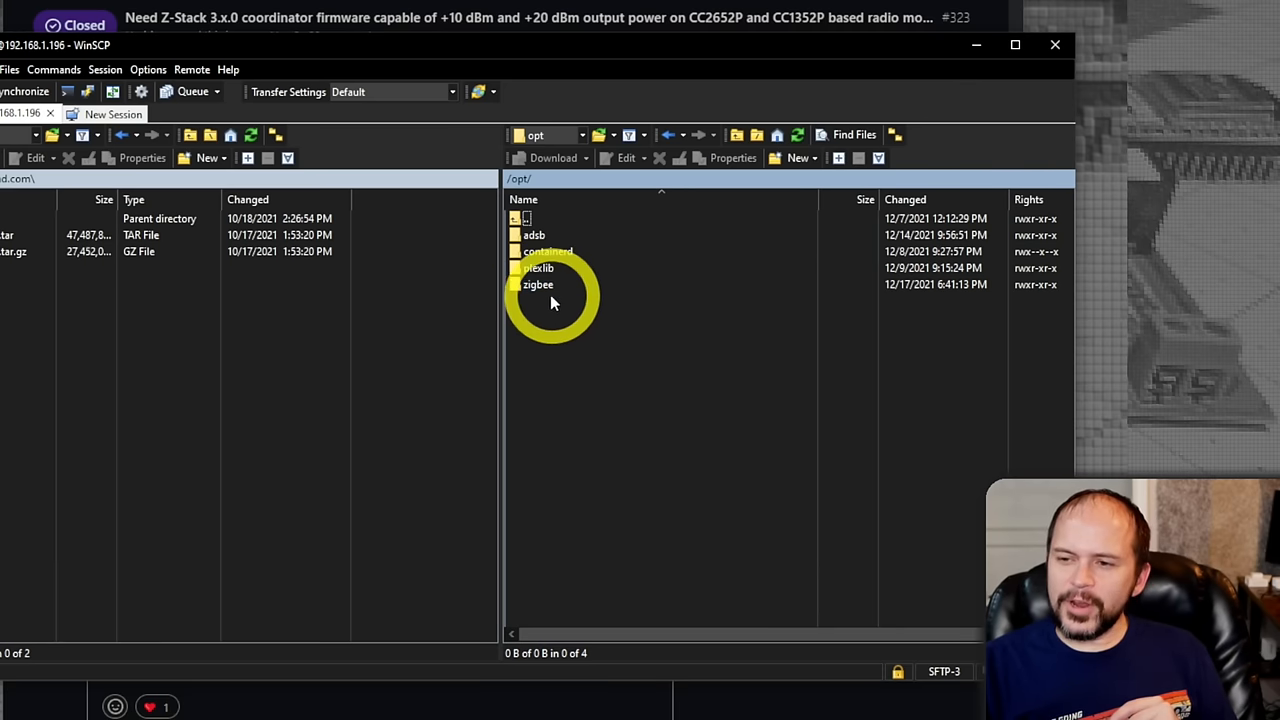
Open the zigbee folder in /opt on the remote server.
{"action": "double_click", "coordinate": [538, 285]}
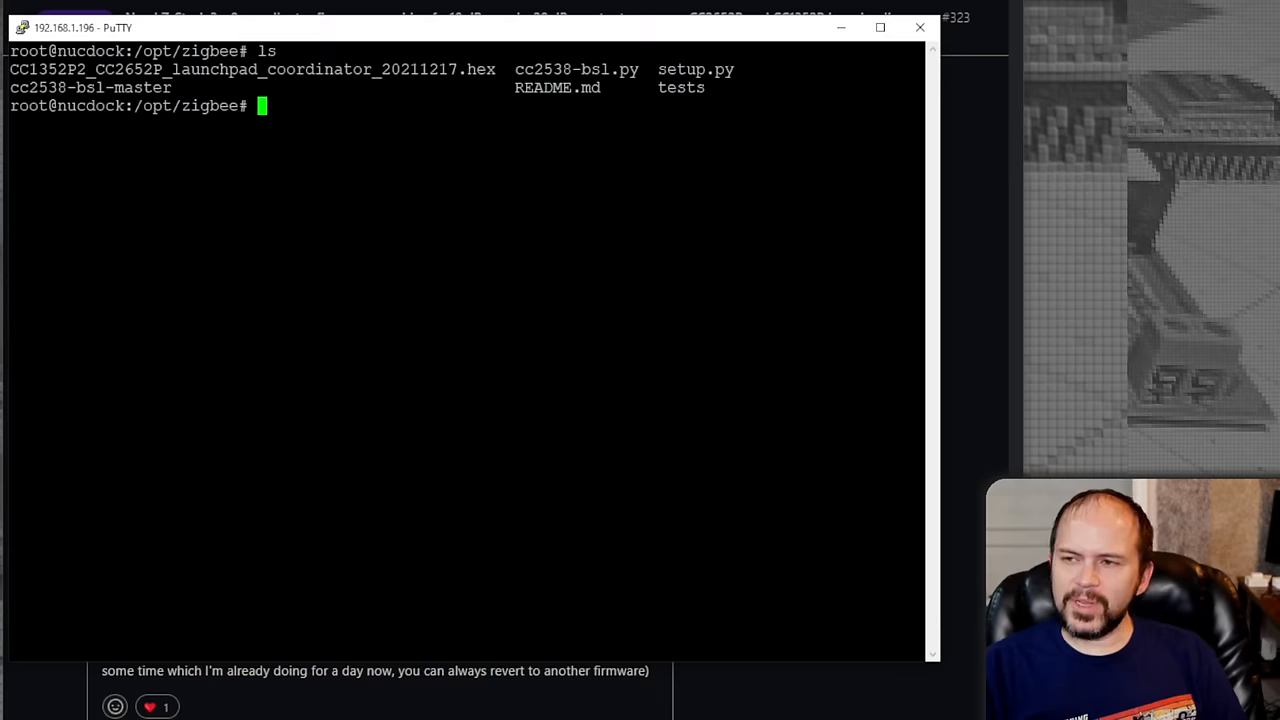
Start typing the command 'python cc2538-bsl.' in the PuTTY terminal.
{"action": "type", "text": "python"}
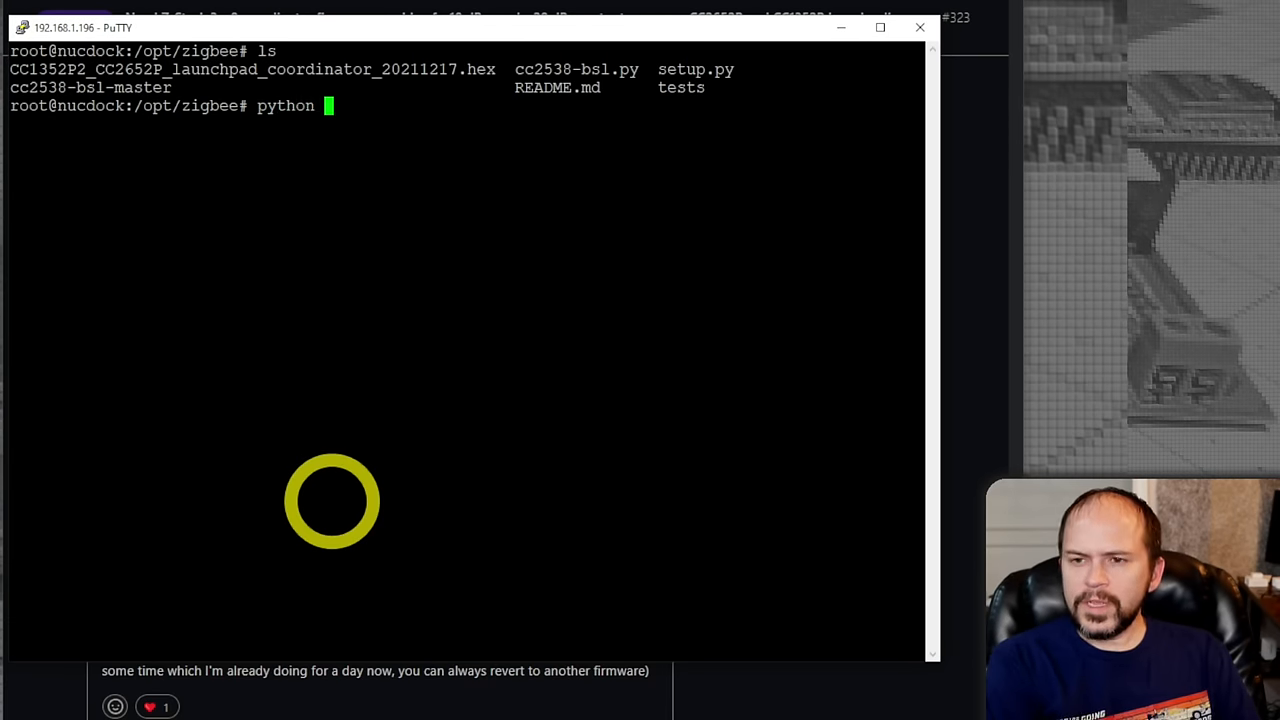
{"action": "type", "text": "cc"}
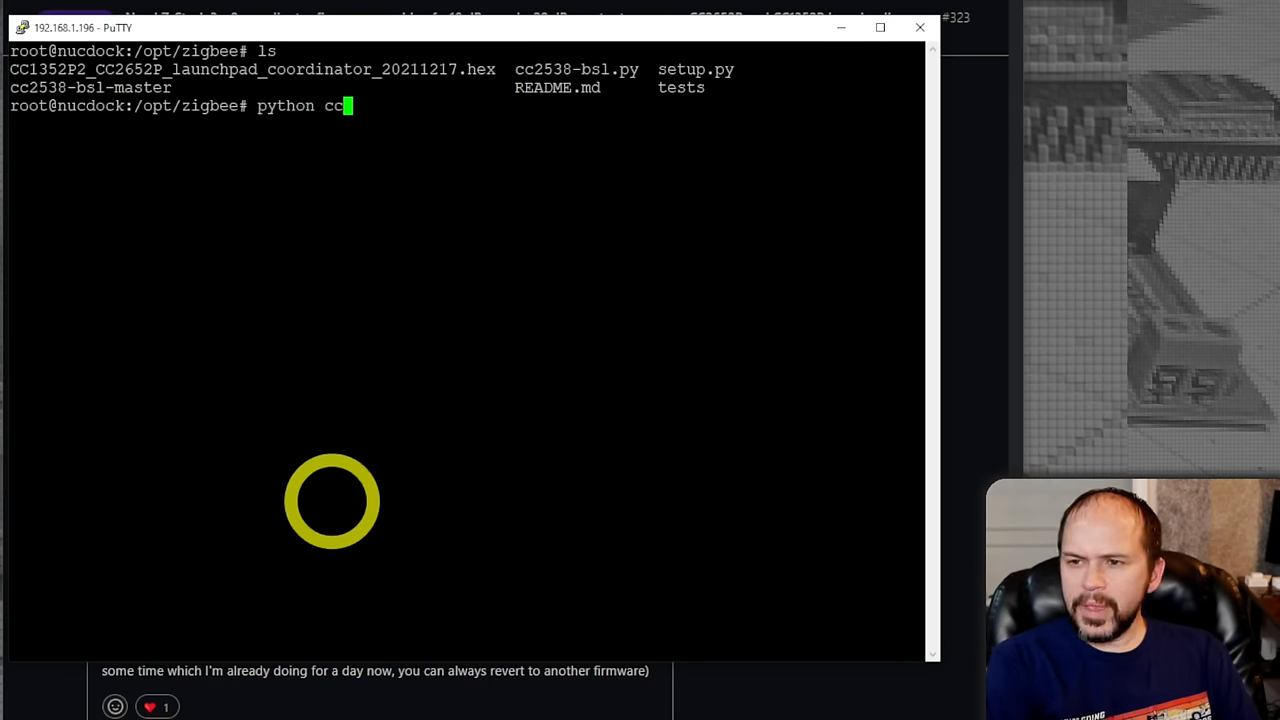
{"action": "type", "text": "2538"}
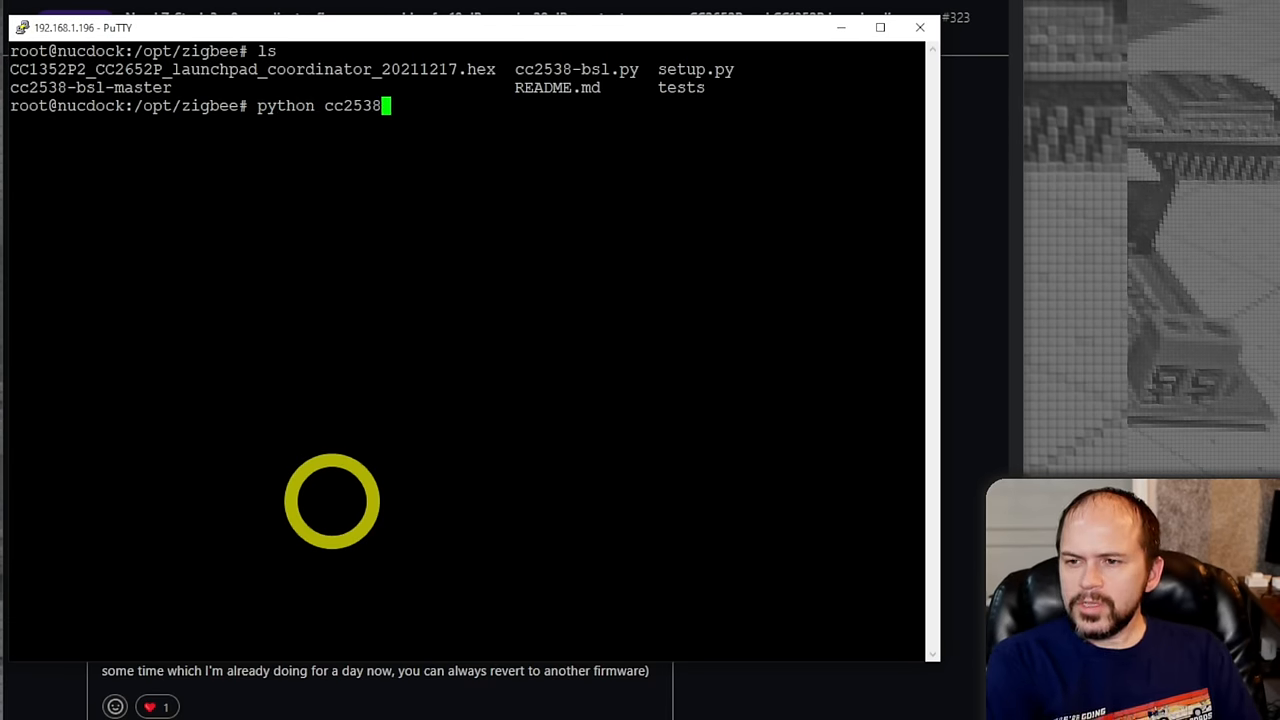
{"action": "type", "text": "-bsl"}
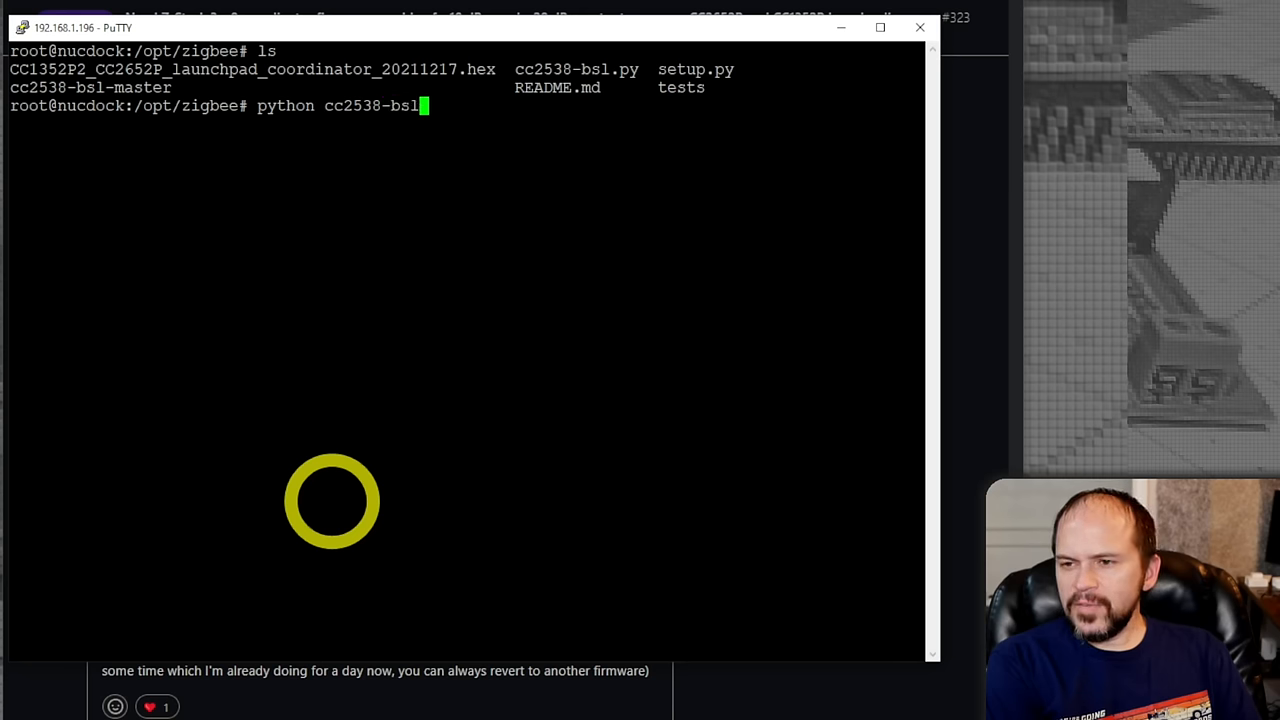
{"action": "type", "text": ".py -"}
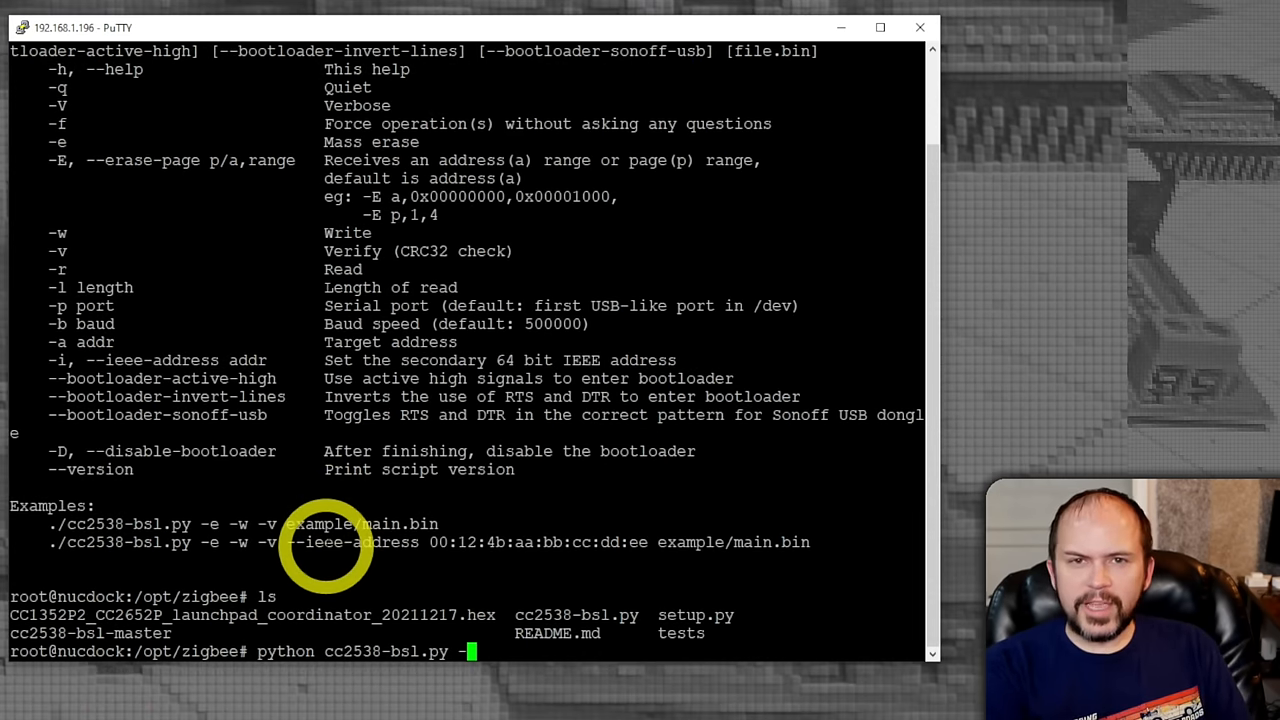
Add -evw, -p /dev/ttyUSB0 and --bootloader-sonoff-usb to the cc2538-bsl command.
{"action": "type", "text": "e"}
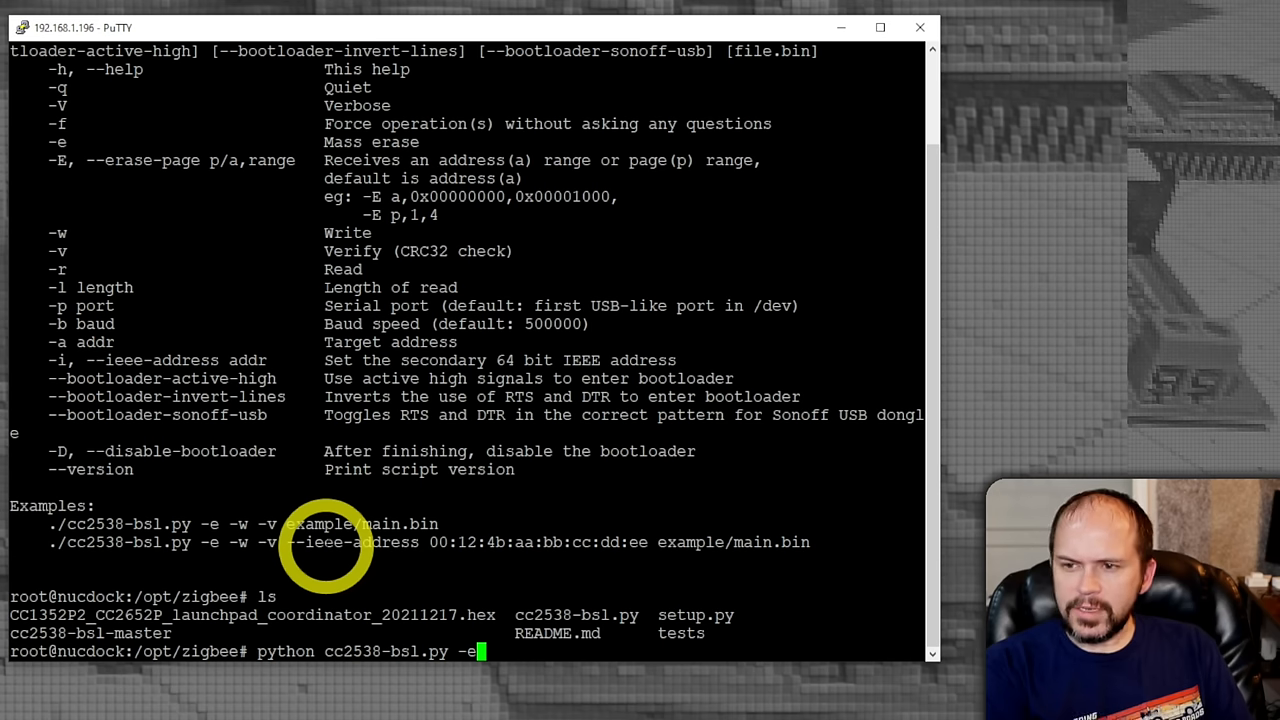
{"action": "type", "text": "vw"}
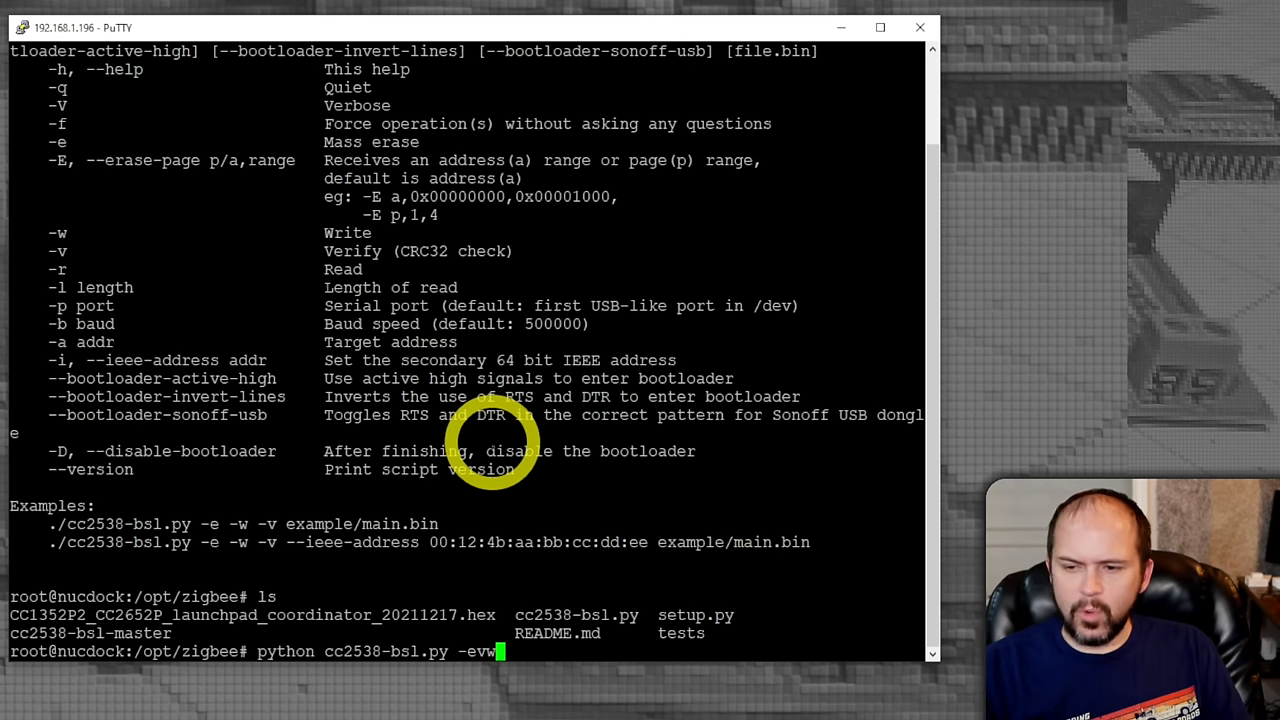
{"action": "type", "text": "-p /"}
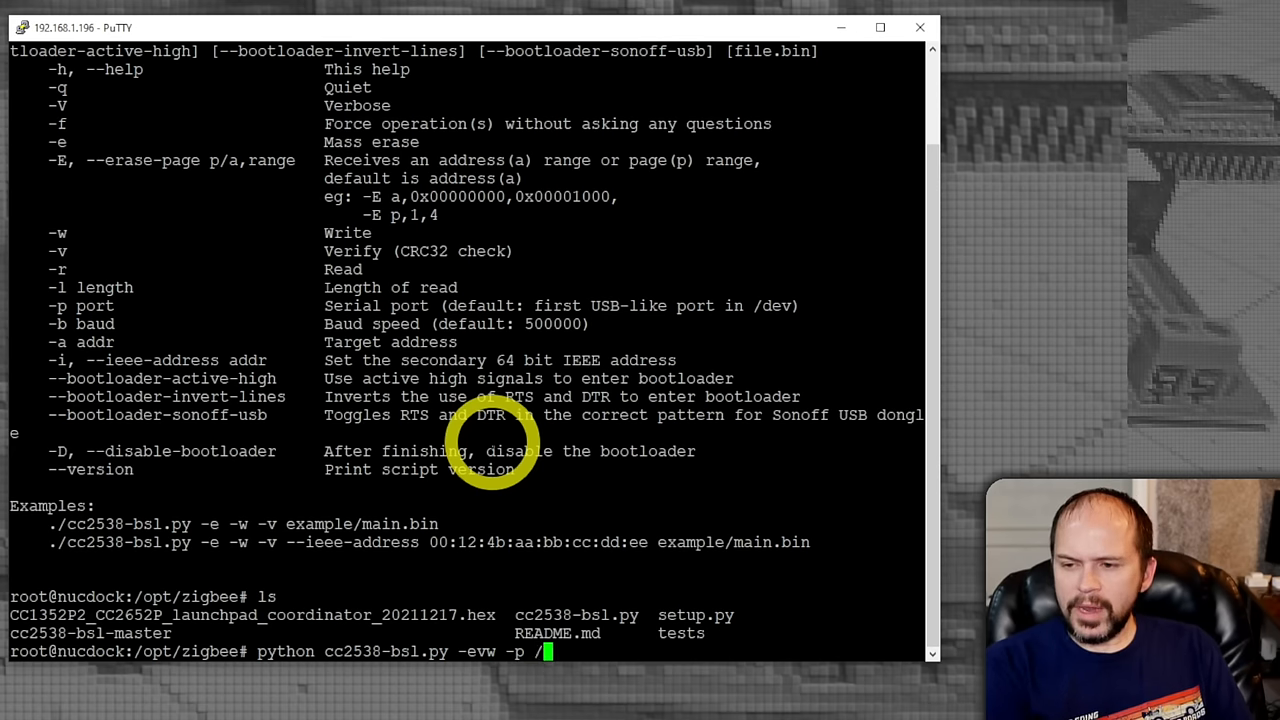
{"action": "type", "text": "dev"}
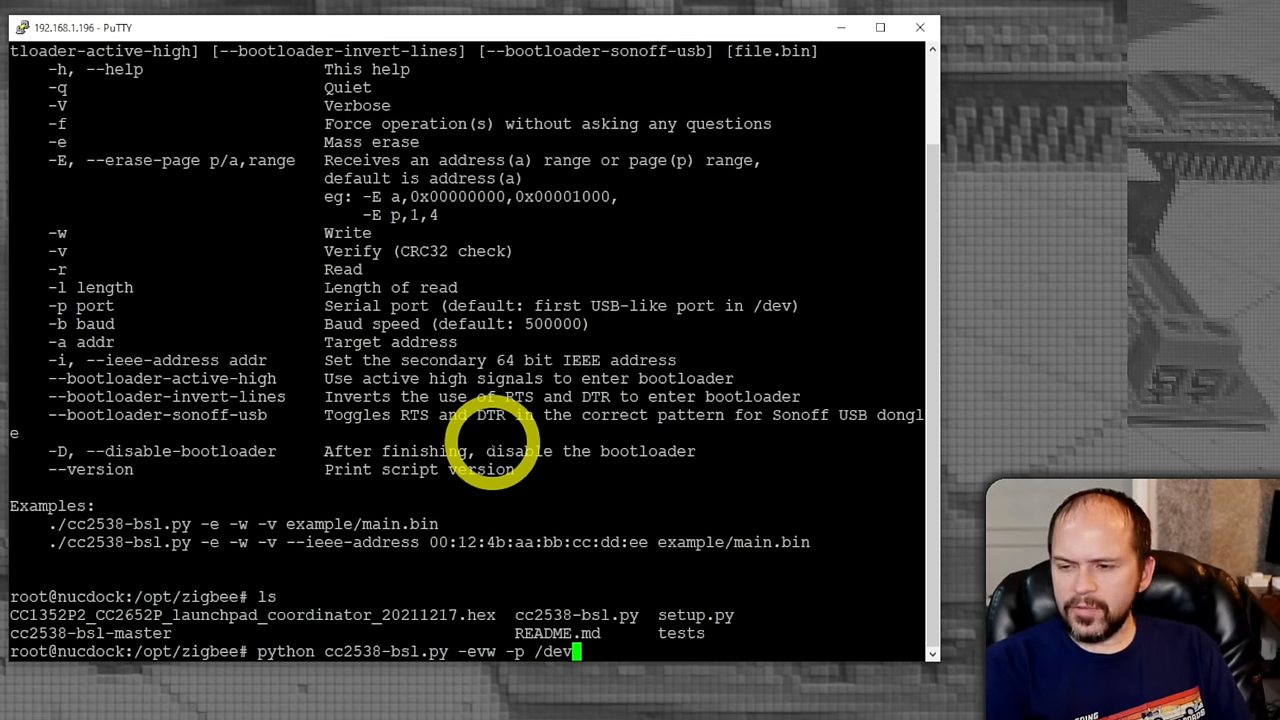
{"action": "type", "text": "ttyUSB0"}
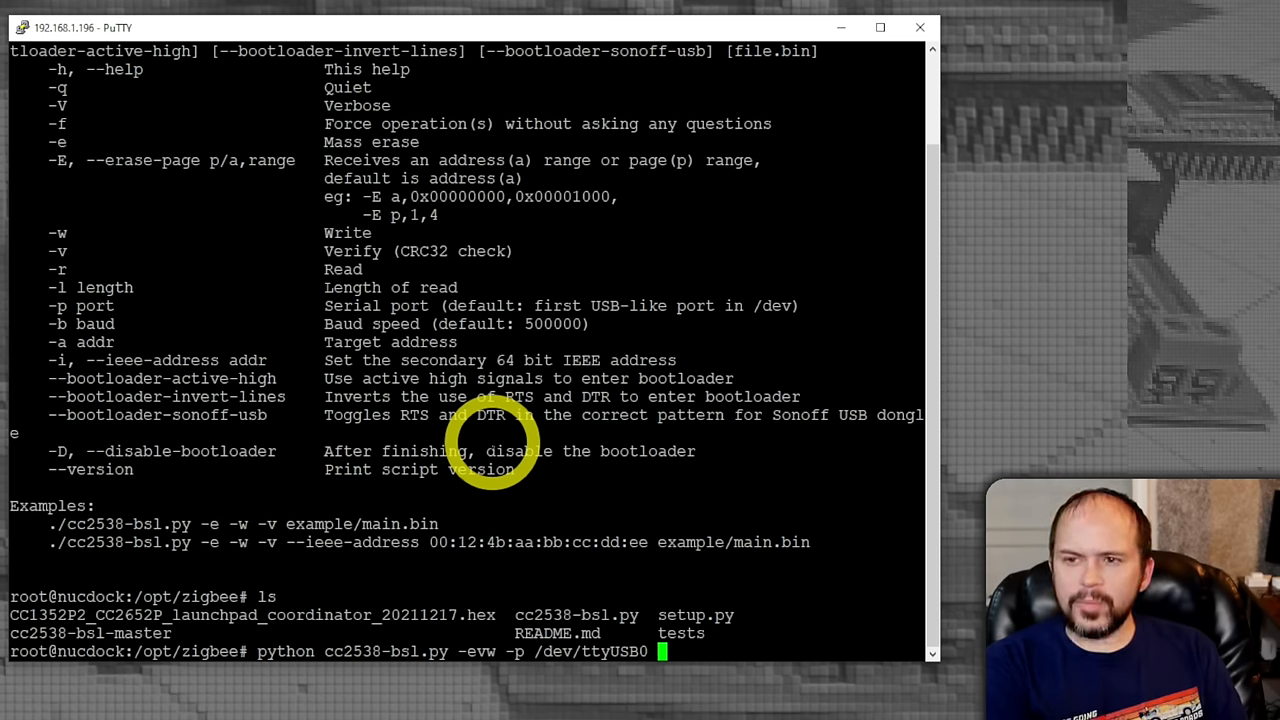
{"action": "type", "text": "--bootloader-so"}
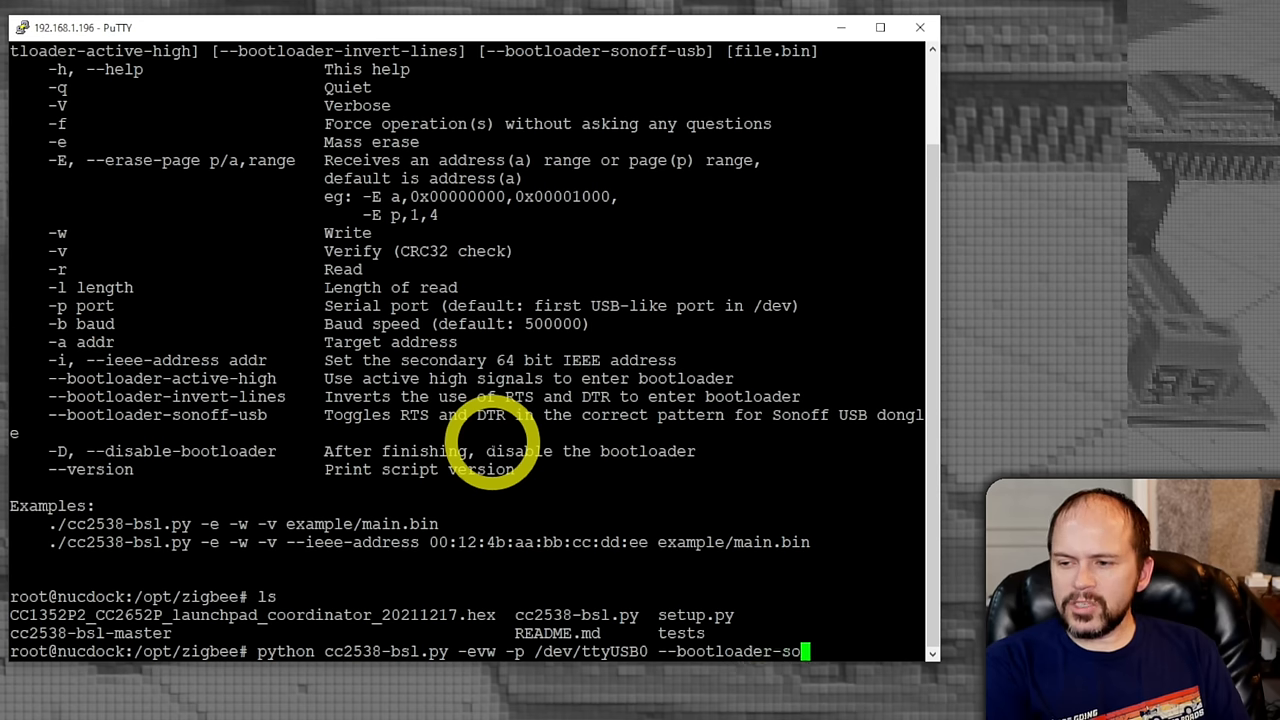
{"action": "type", "text": "noff-usb"}
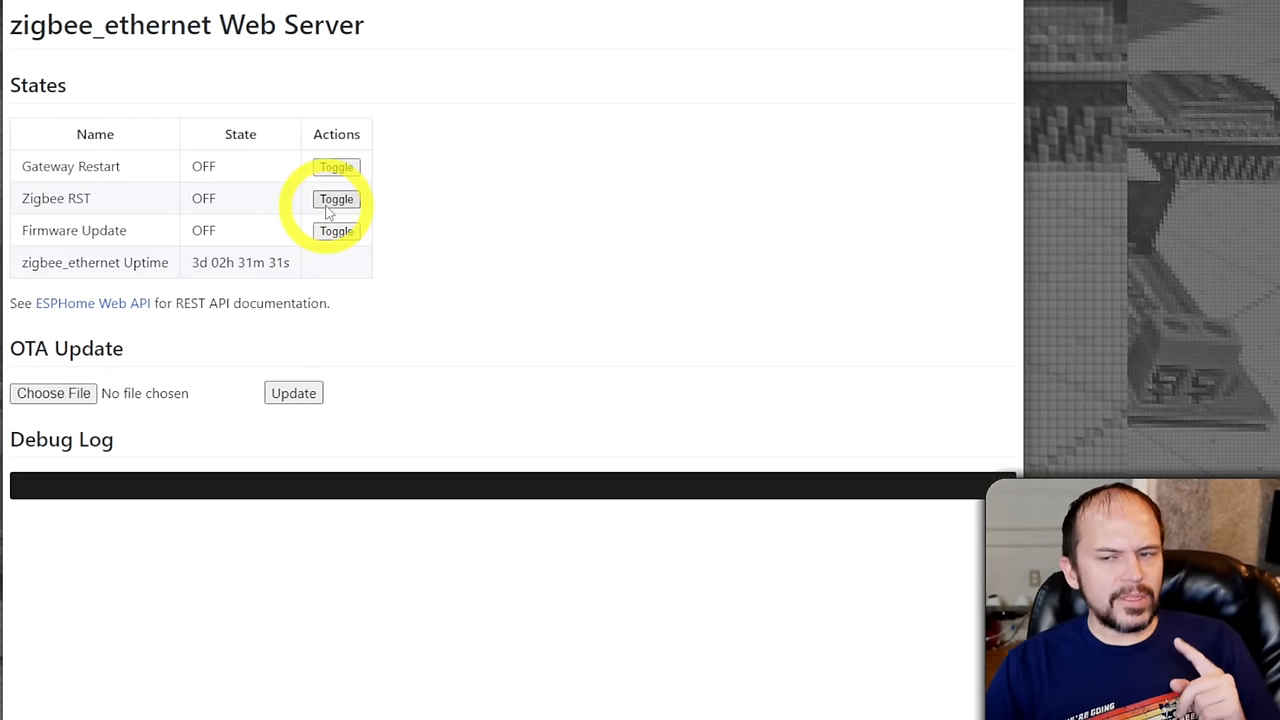
{"action": "mouse_move", "coordinate": [318, 305]}
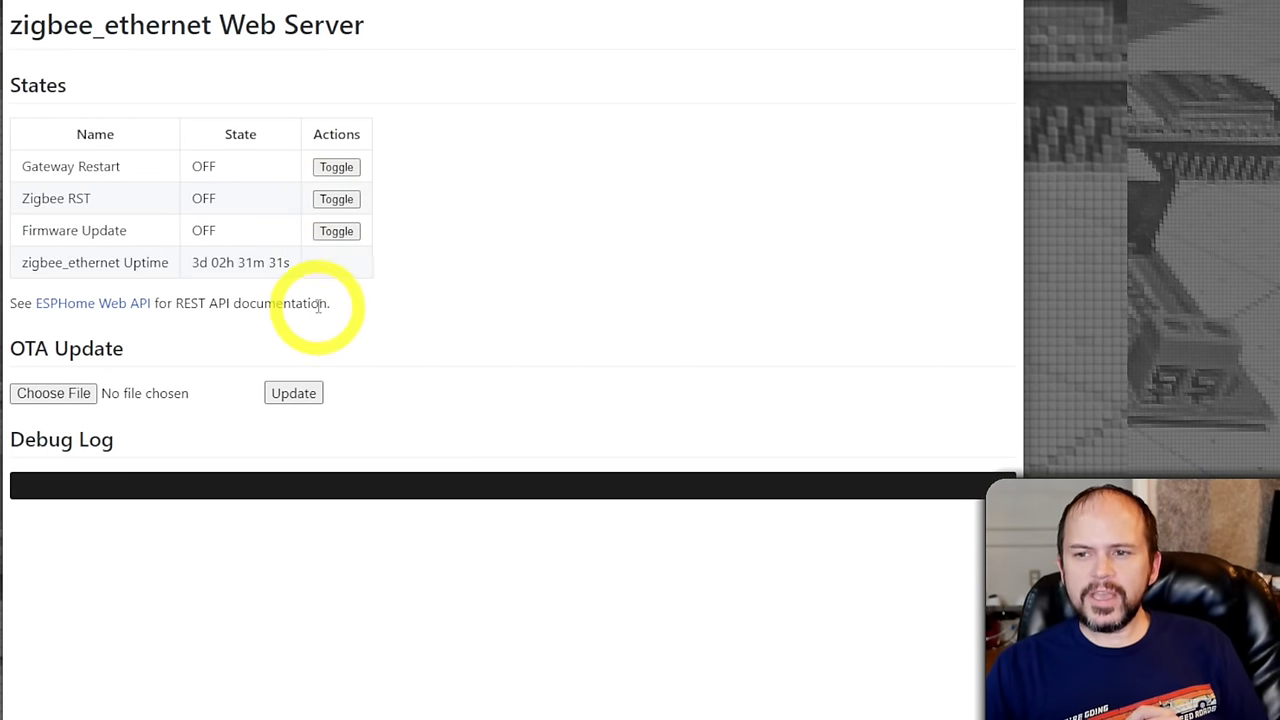
{"action": "mouse_move", "coordinate": [283, 263]}
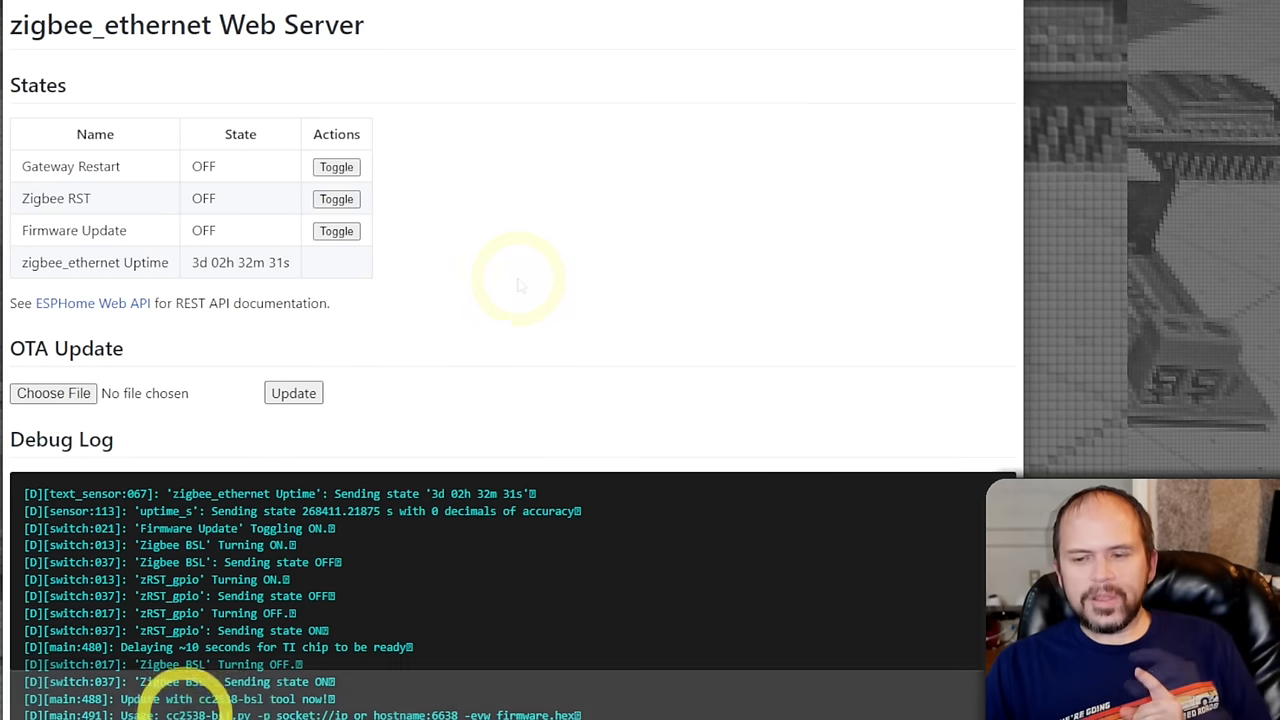
{"action": "mouse_move", "coordinate": [575, 690]}
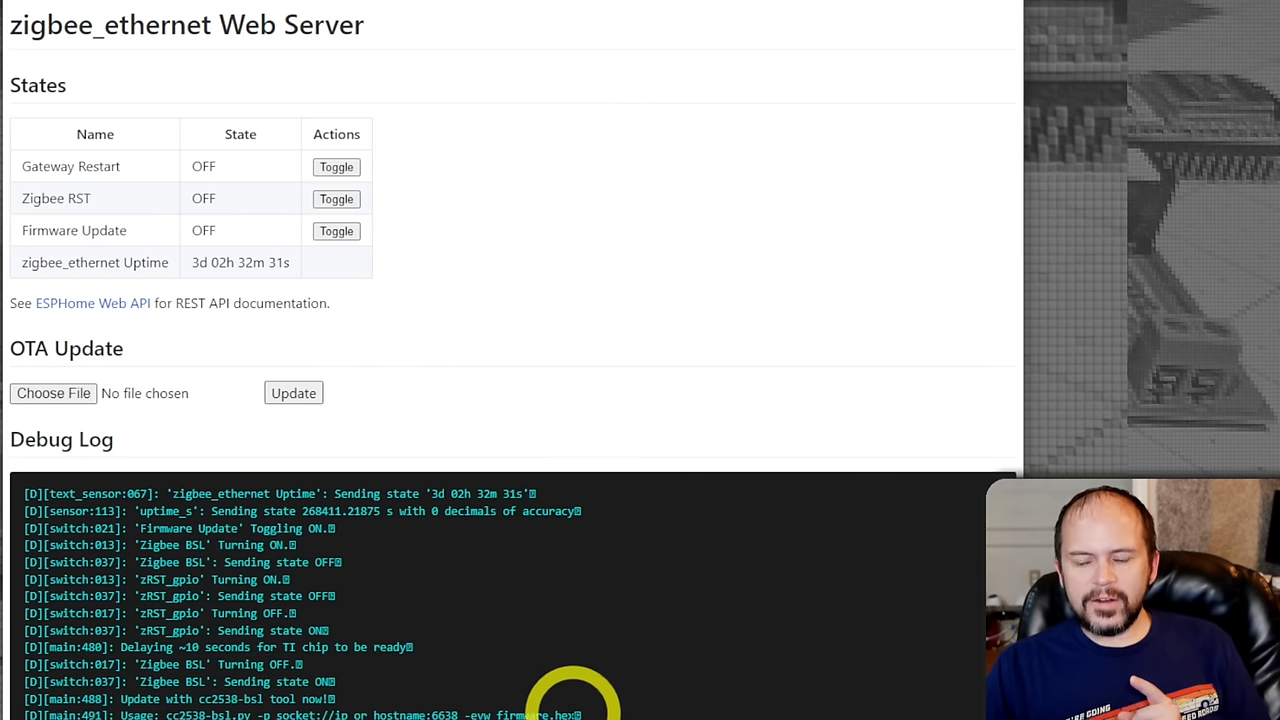